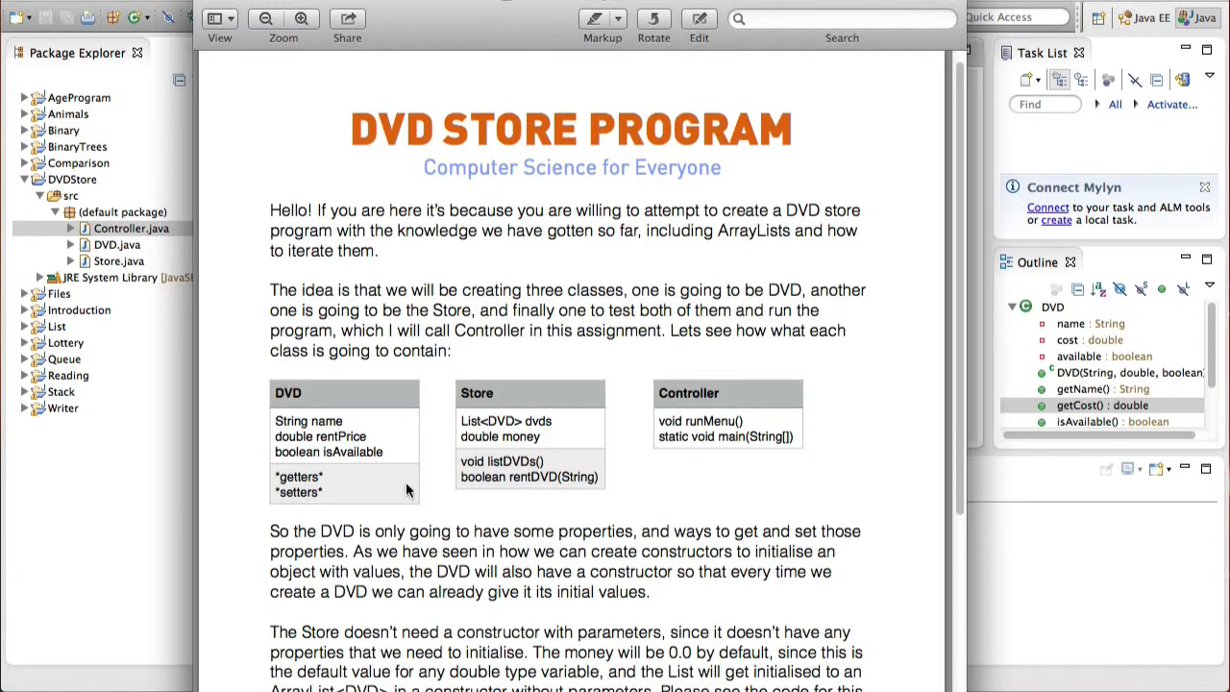
mouse_move(289, 388)
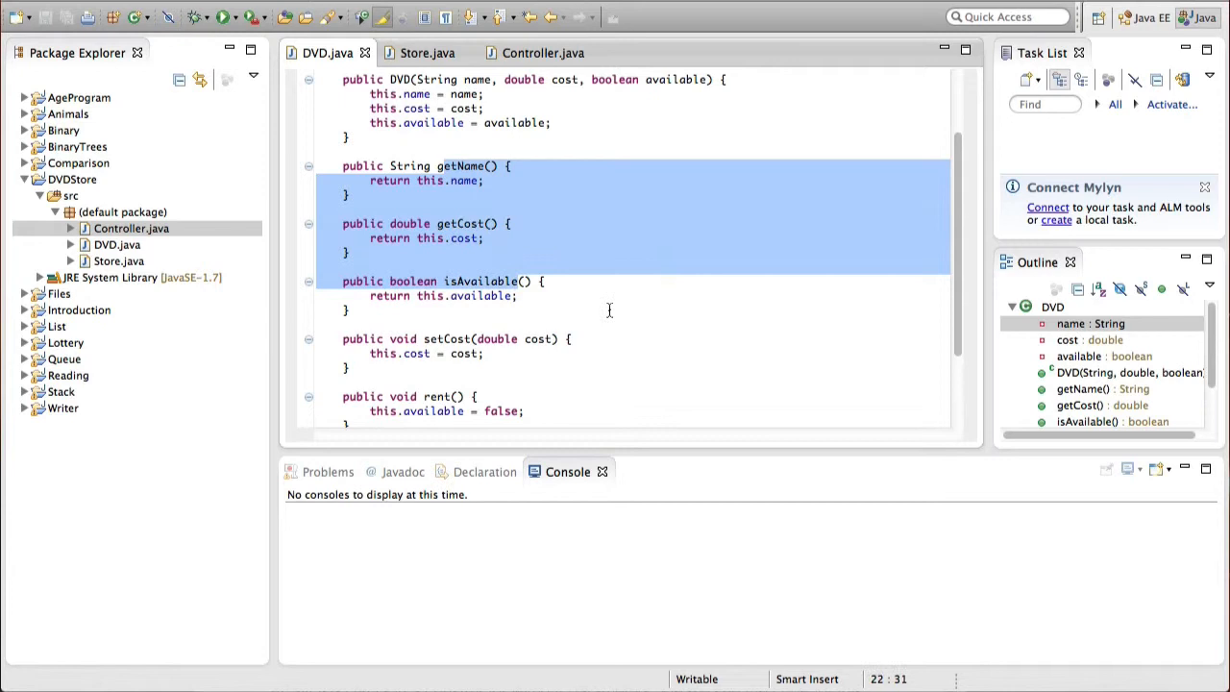
- Declare a List<DVD> dvds field and import java.util.List via Quick Fix
scroll(down, 3)
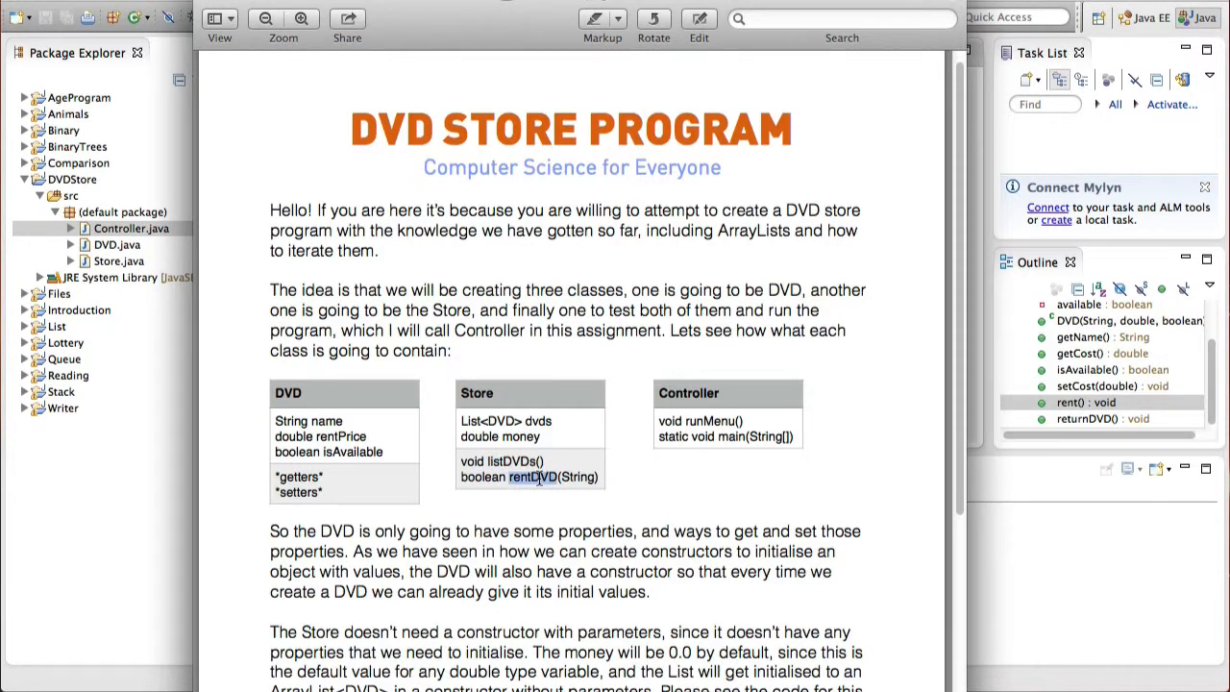
mouse_move(556, 489)
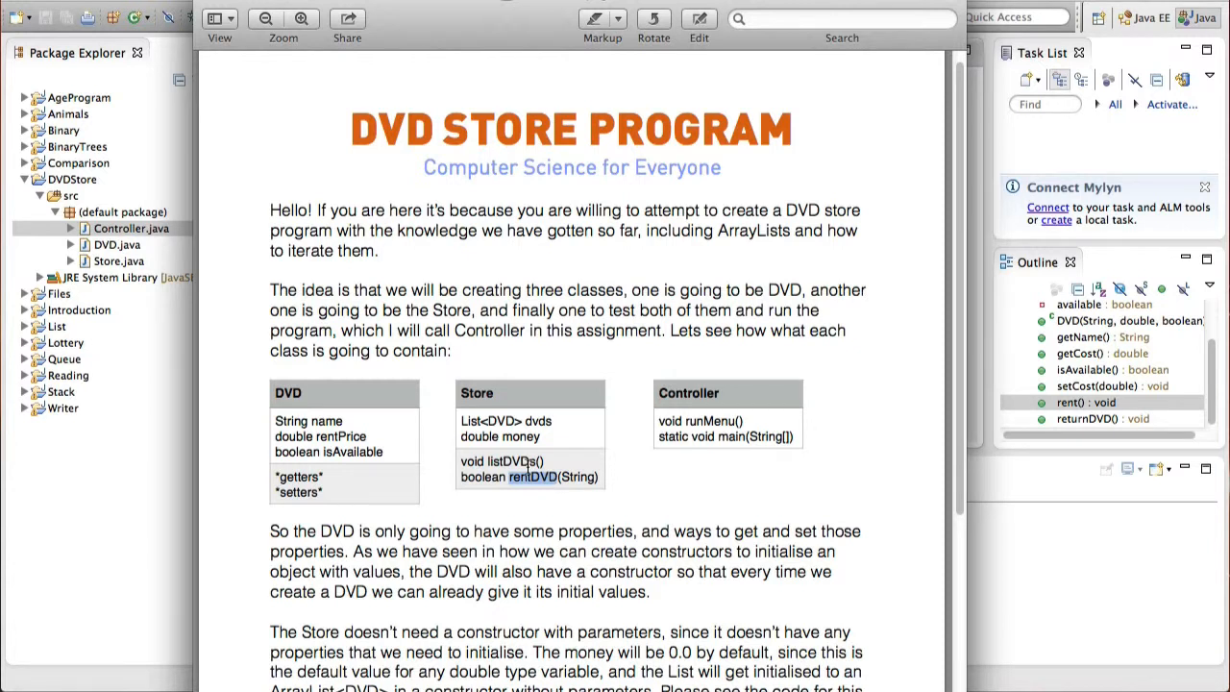
mouse_move(527, 469)
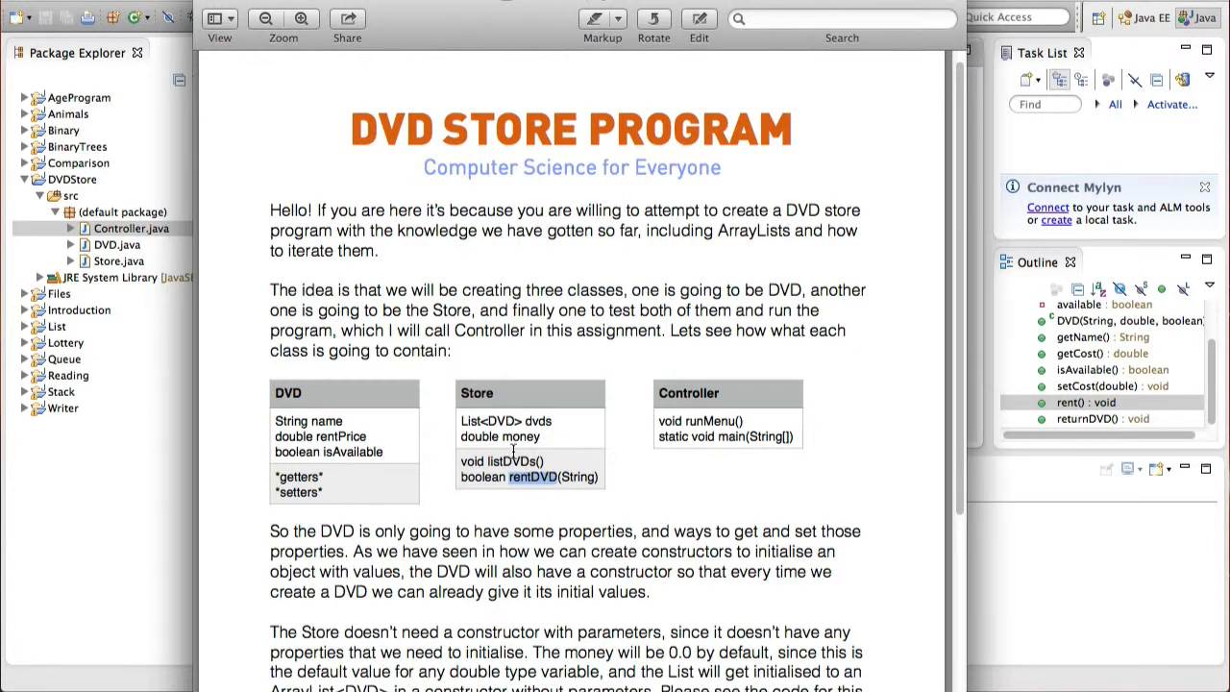
mouse_move(508, 442)
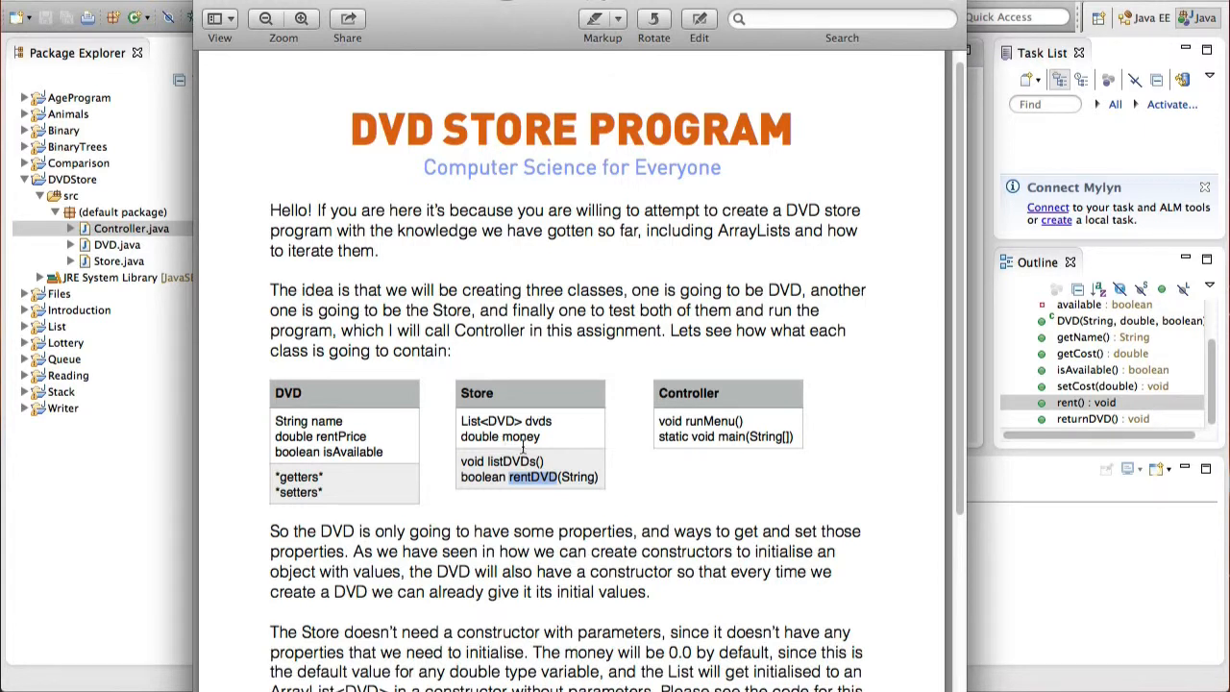
mouse_move(523, 446)
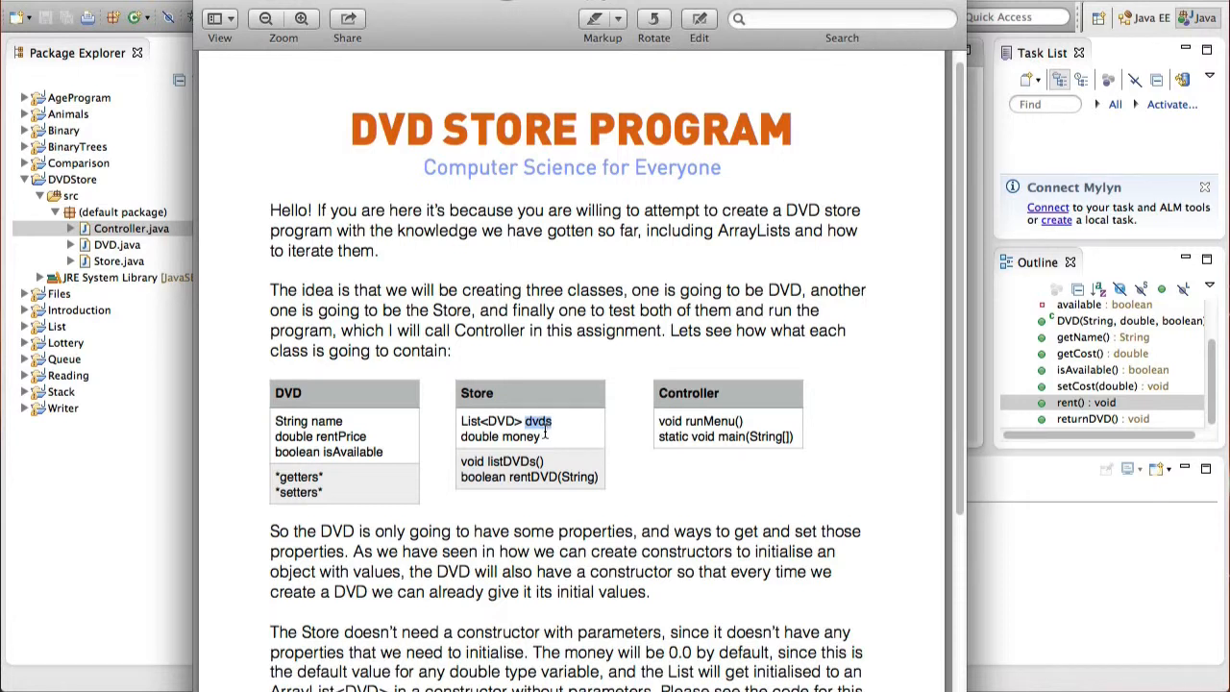
mouse_move(596, 397)
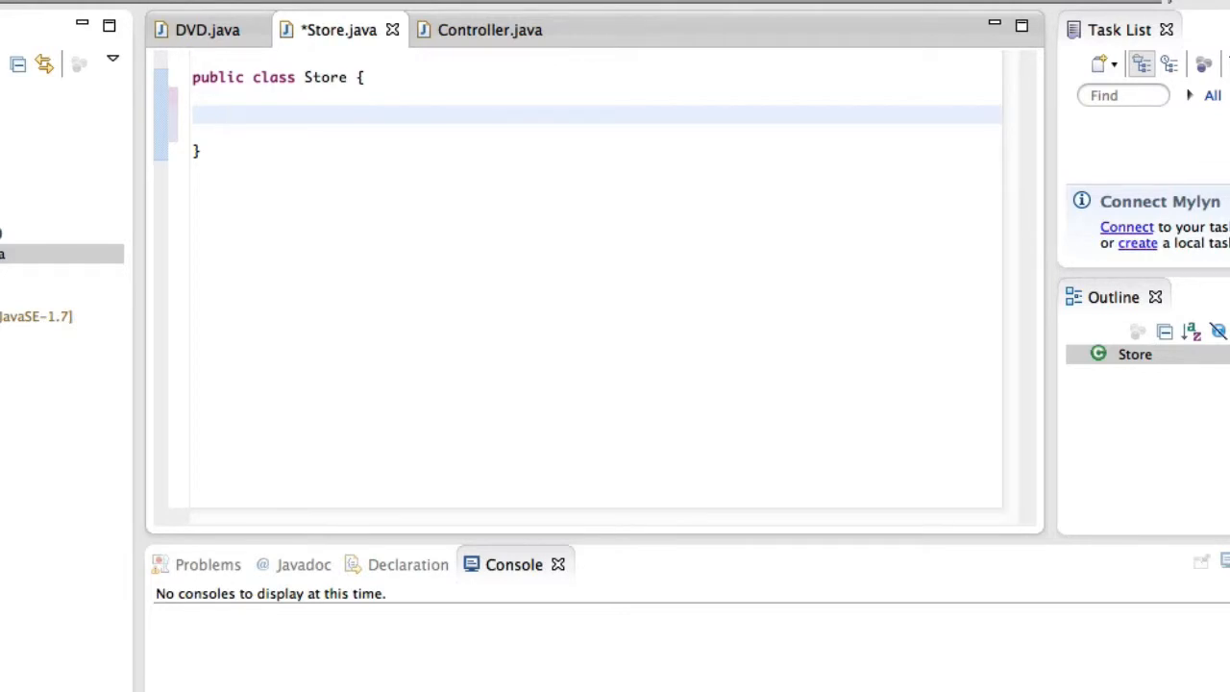
text(List<DVD>)
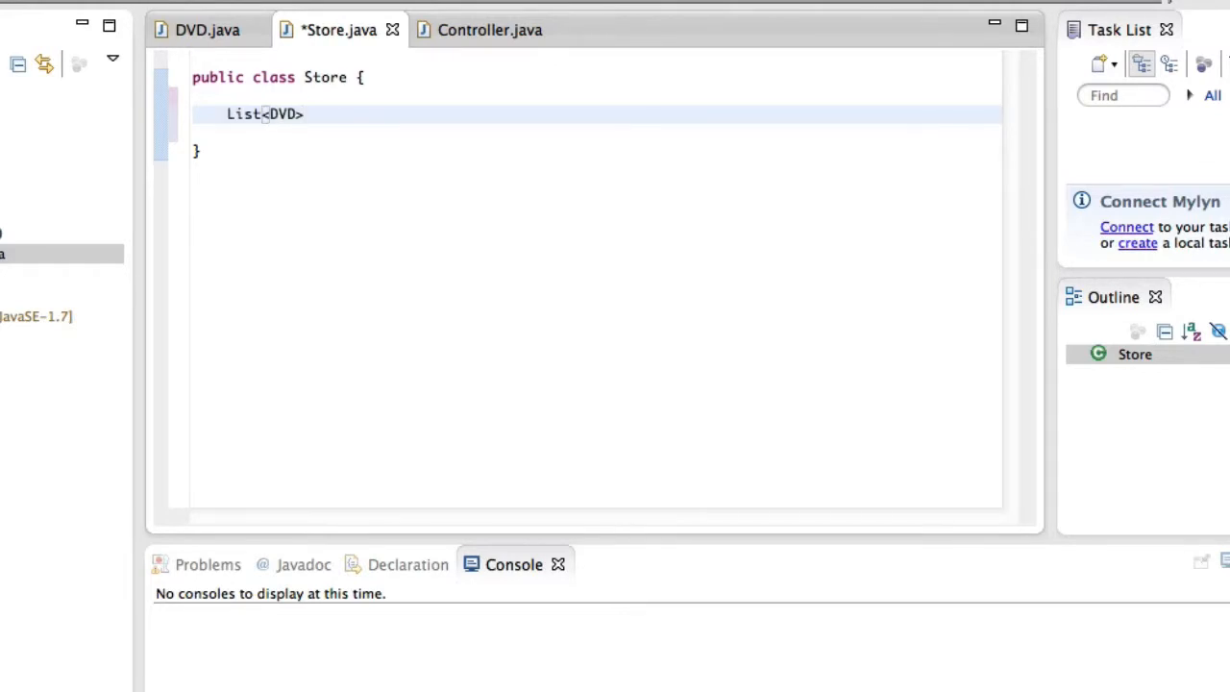
text(dvds;)
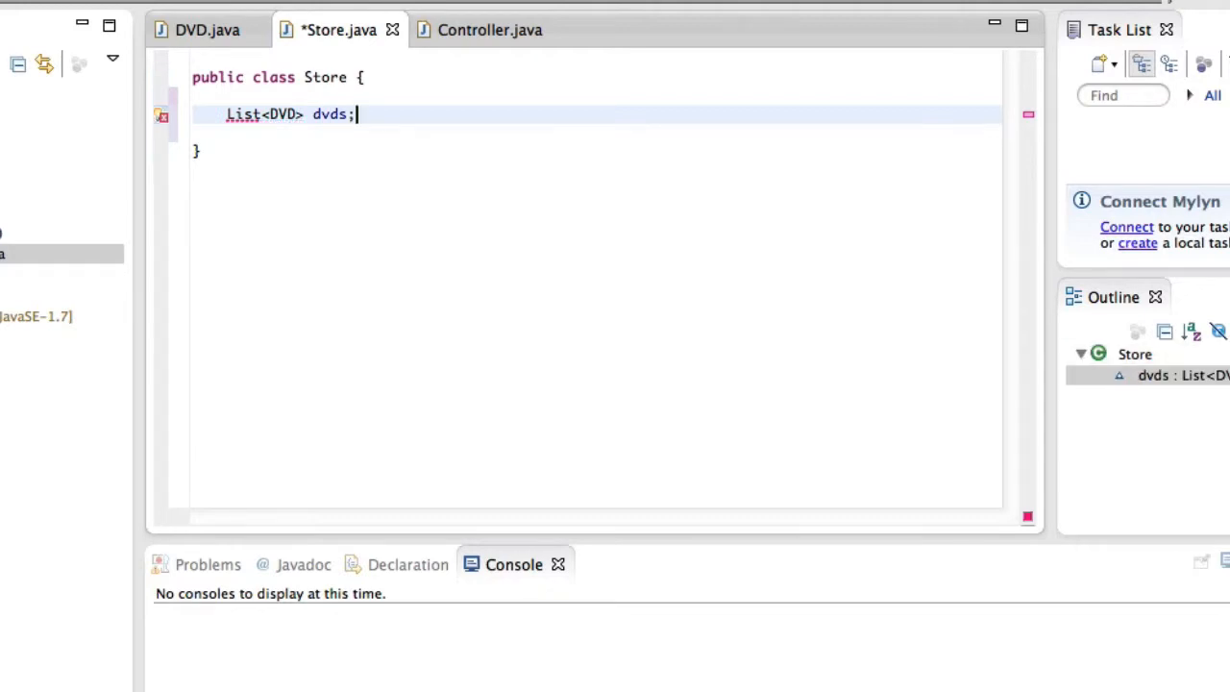
click(161, 115)
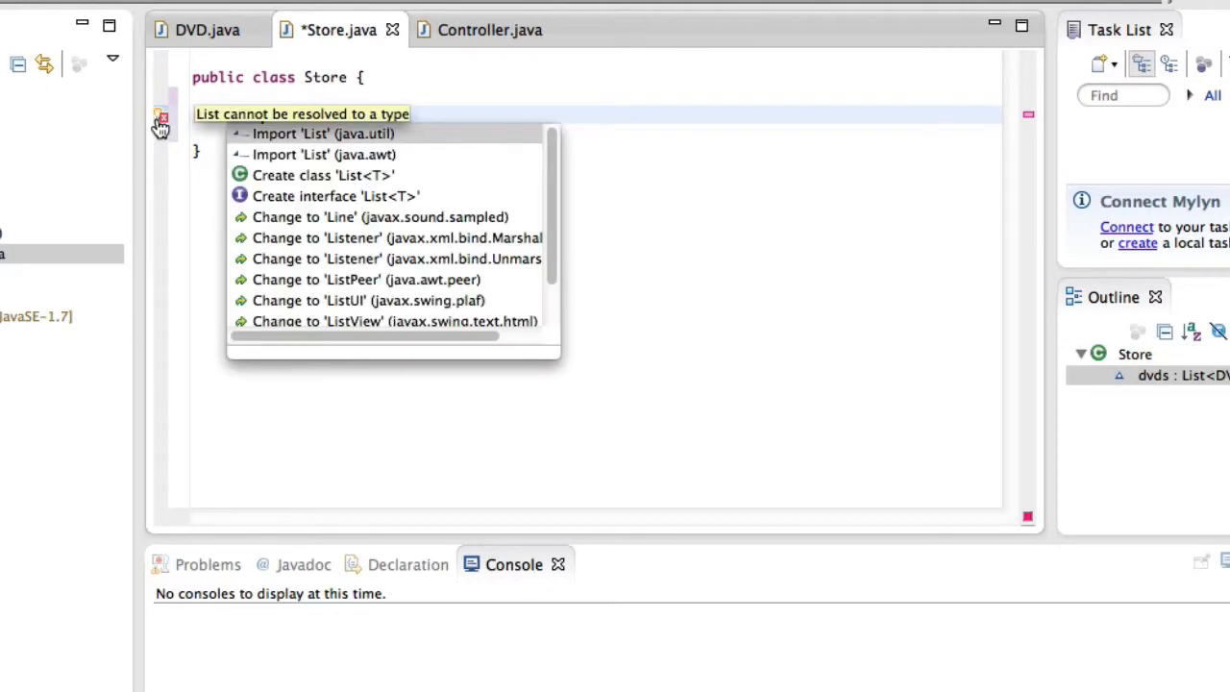
click(323, 134)
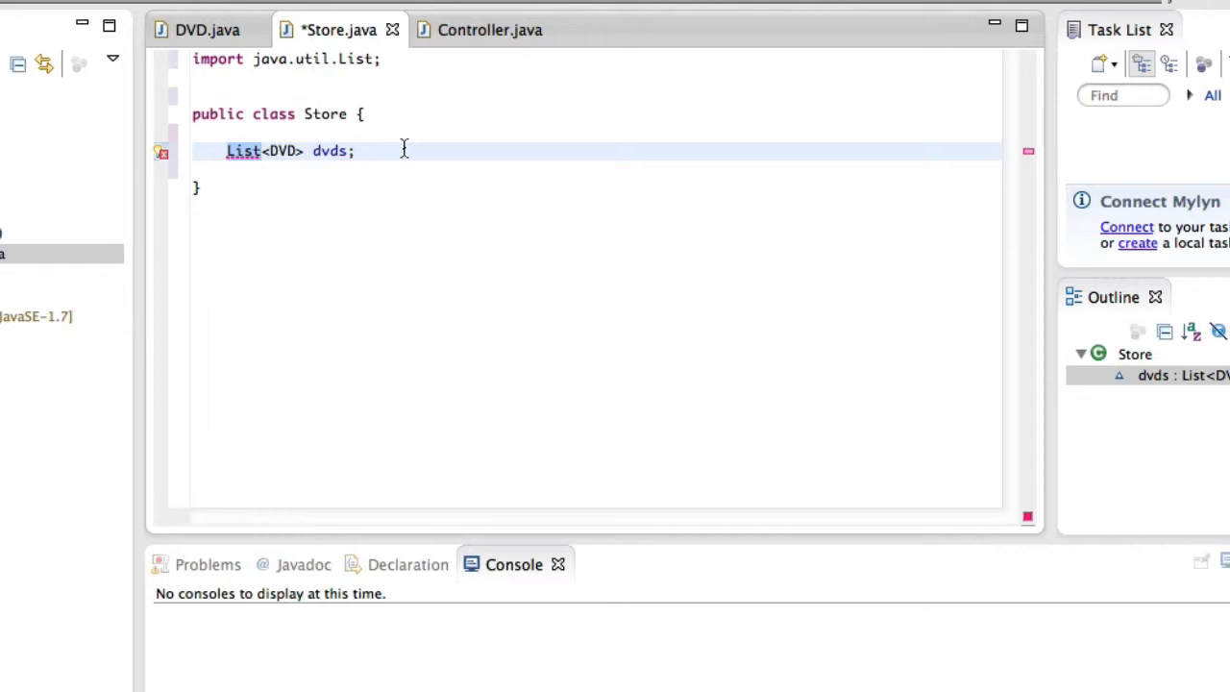
- Add a double money field below dvds
key(enter)
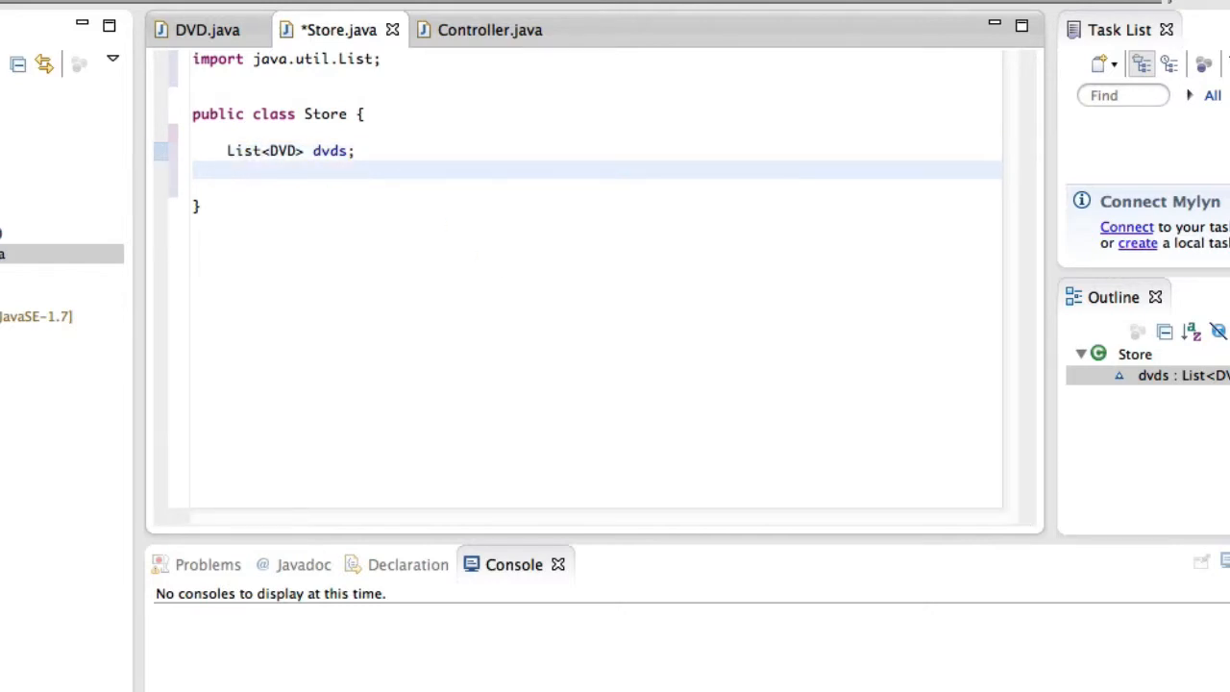
text(double money;)
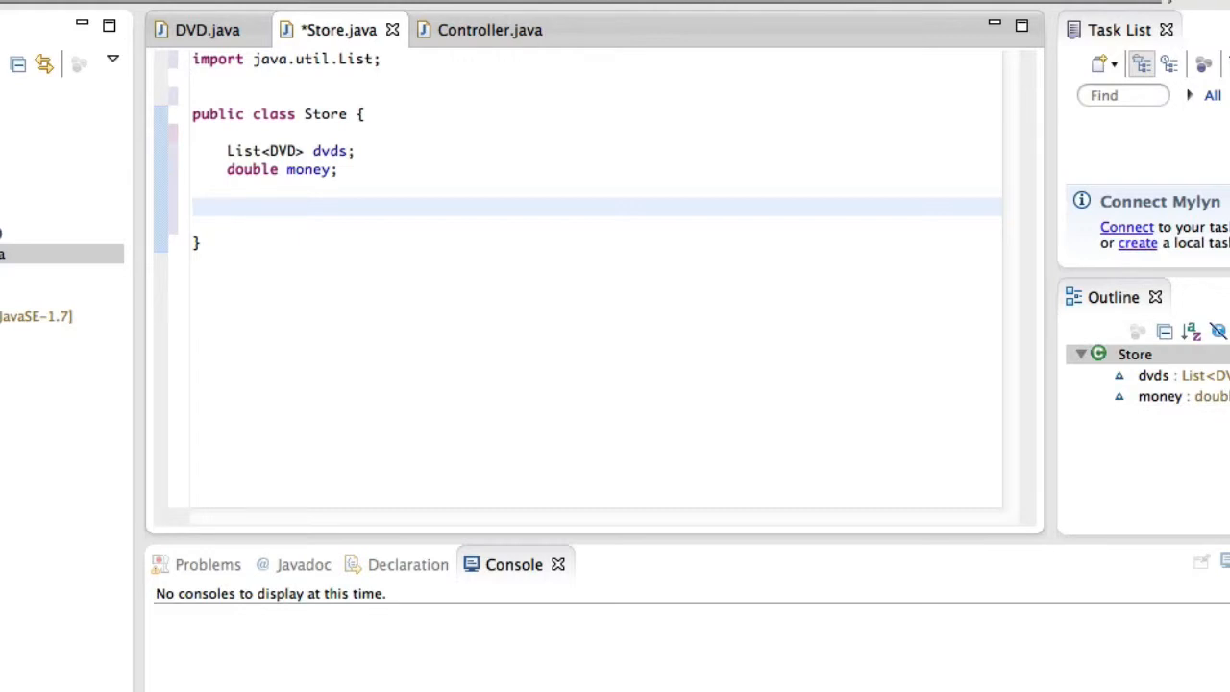
click(227, 208)
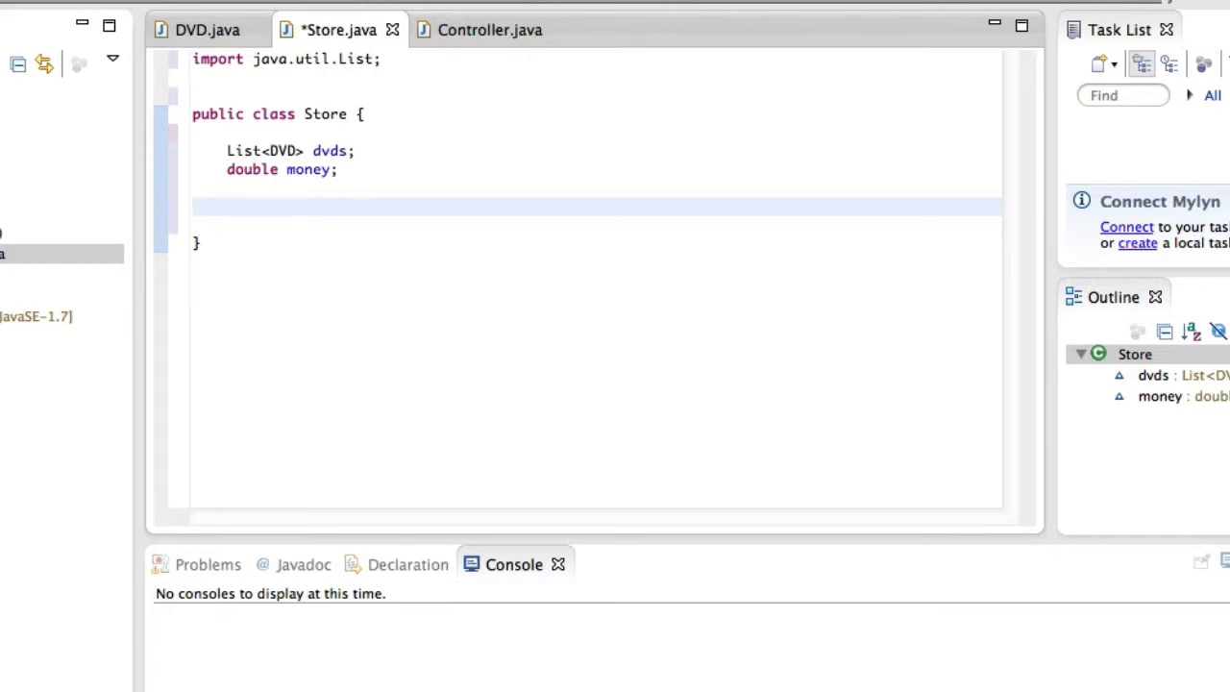
mouse_move(496, 92)
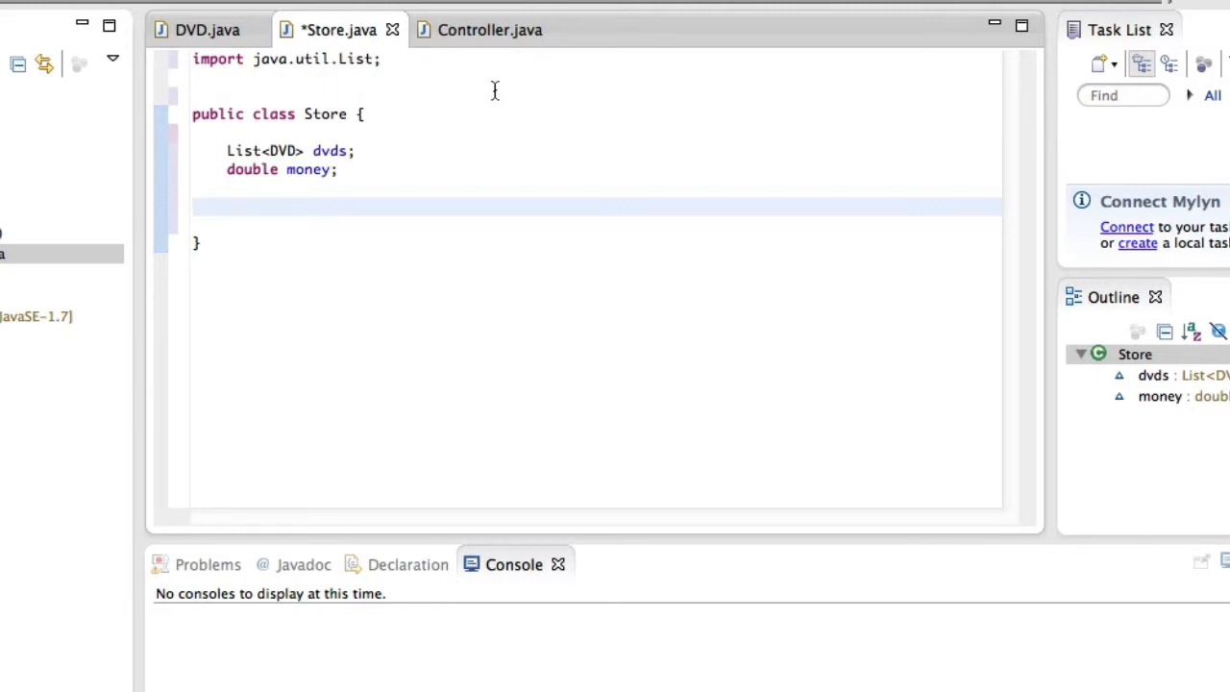
- Write an empty public Store() constructor below the fields
click(226, 206)
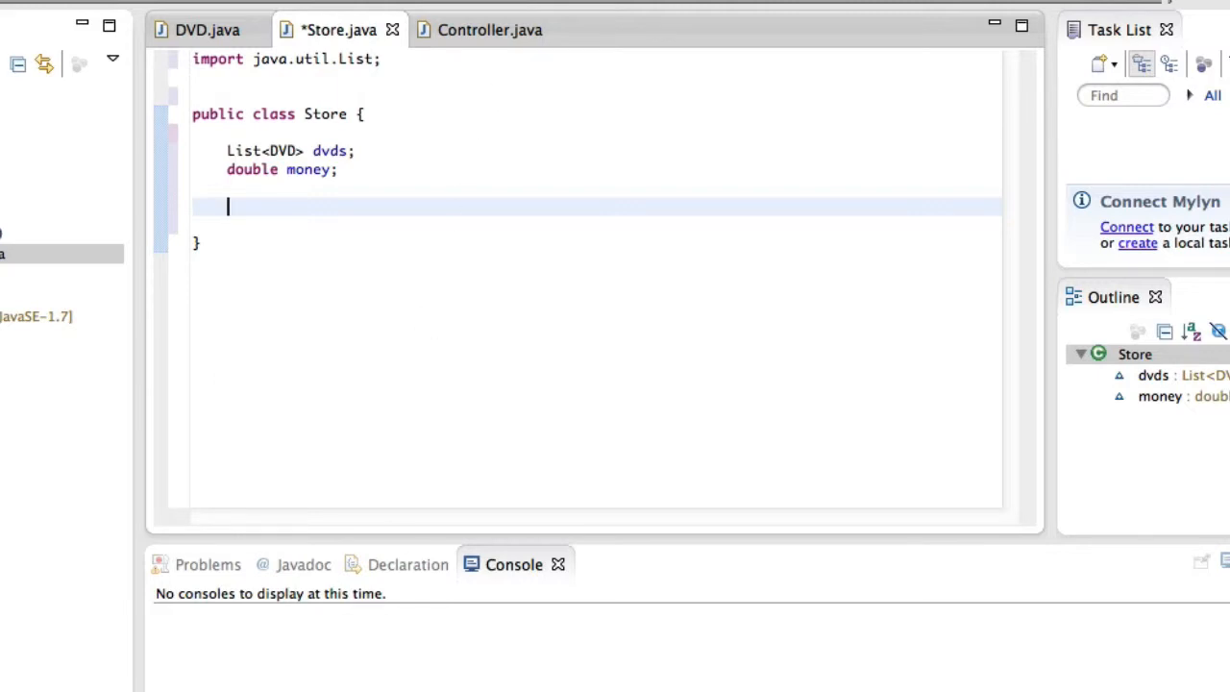
text(public S)
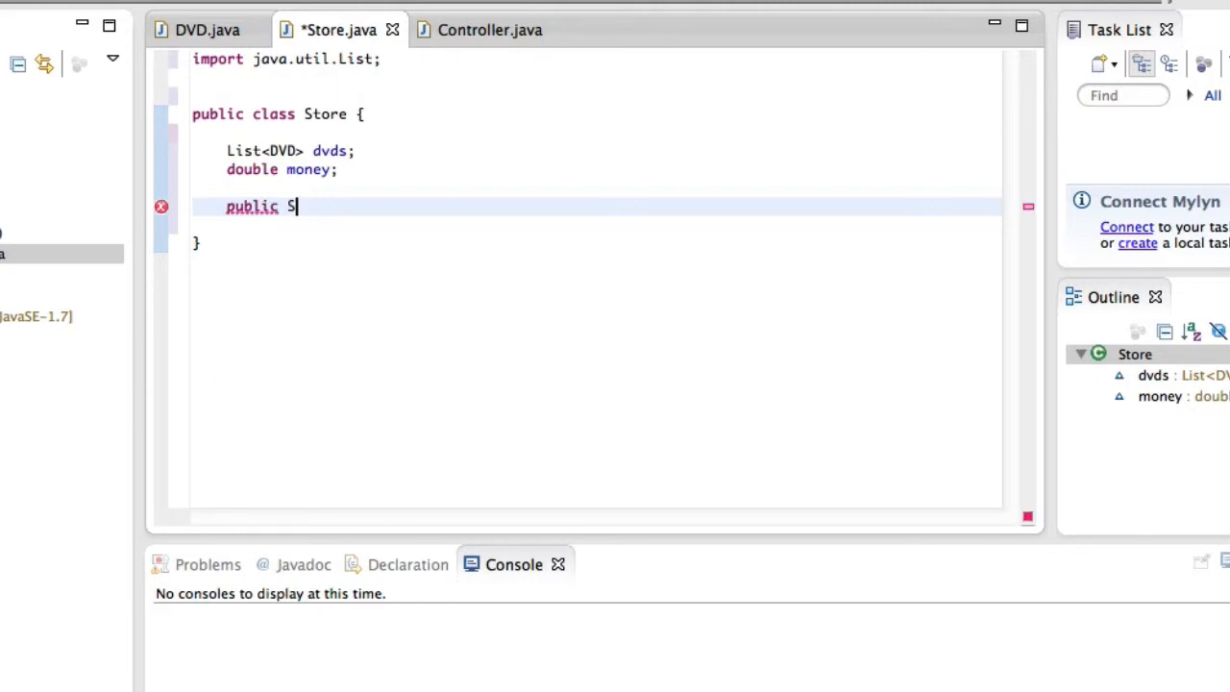
text(tore())
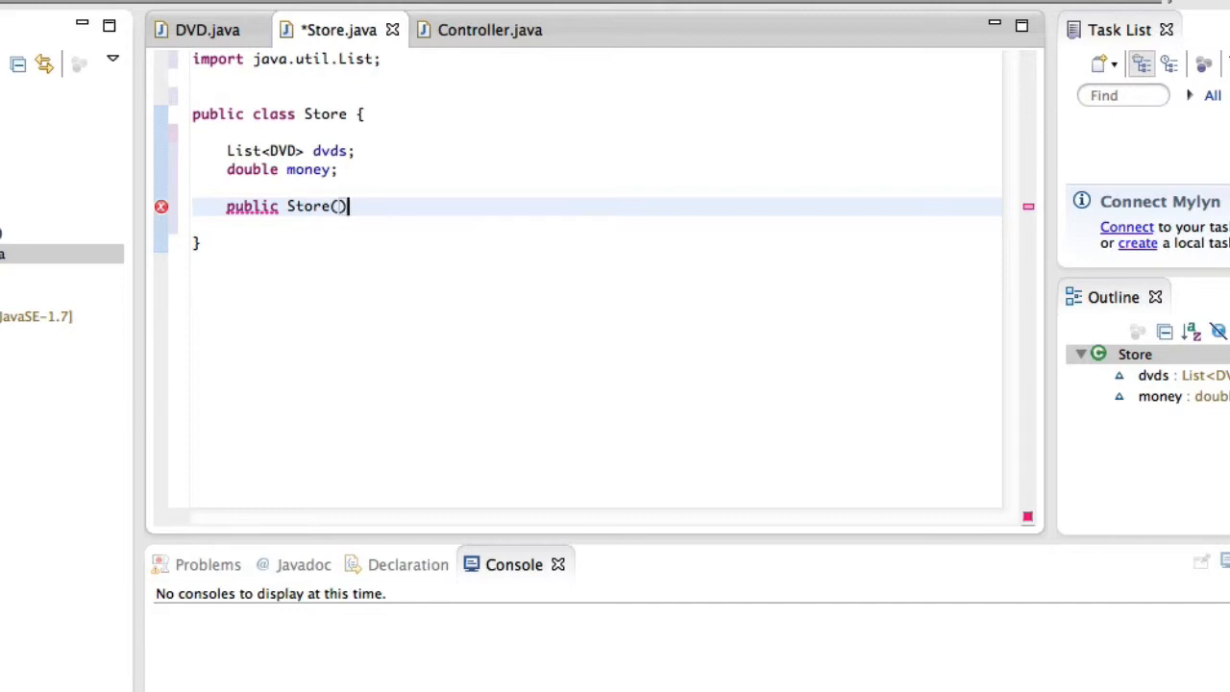
text({)
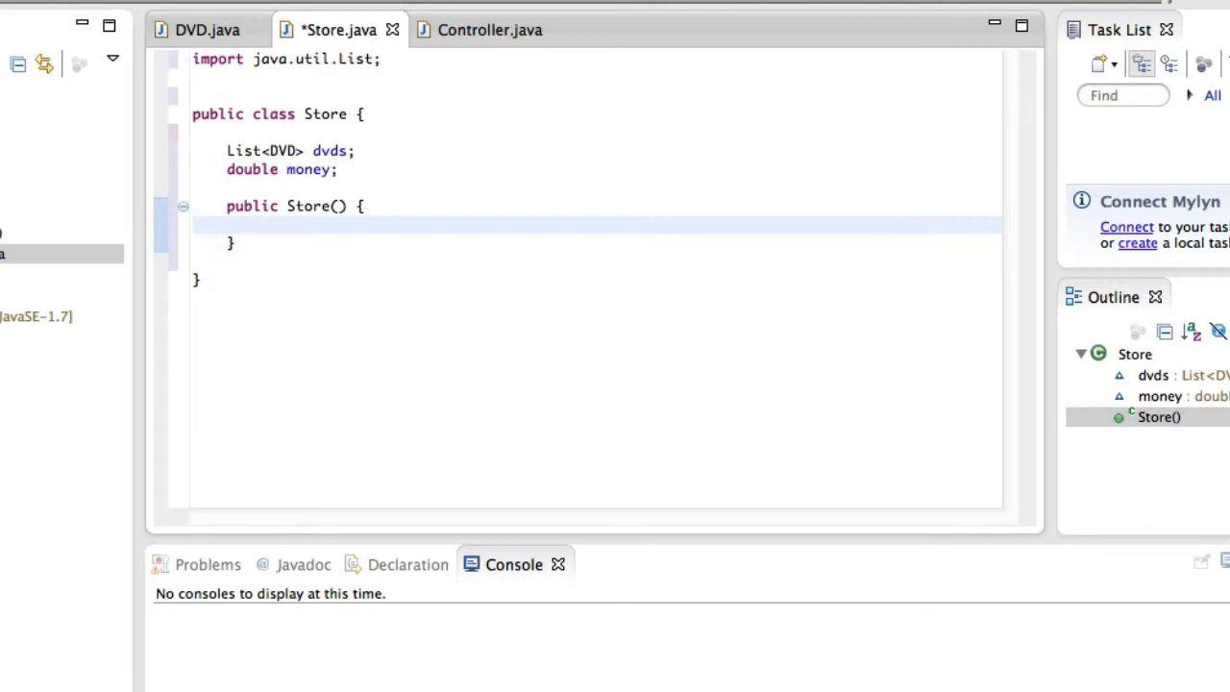
click(261, 225)
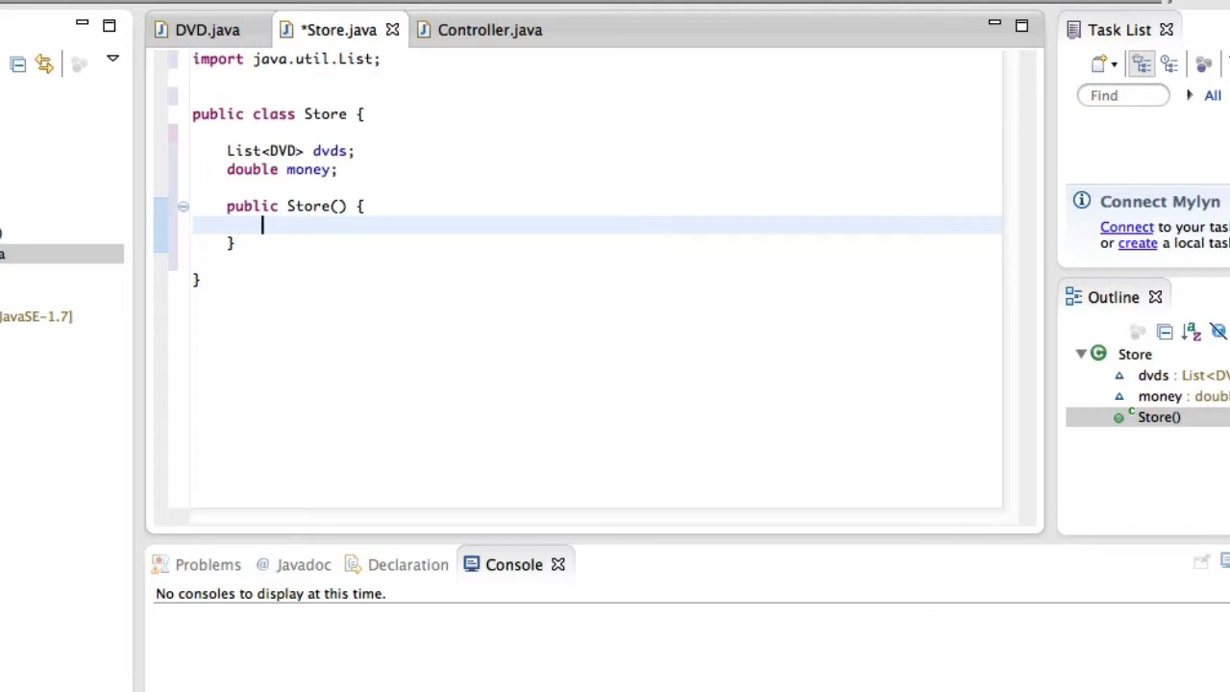
- Initialize dvds to a new ArrayList<DVD> inside the constructor, importing java.util.ArrayList
text(dvds =)
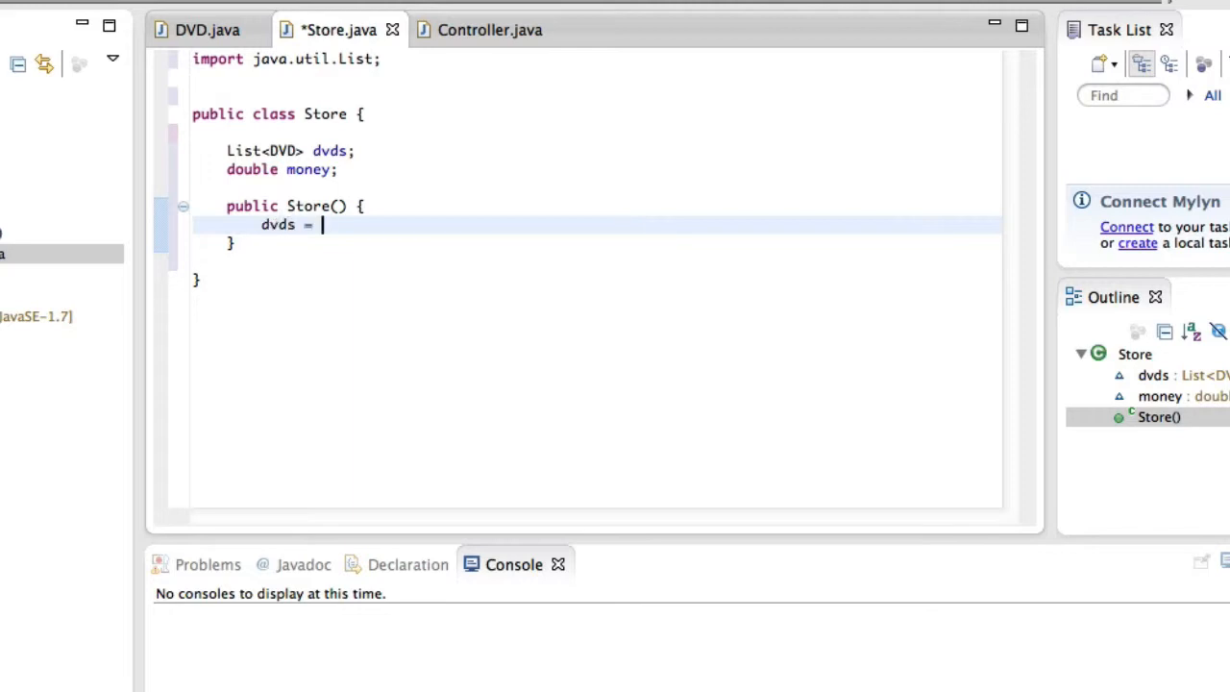
text(new ArrayList<DVD>();)
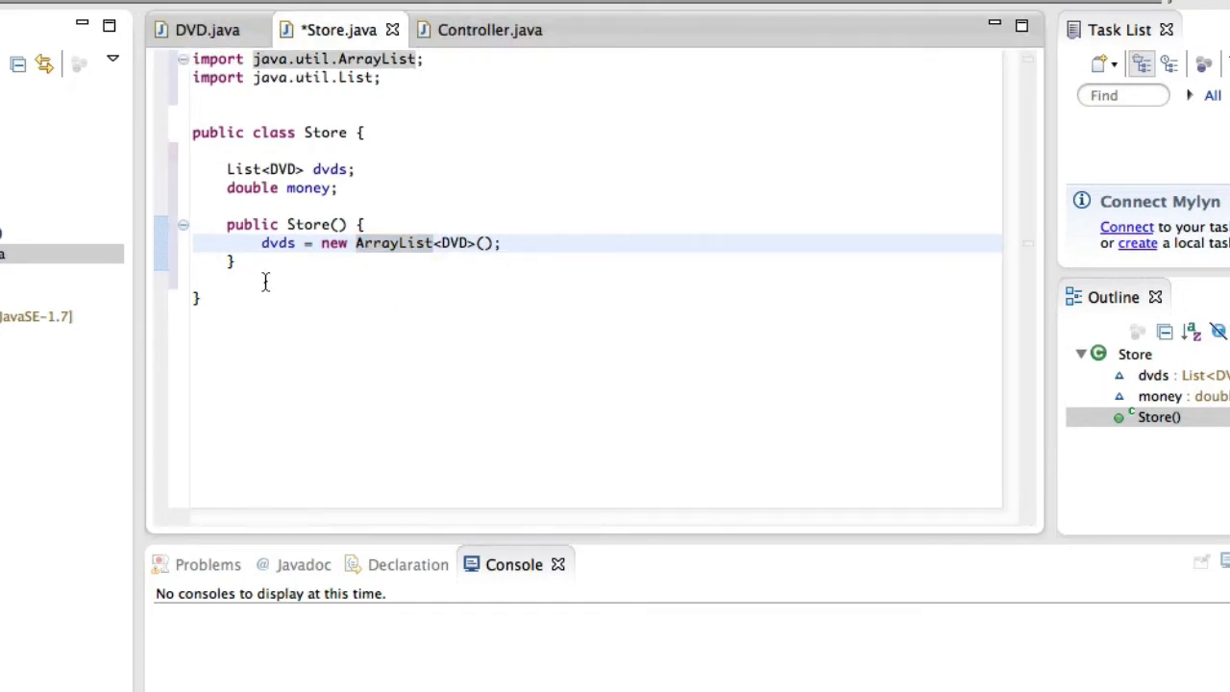
double_click(331, 169)
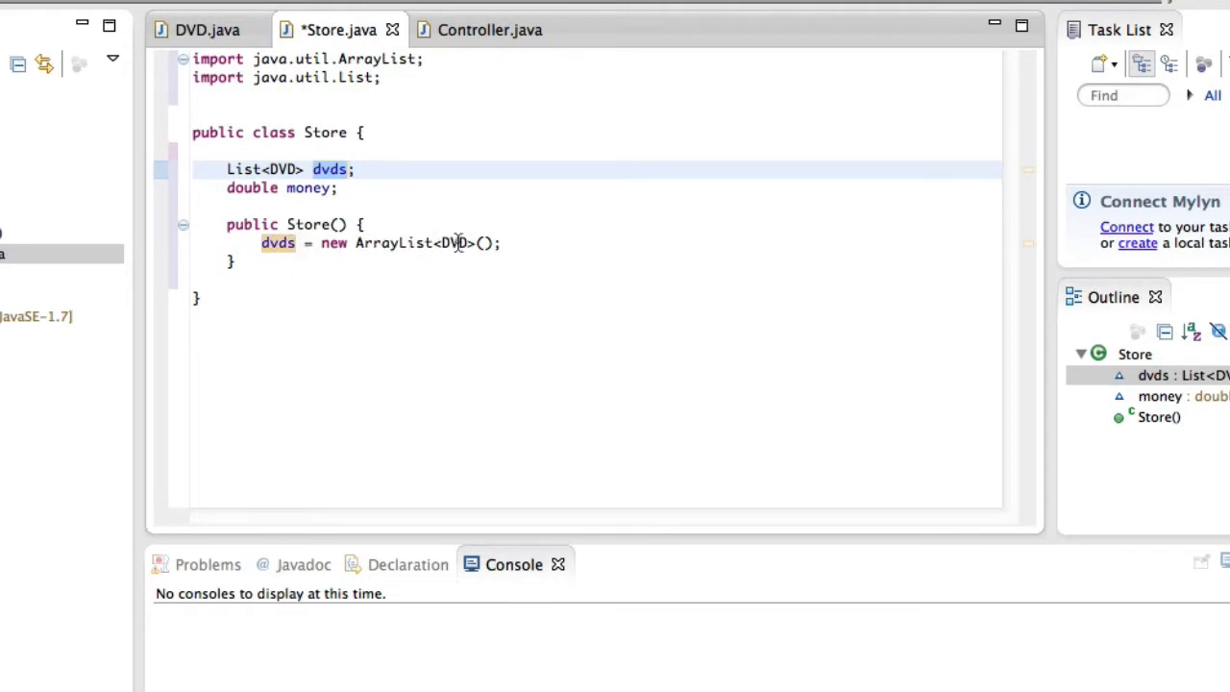
click(500, 242)
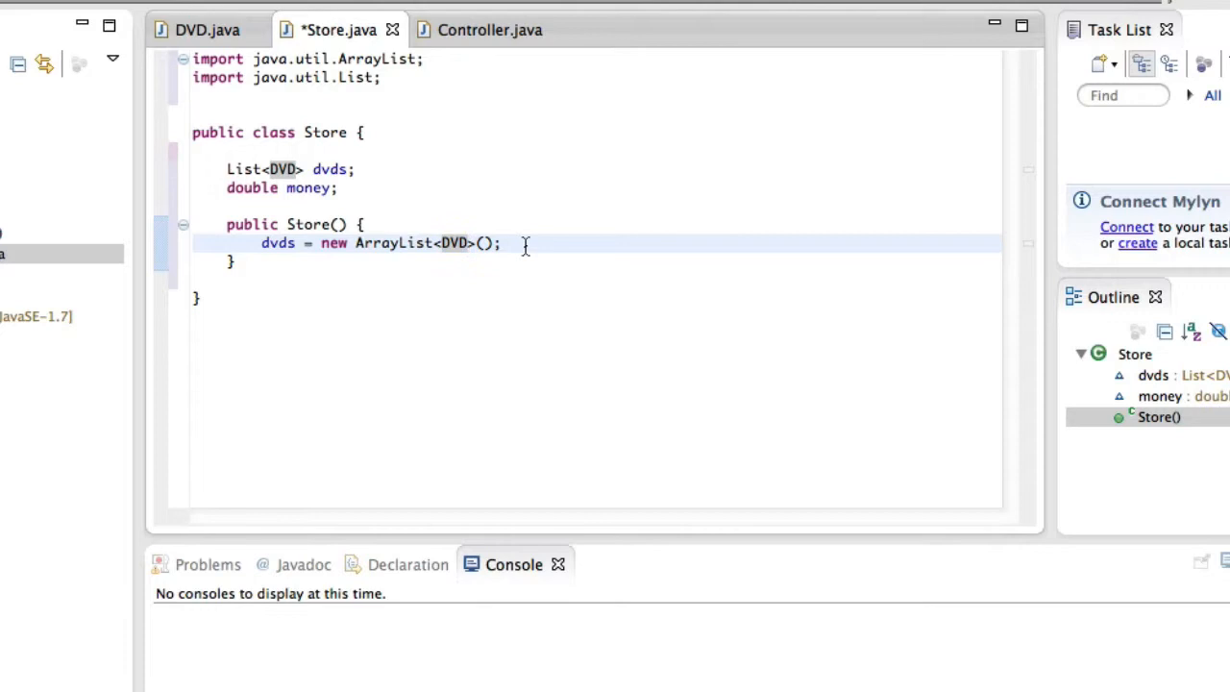
mouse_move(278, 261)
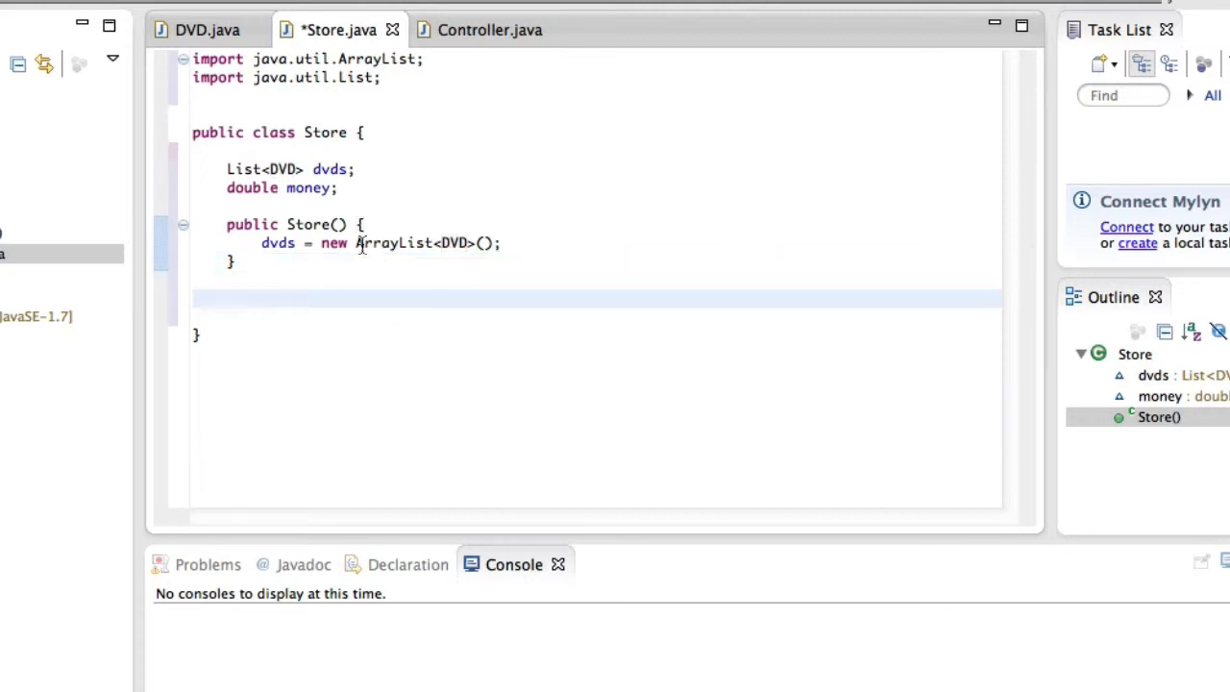
mouse_move(277, 243)
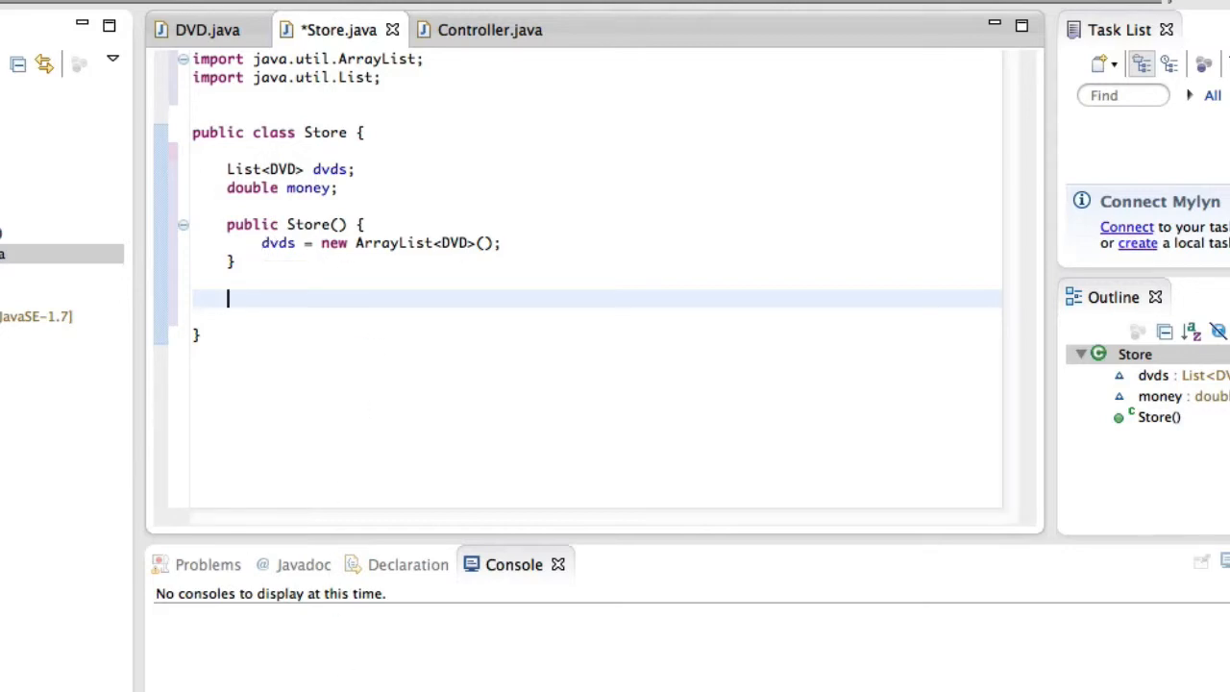
mouse_move(945, 522)
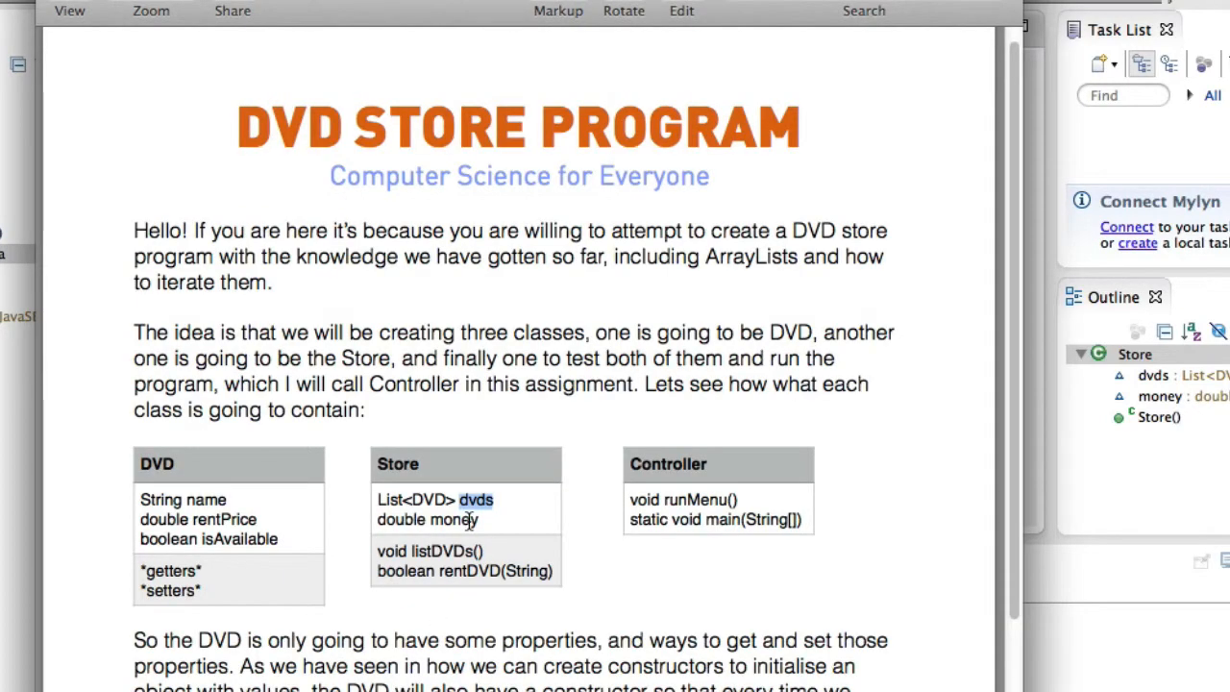
- Add an empty public void listDVDs() method stub below the constructor
double_click(440, 549)
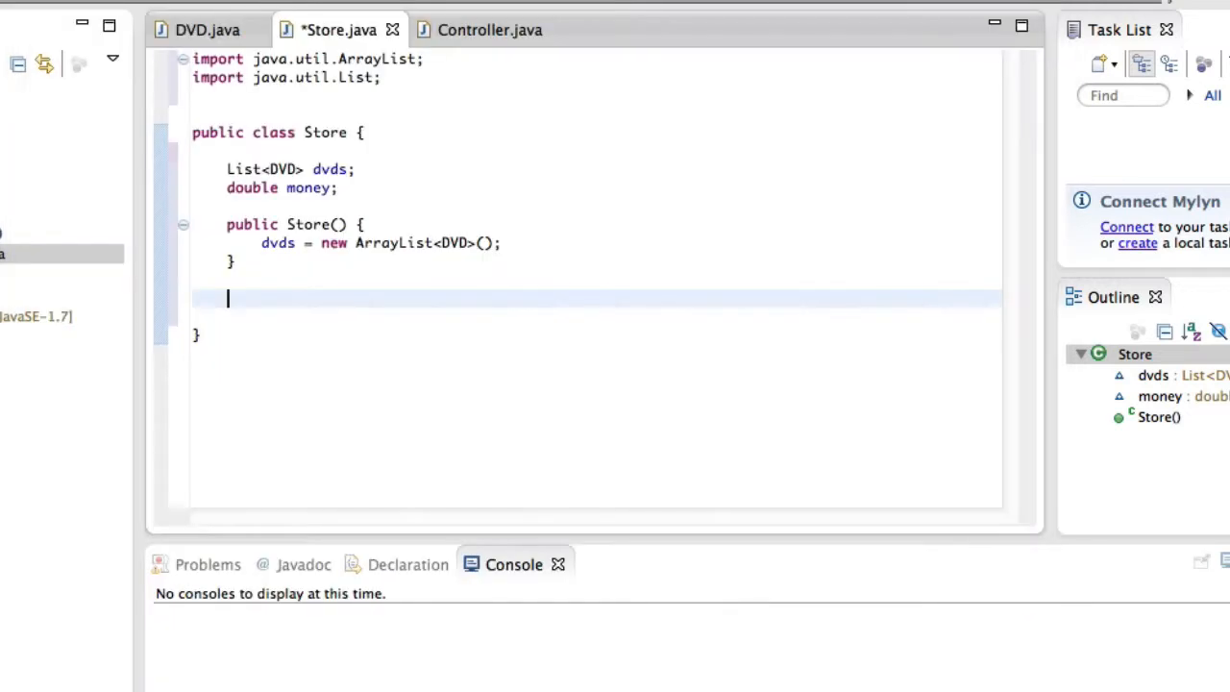
text(cius)
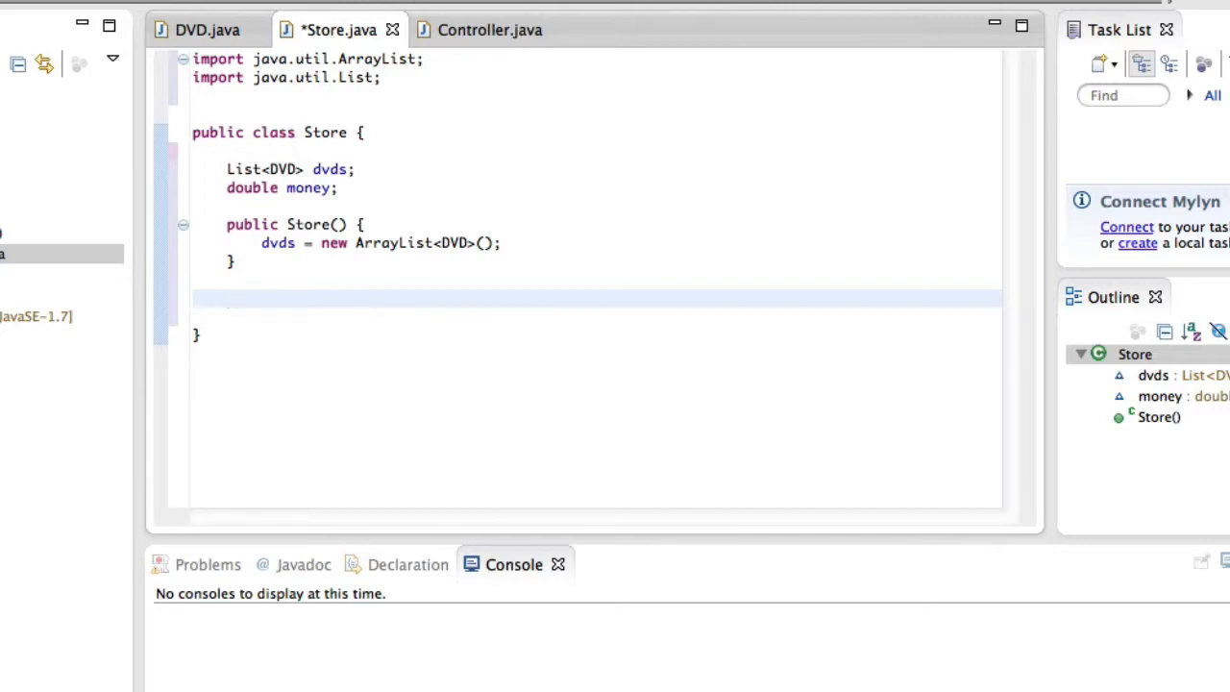
text(void)
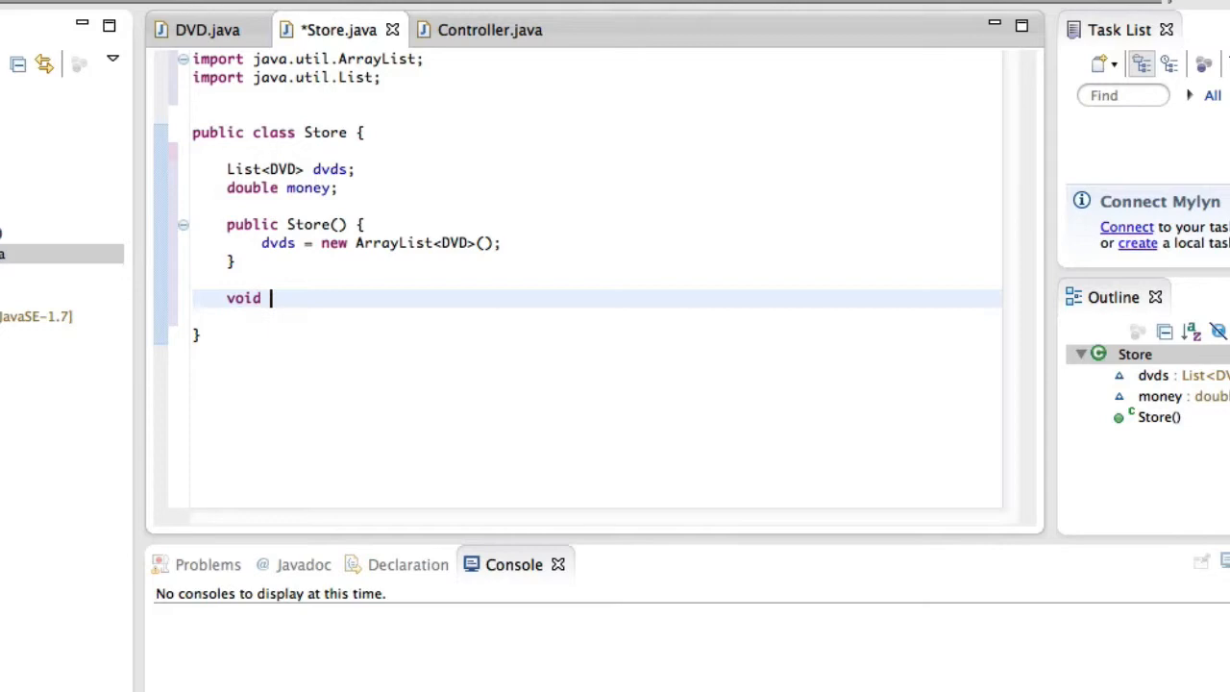
text(pub)
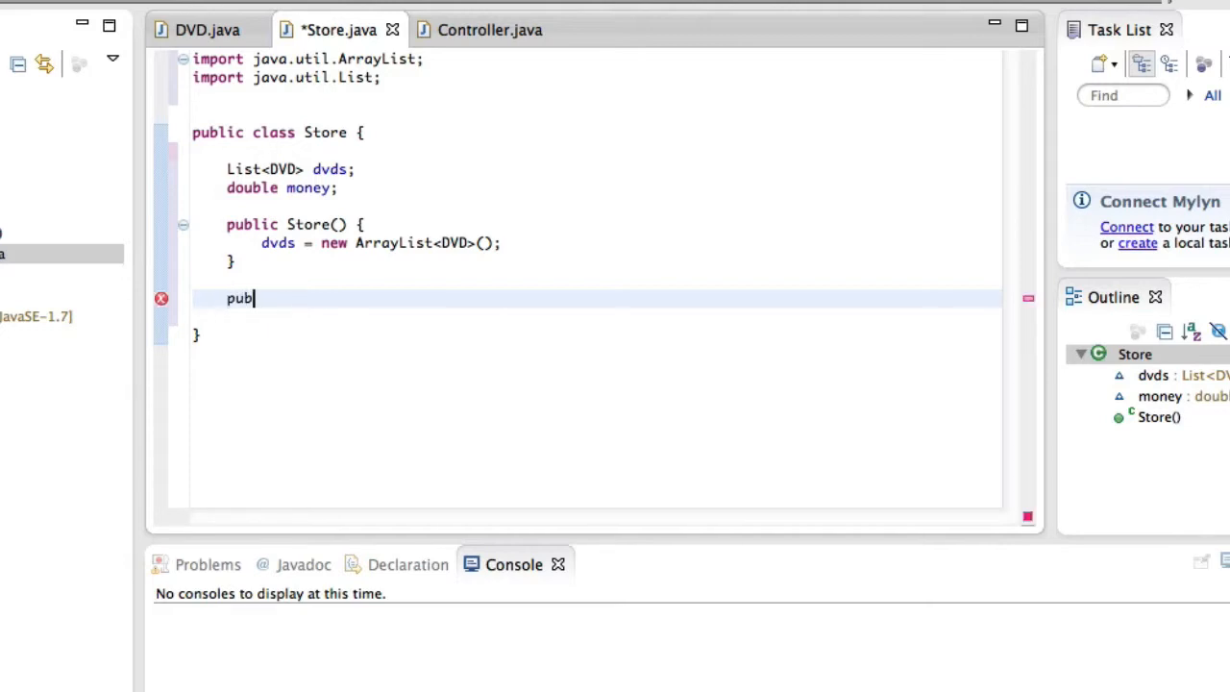
text(lic void listDVDs)
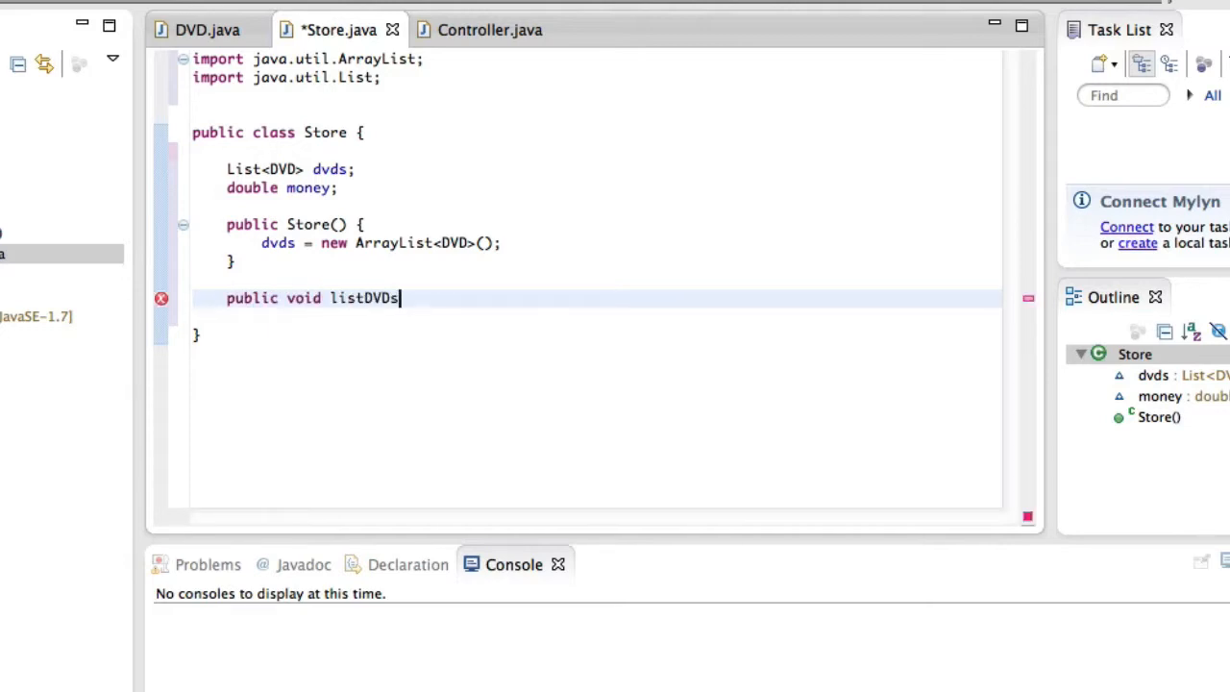
text(() {)
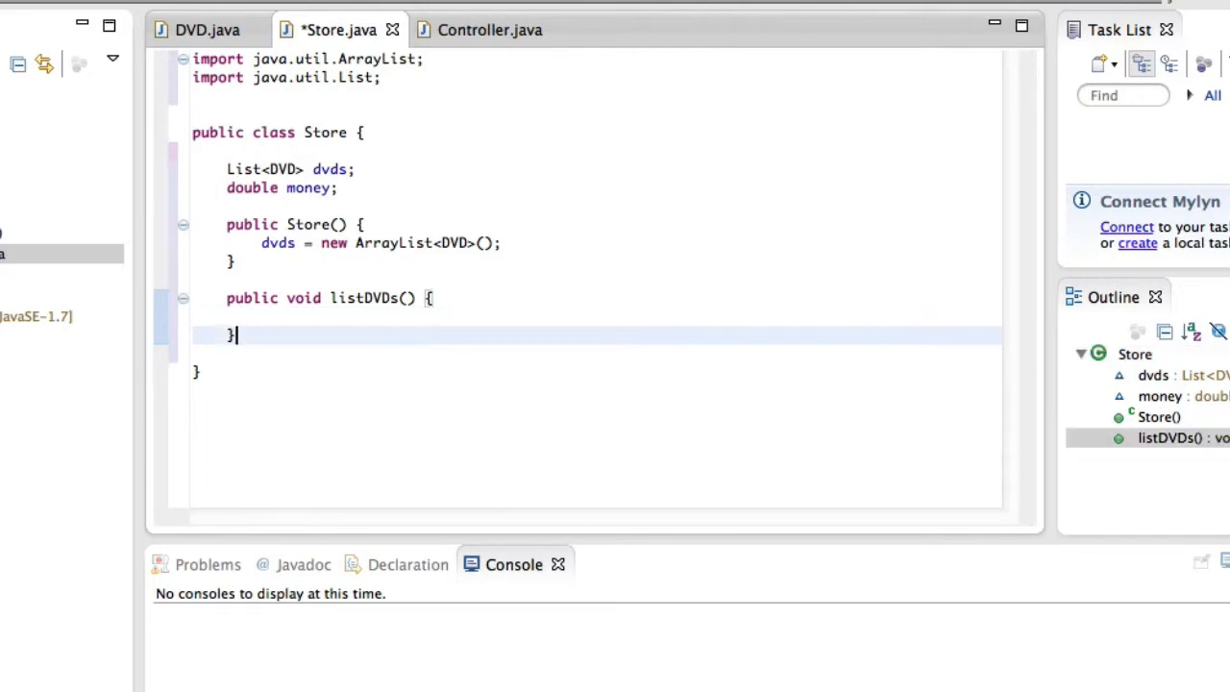
- Add an empty public boolean rentDVD(String name) method stub
text(public bool)
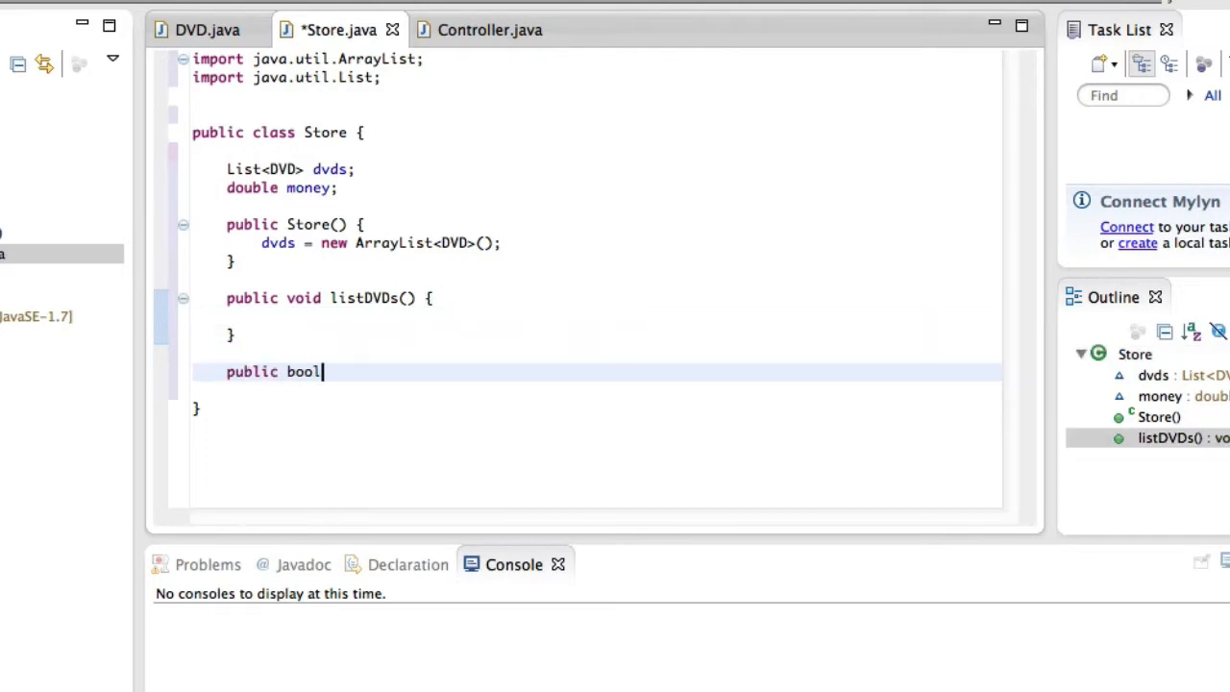
text(ean rentDVD() {)
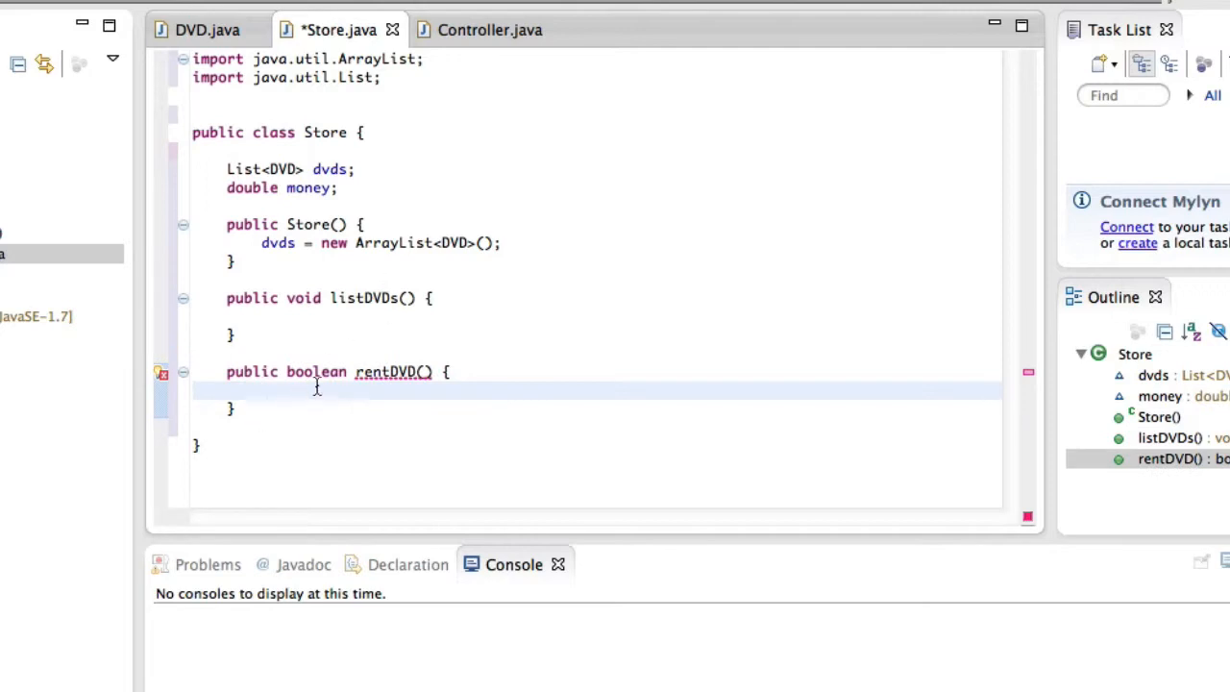
mouse_move(315, 373)
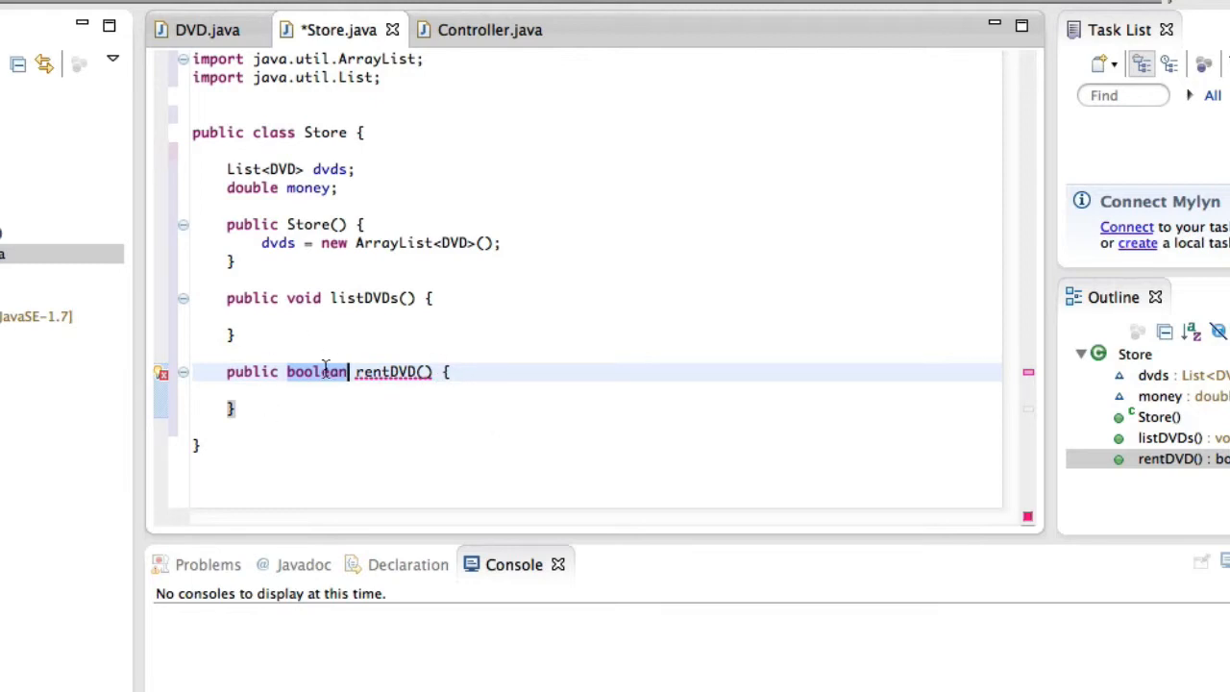
mouse_move(317, 373)
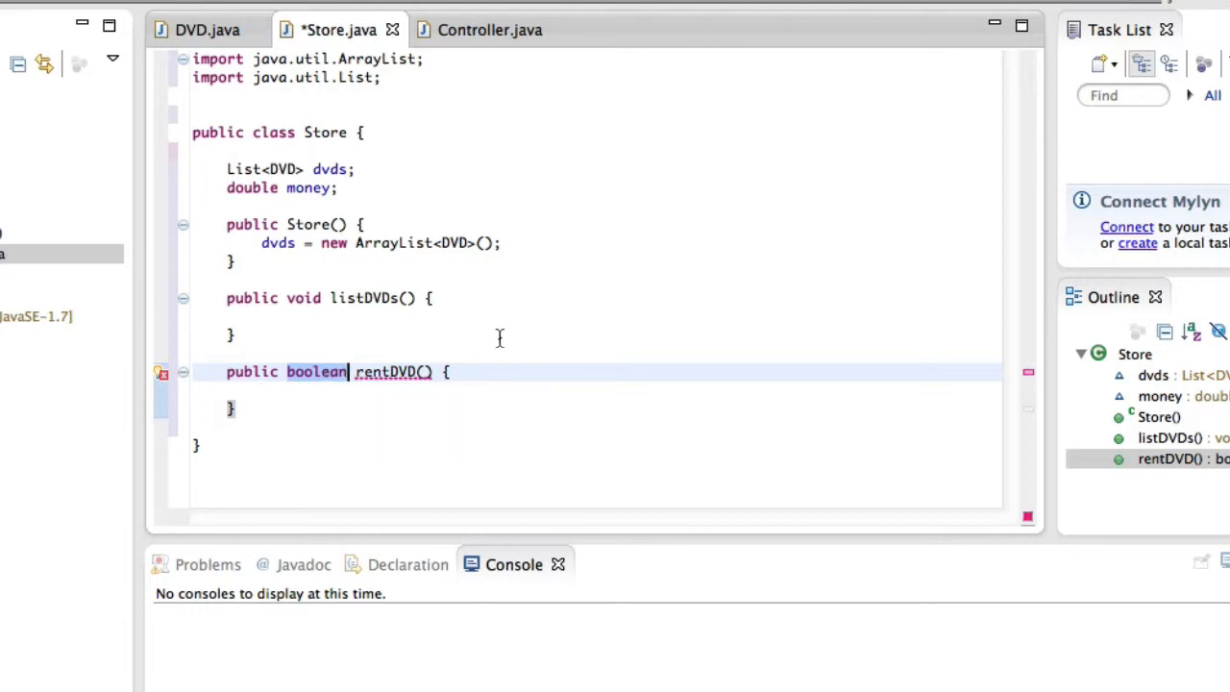
click(262, 317)
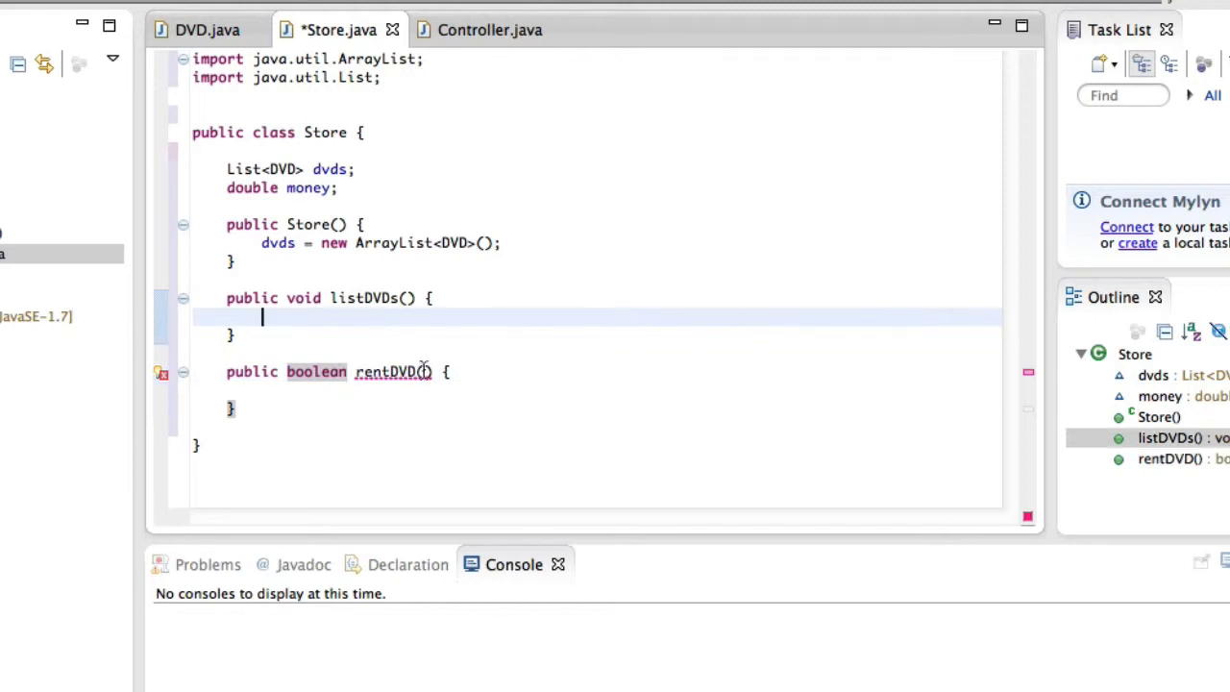
mouse_move(393, 373)
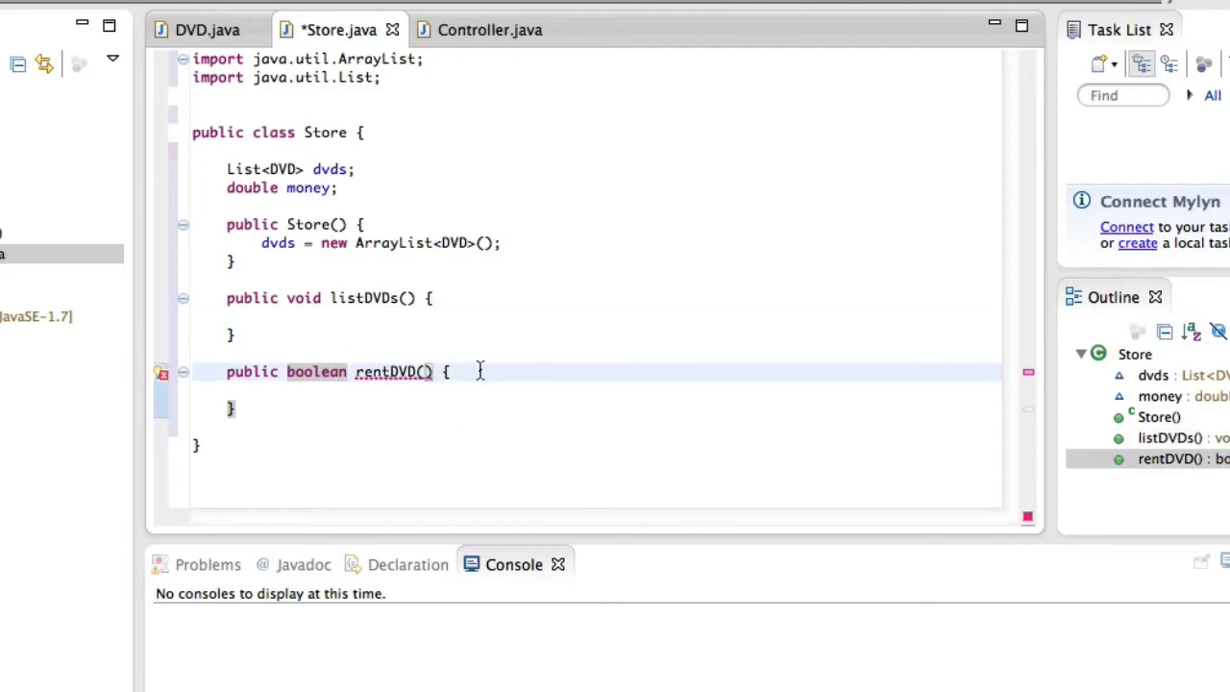
text(S)
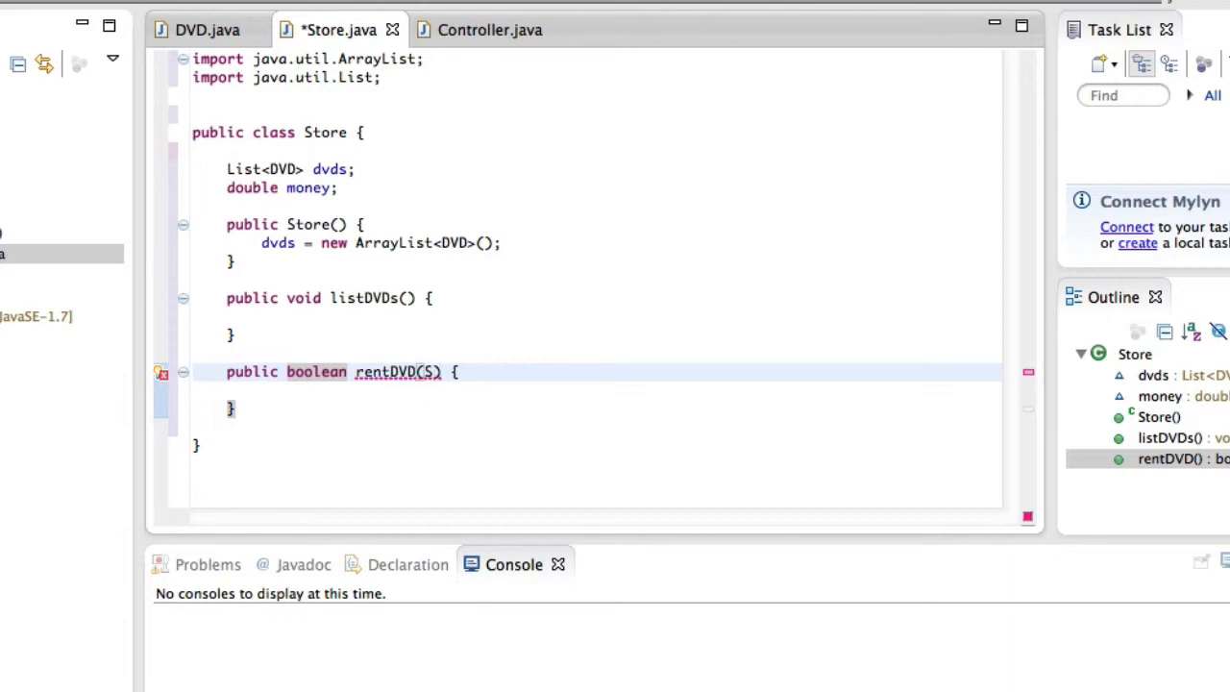
text(String name)
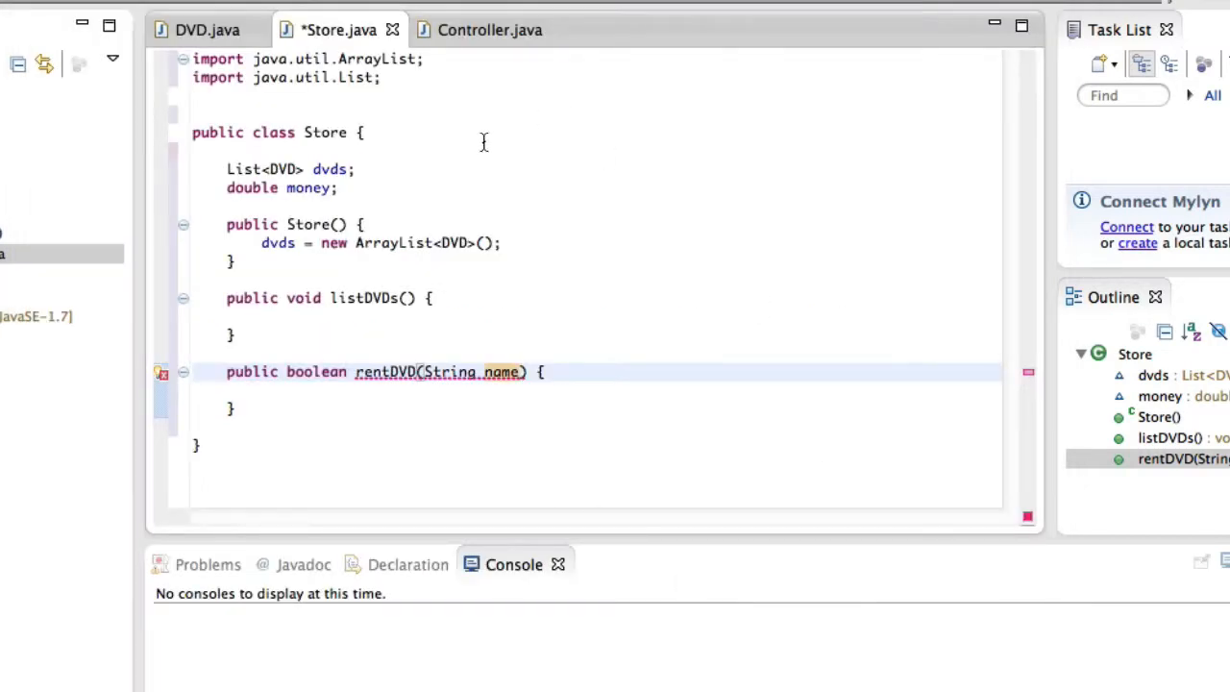
click(288, 317)
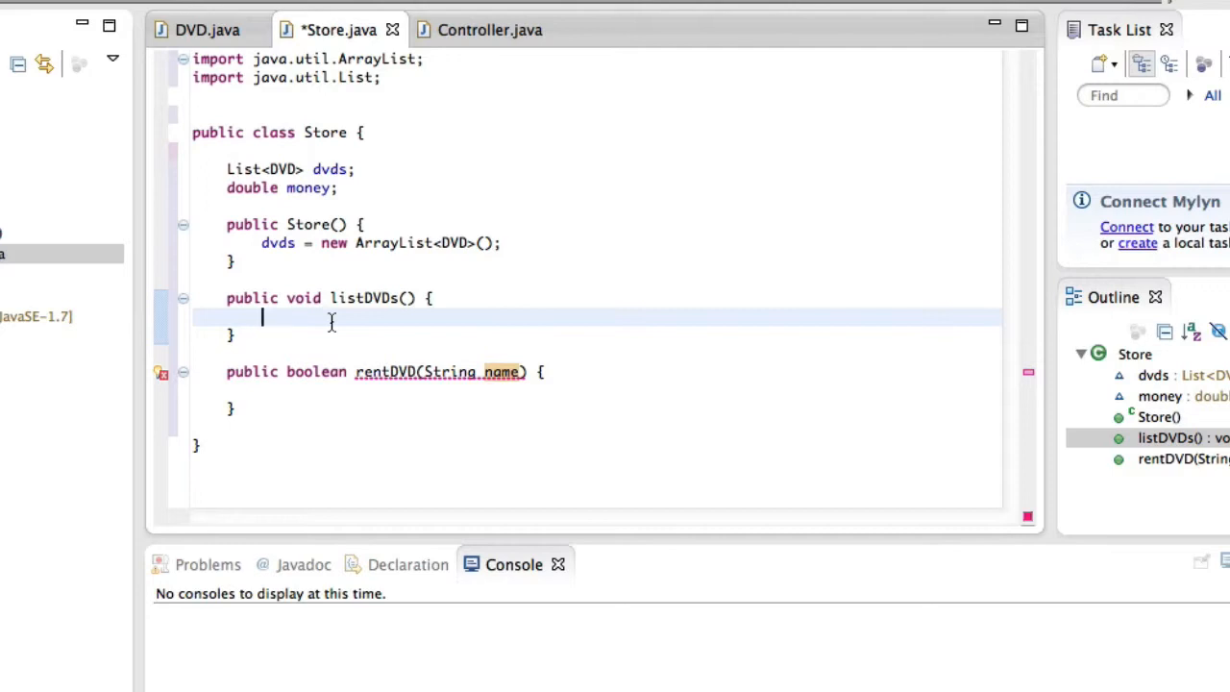
- Write Iterator itr = dvds.iterator(); in listDVDs and import java.util.Iterator
text(Iterator)
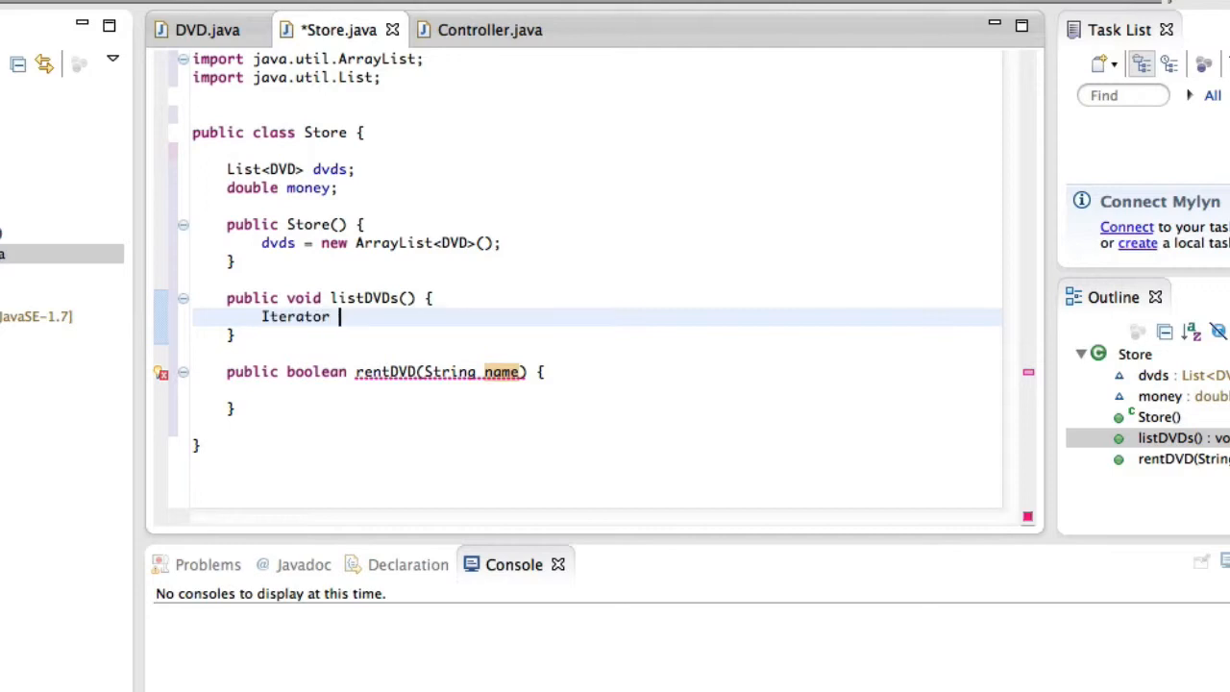
text(itr = dvds.iterator();)
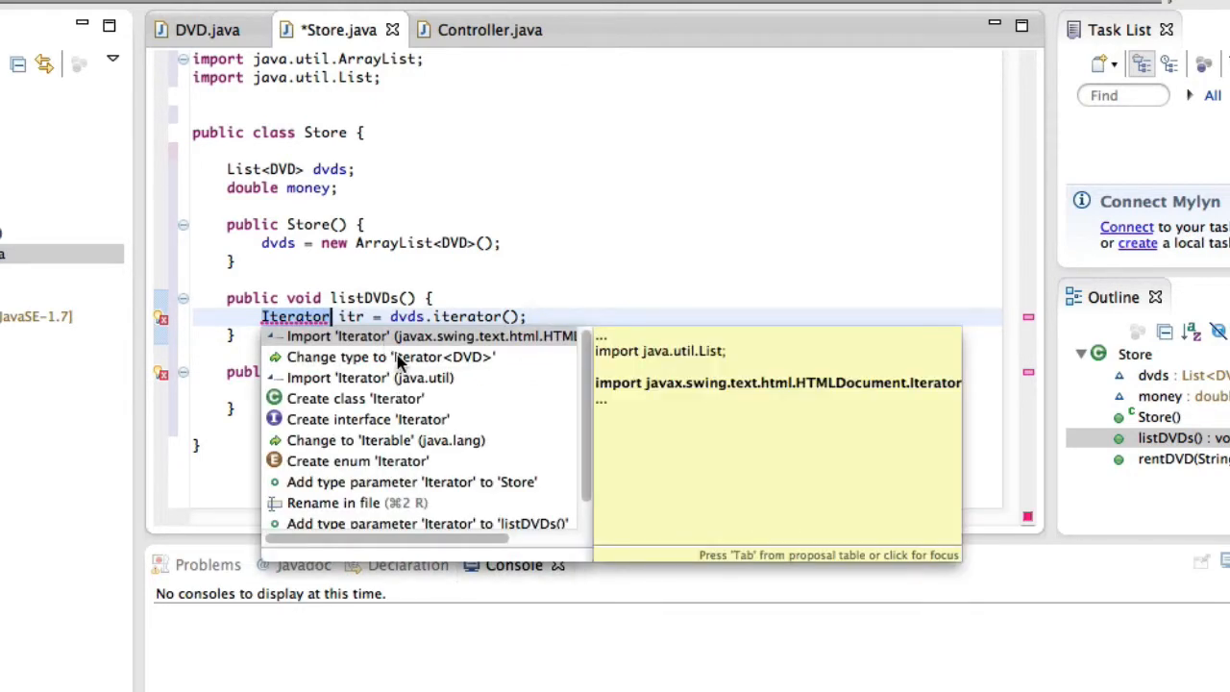
mouse_move(369, 376)
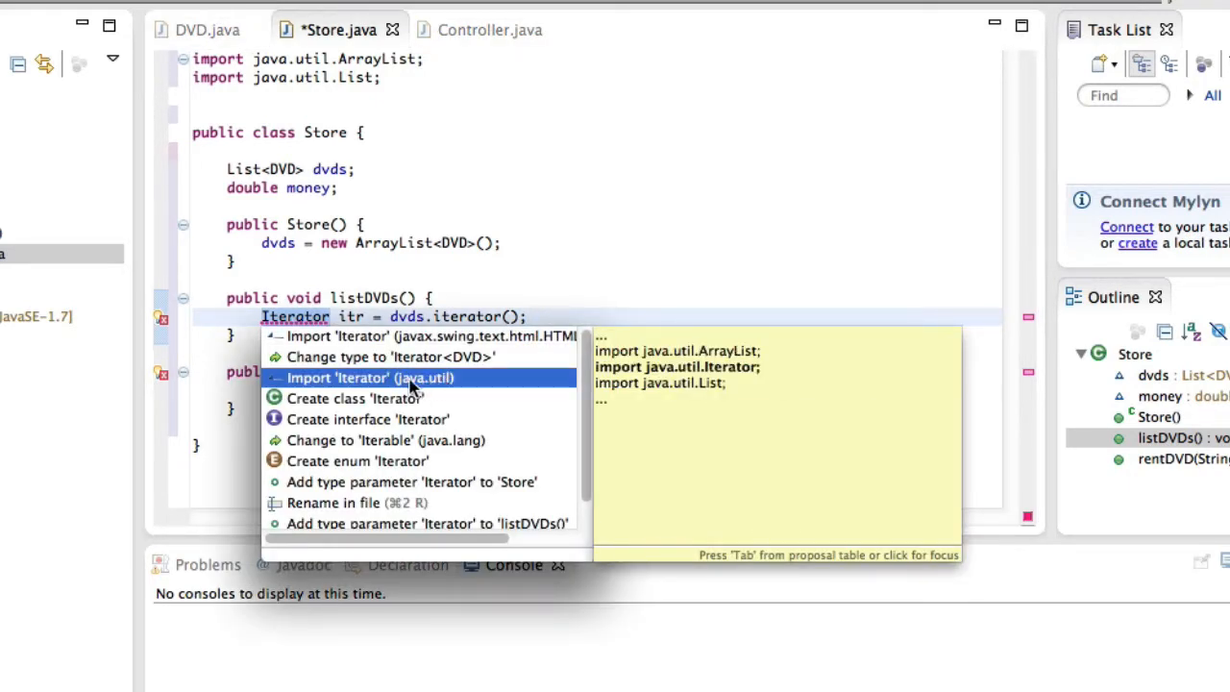
mouse_move(442, 342)
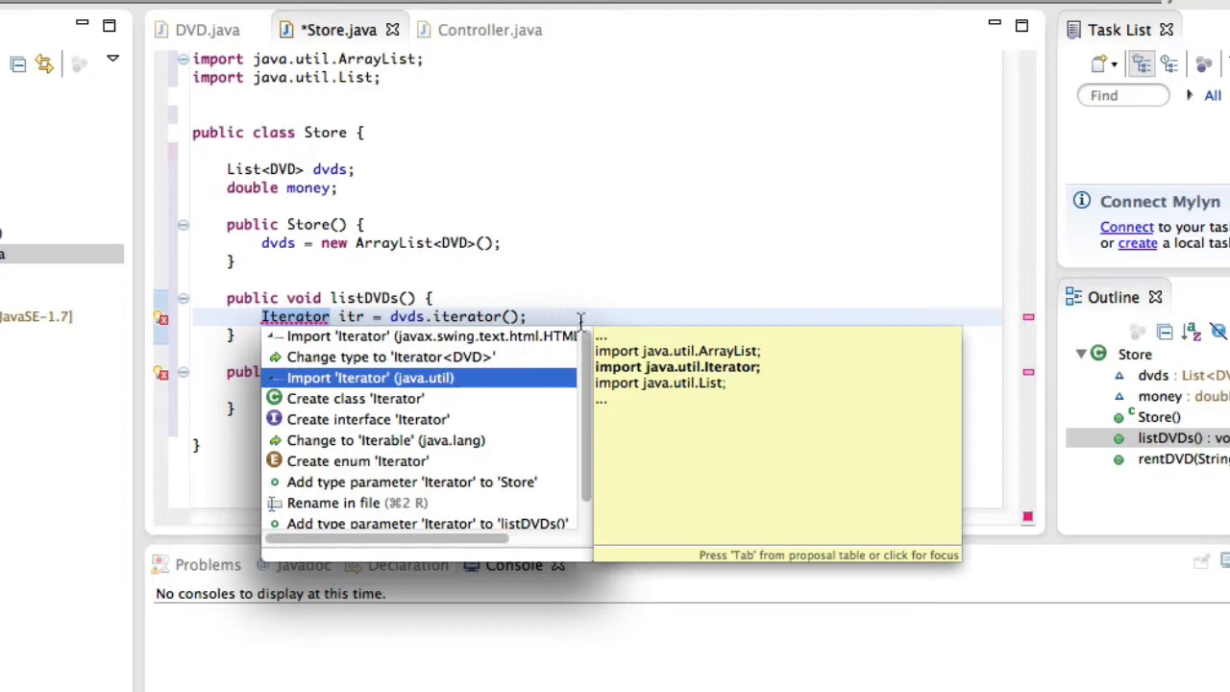
click(369, 377)
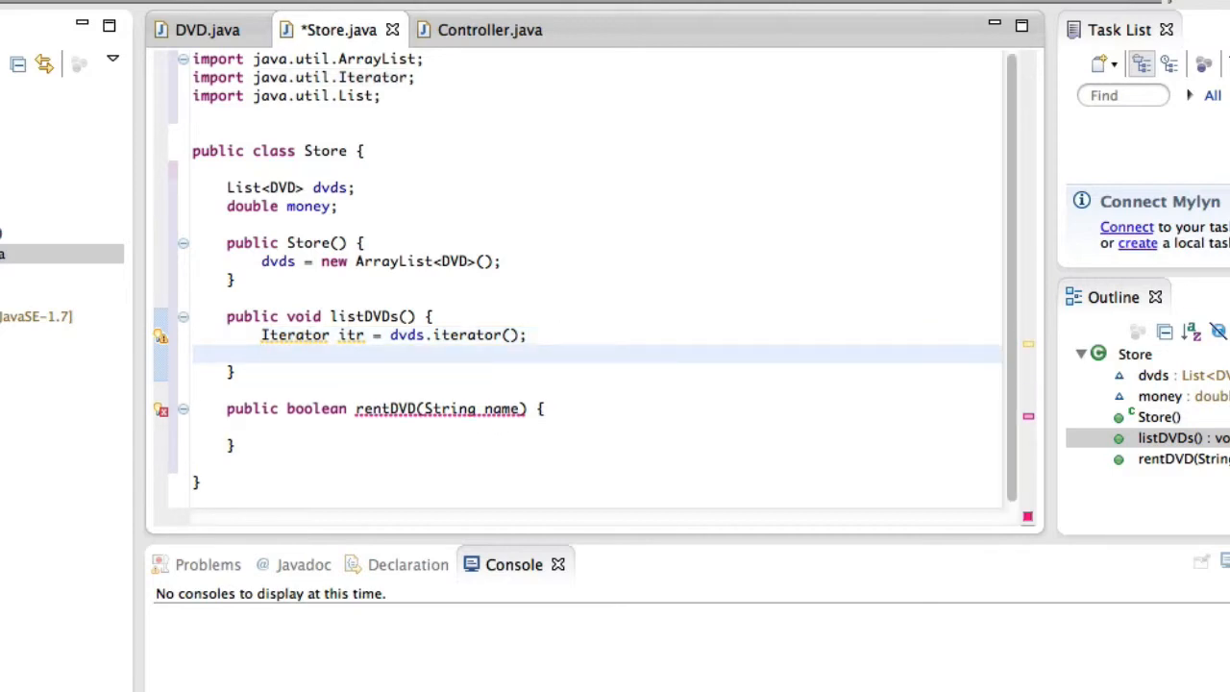
- Write while(itr.hasNext()) { DVD dvd = (DVD)itr.next(); } in listDVDs
text(while(itr.n)
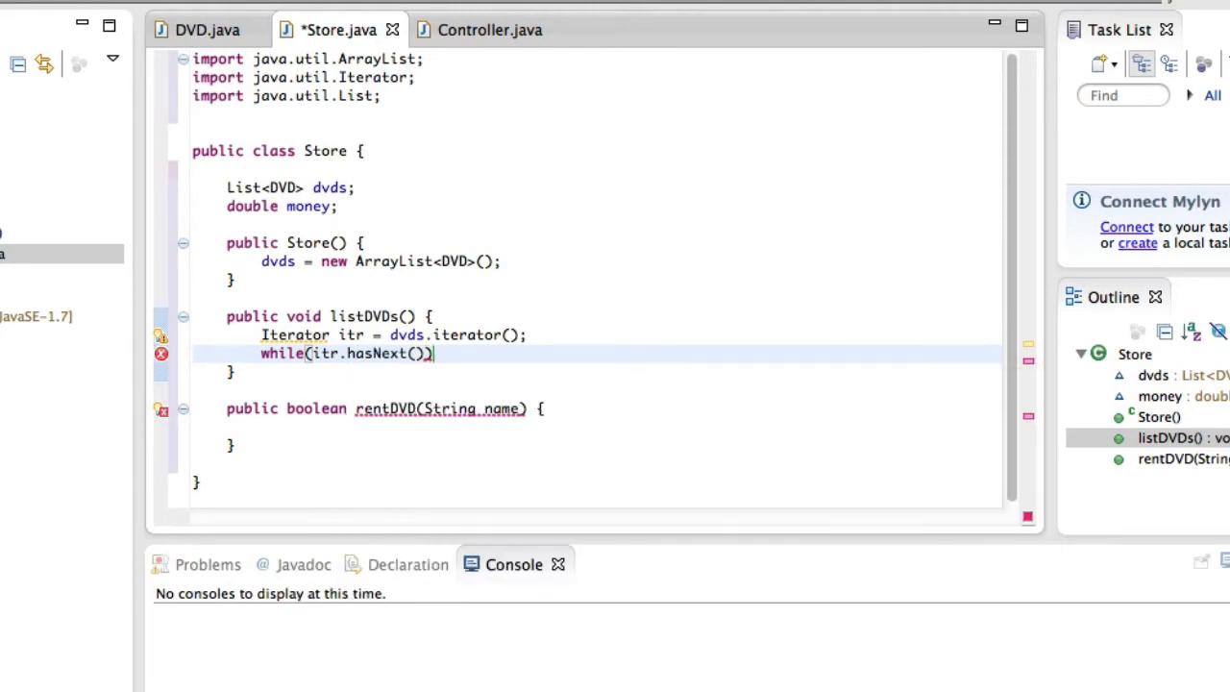
text({)
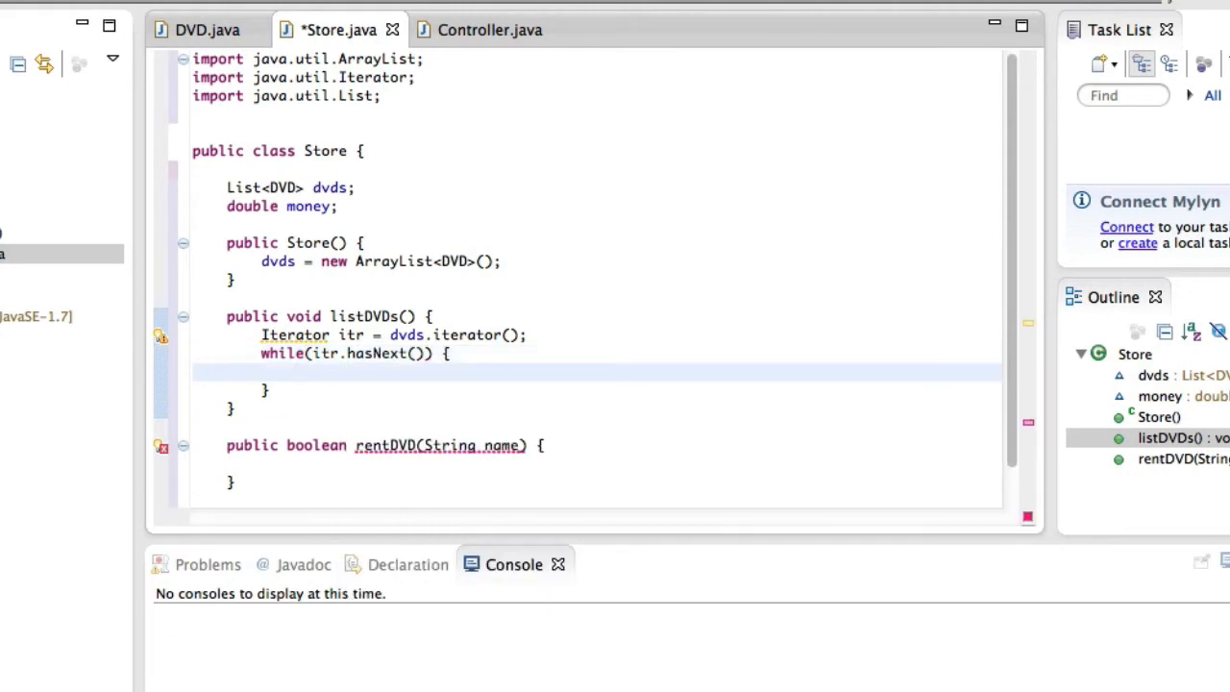
text(DVD dvd)
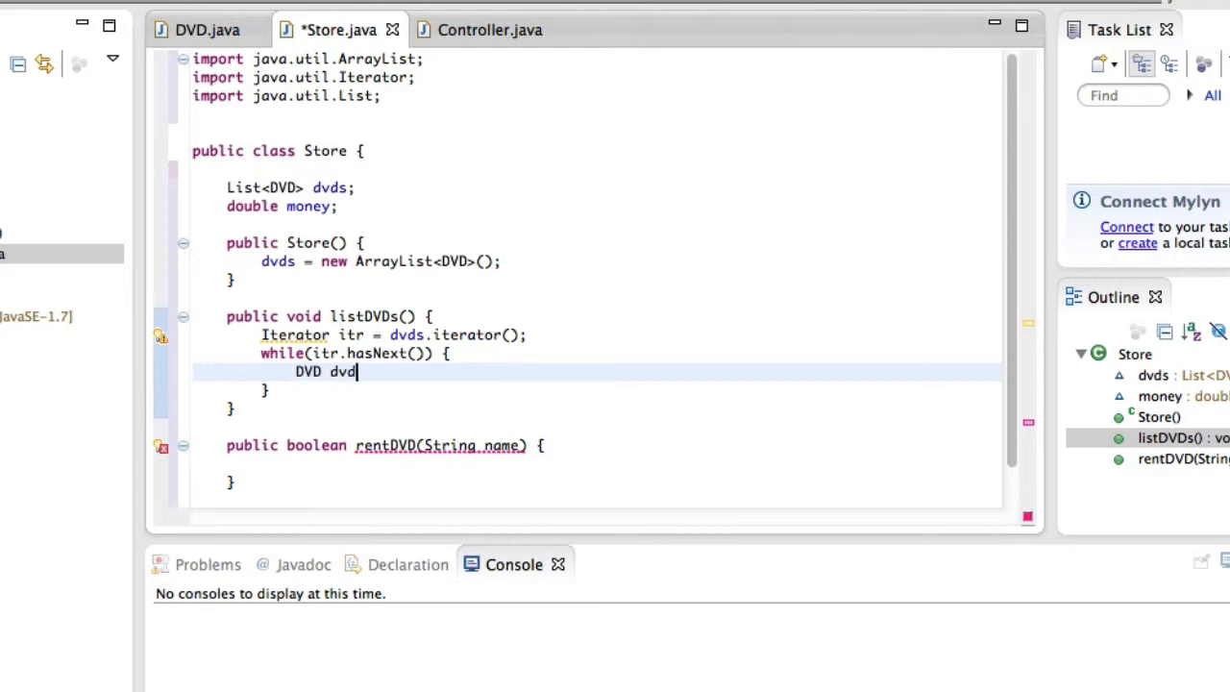
text(= (DVD))
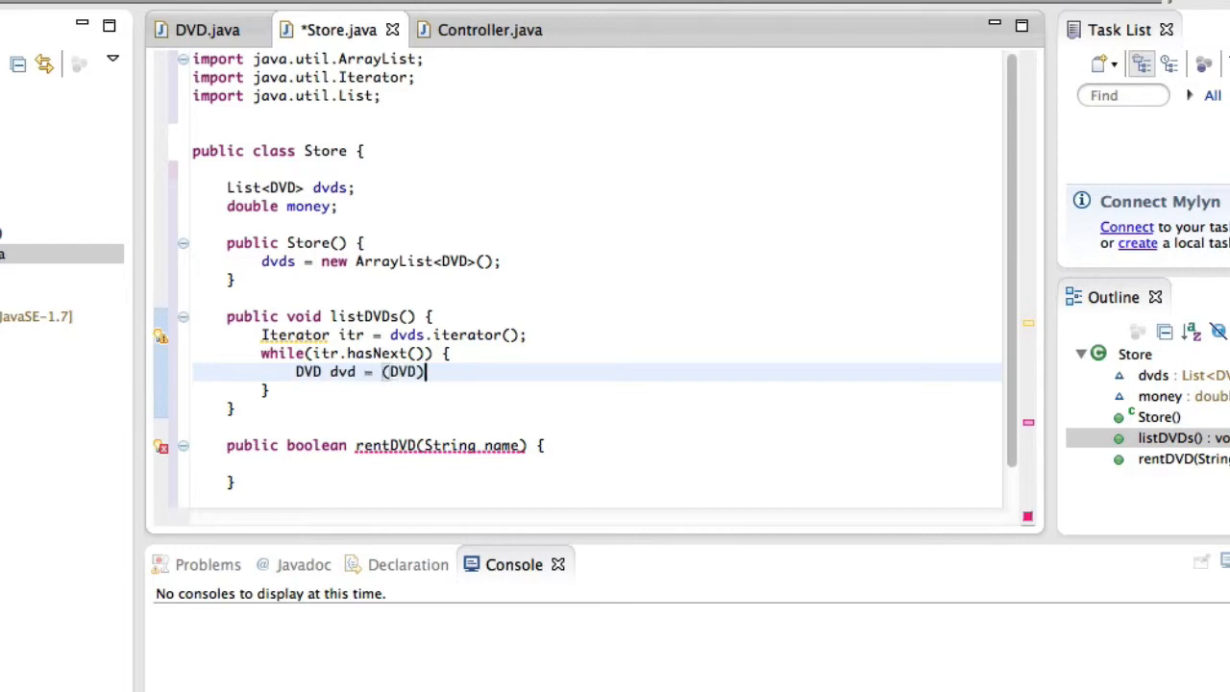
text(it)
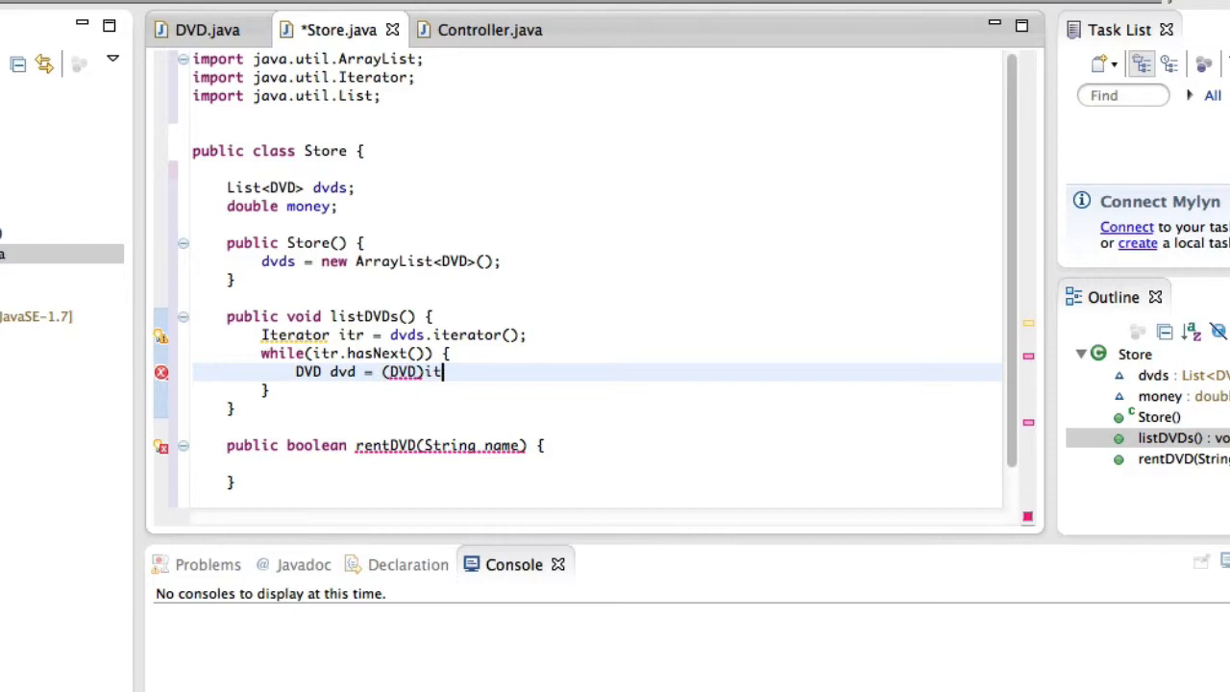
text(r.next();)
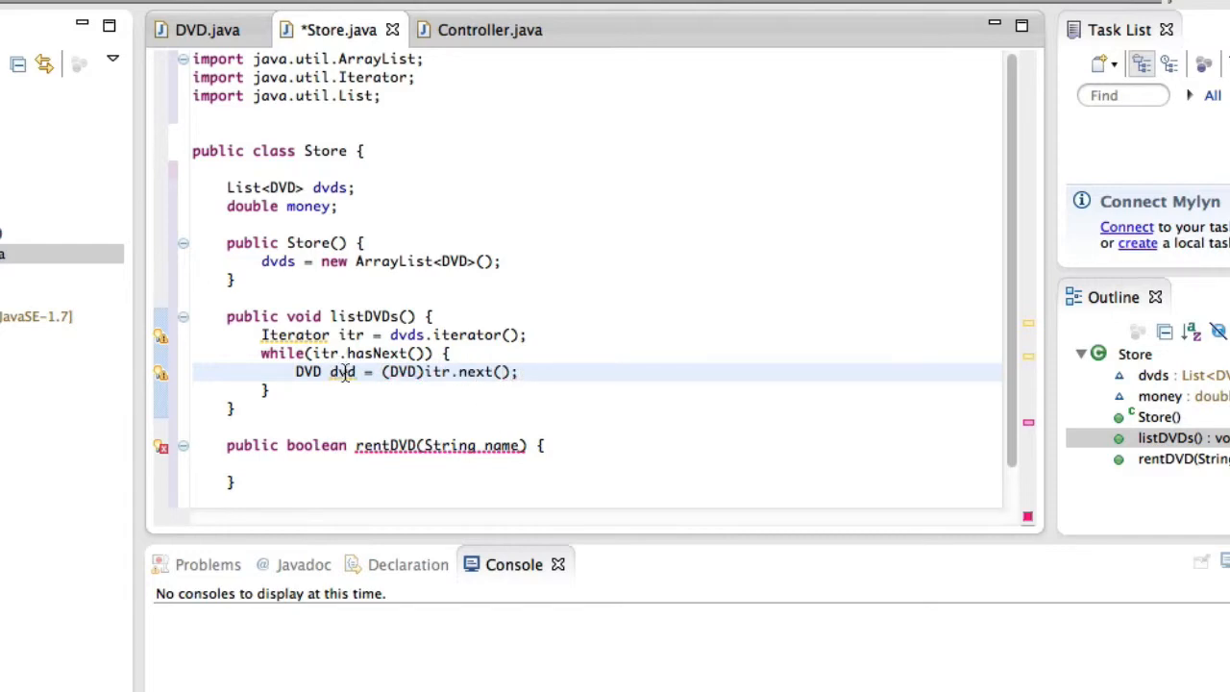
mouse_move(349, 373)
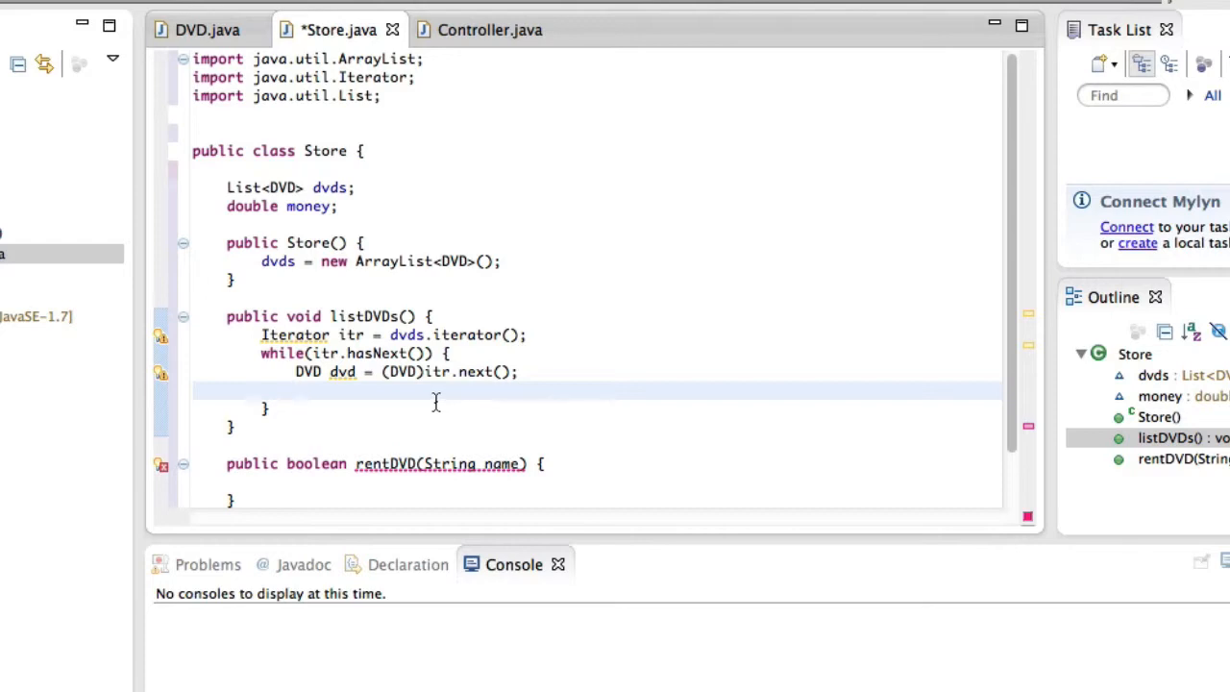
- Print dvd.getName() followed by a " Price:" label in the loop body
text(System.out)
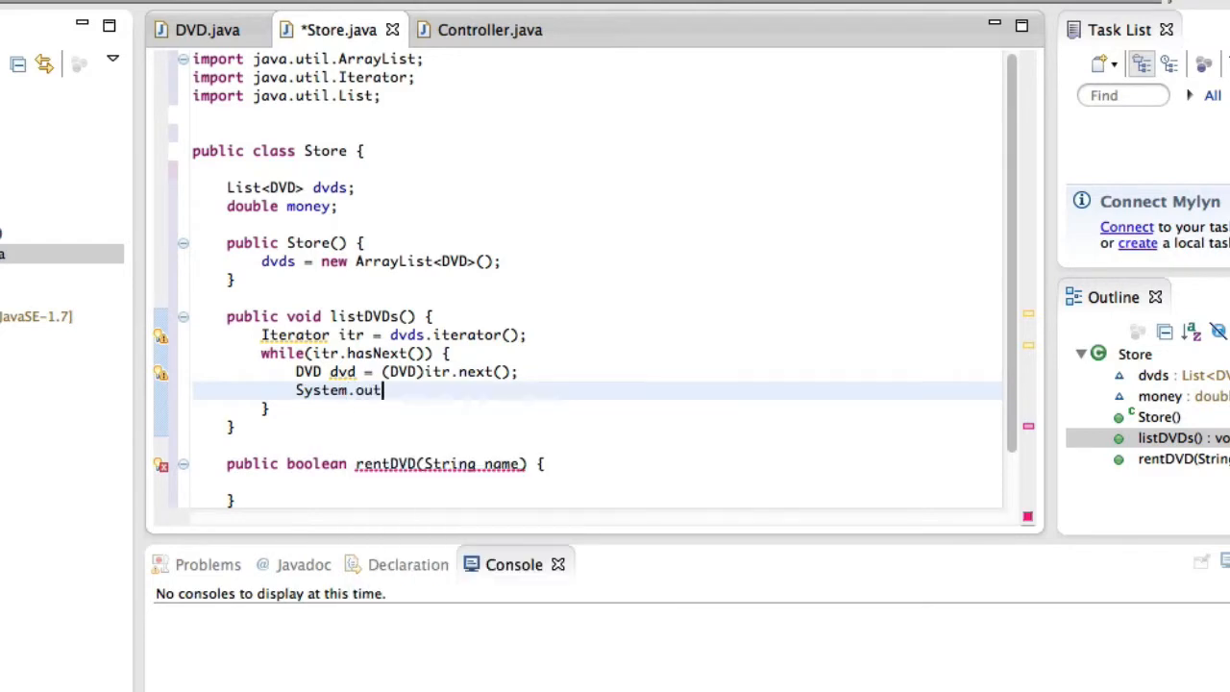
text(.println())
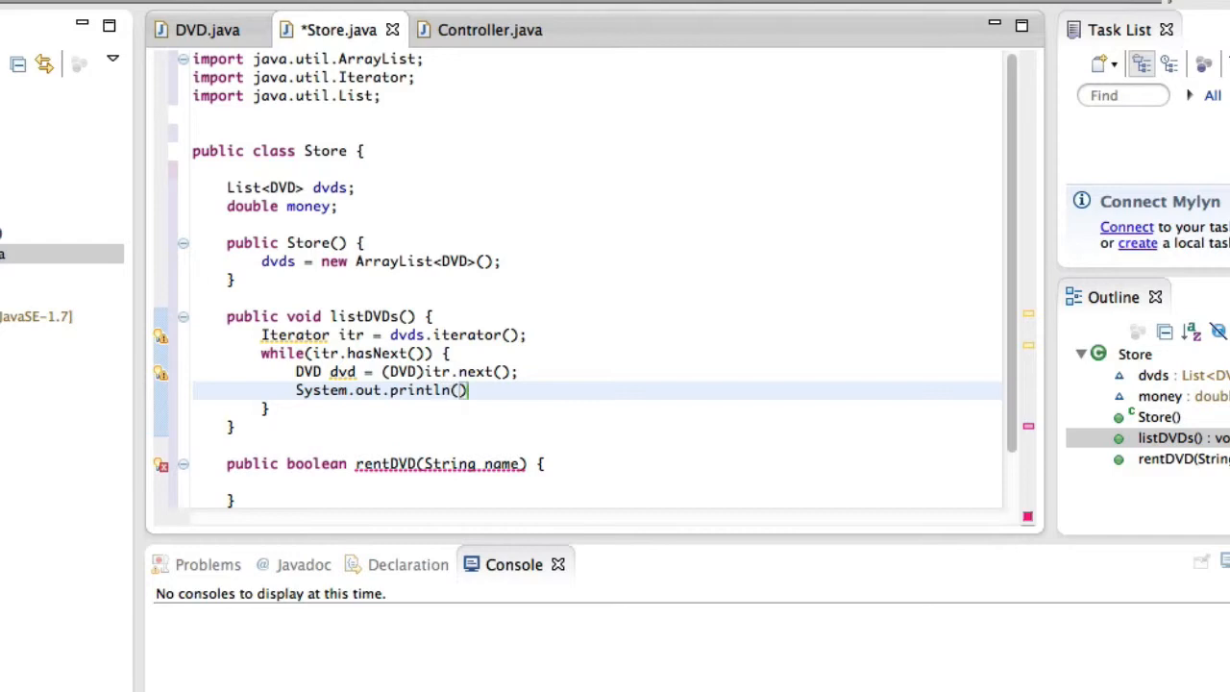
text(dvd.getName()
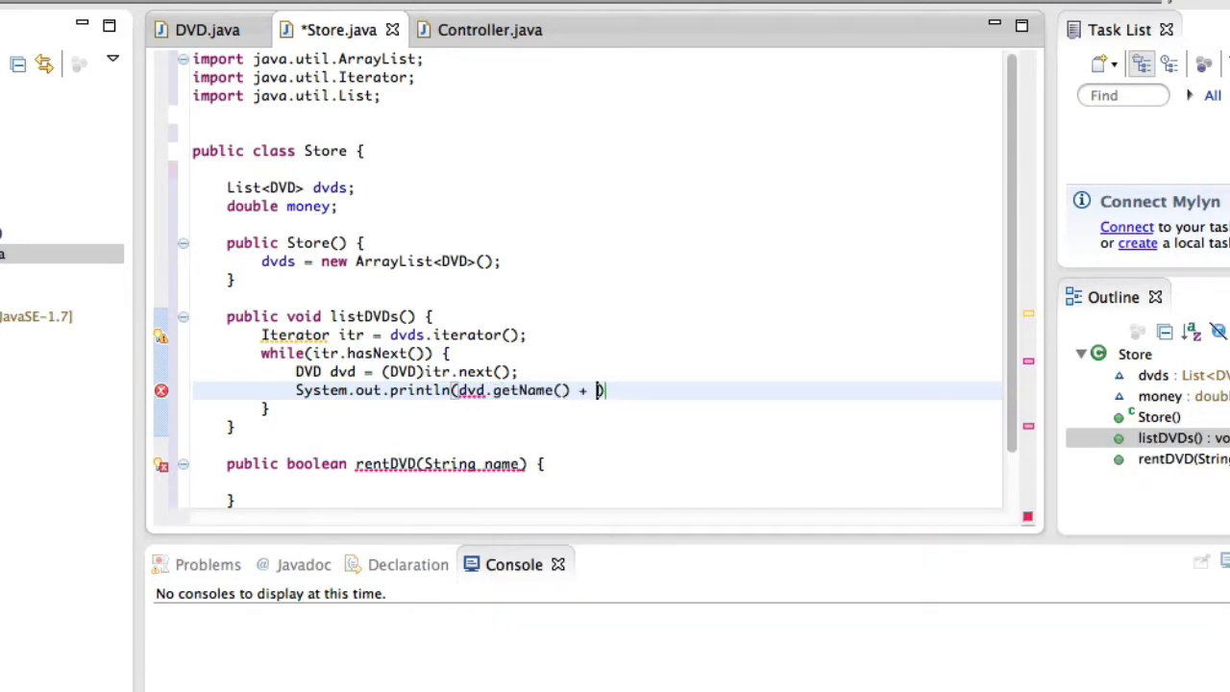
text(")
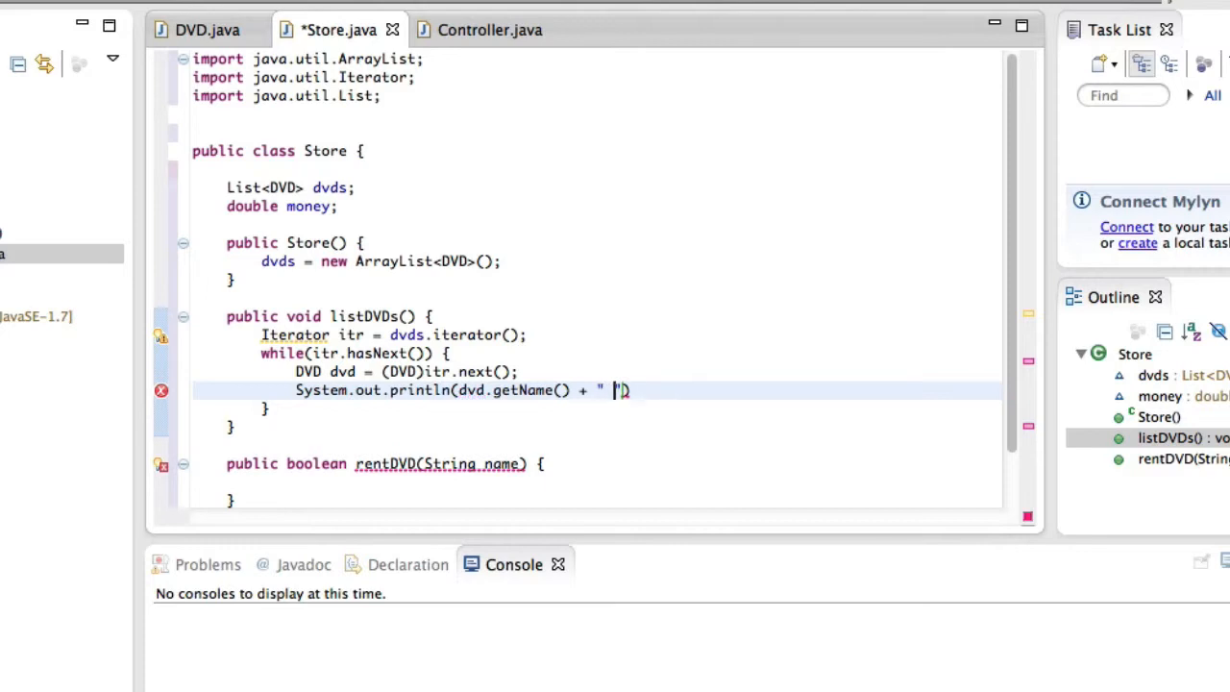
text(P)
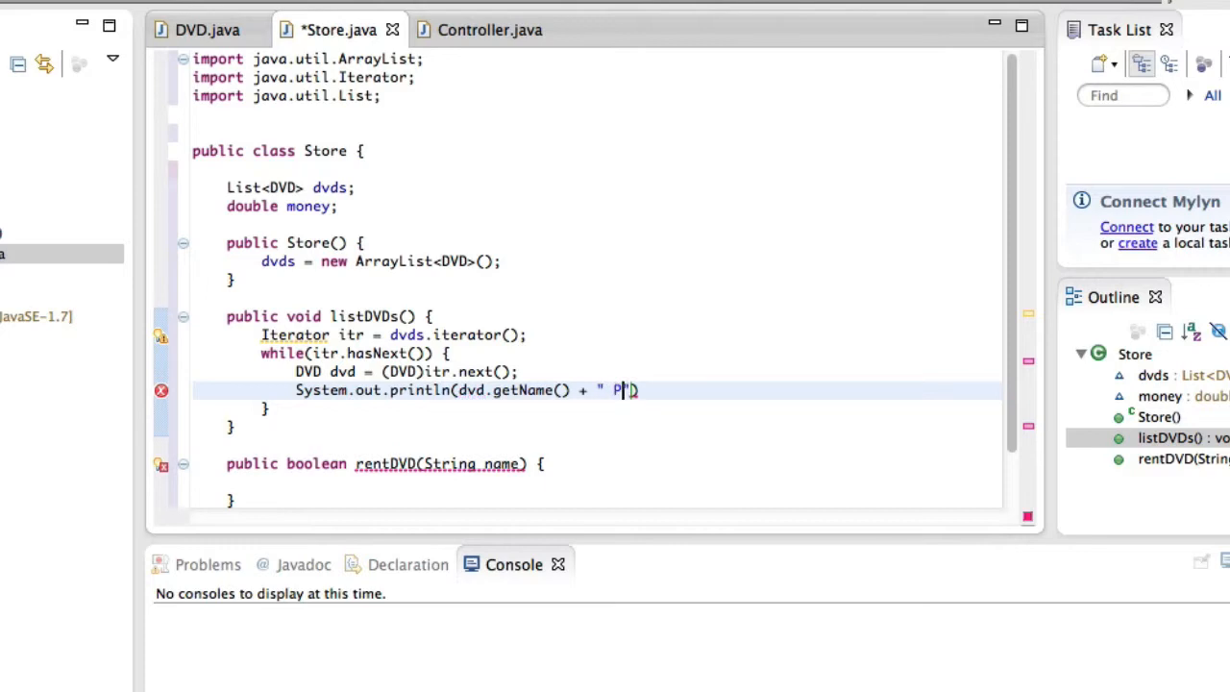
text(rice:)
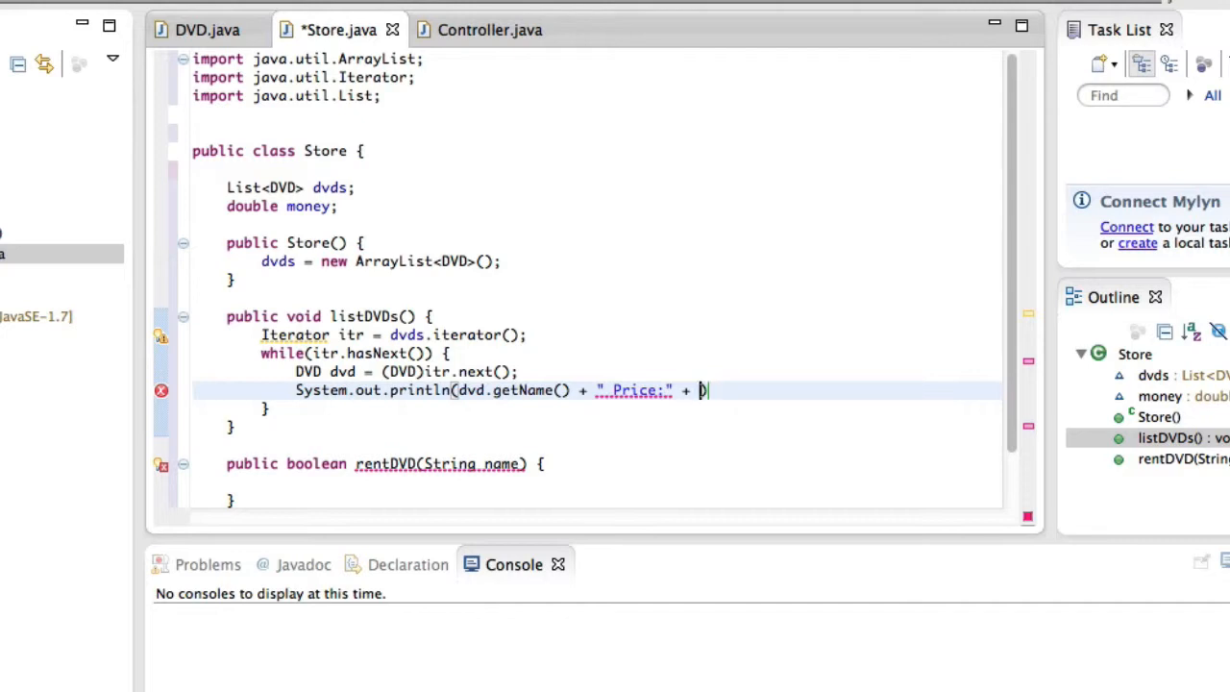
- Extend the println with dvd.getCost() and an " is available" label
text(dvd.getP)
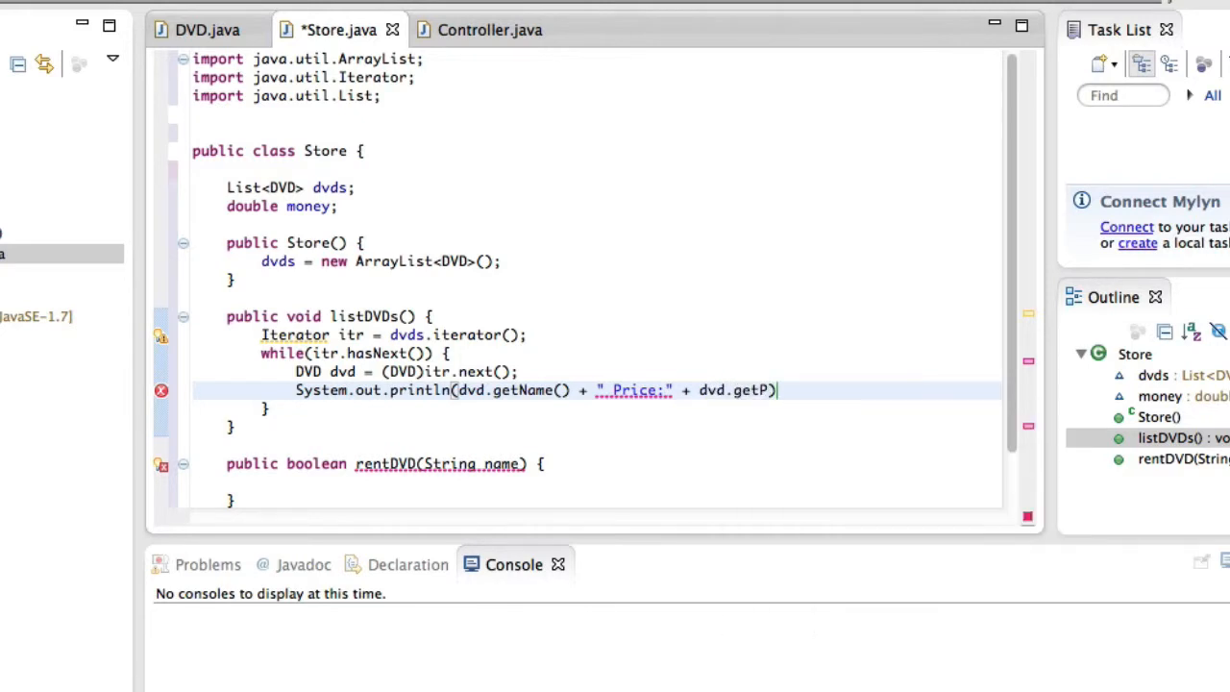
key(BackSpace)
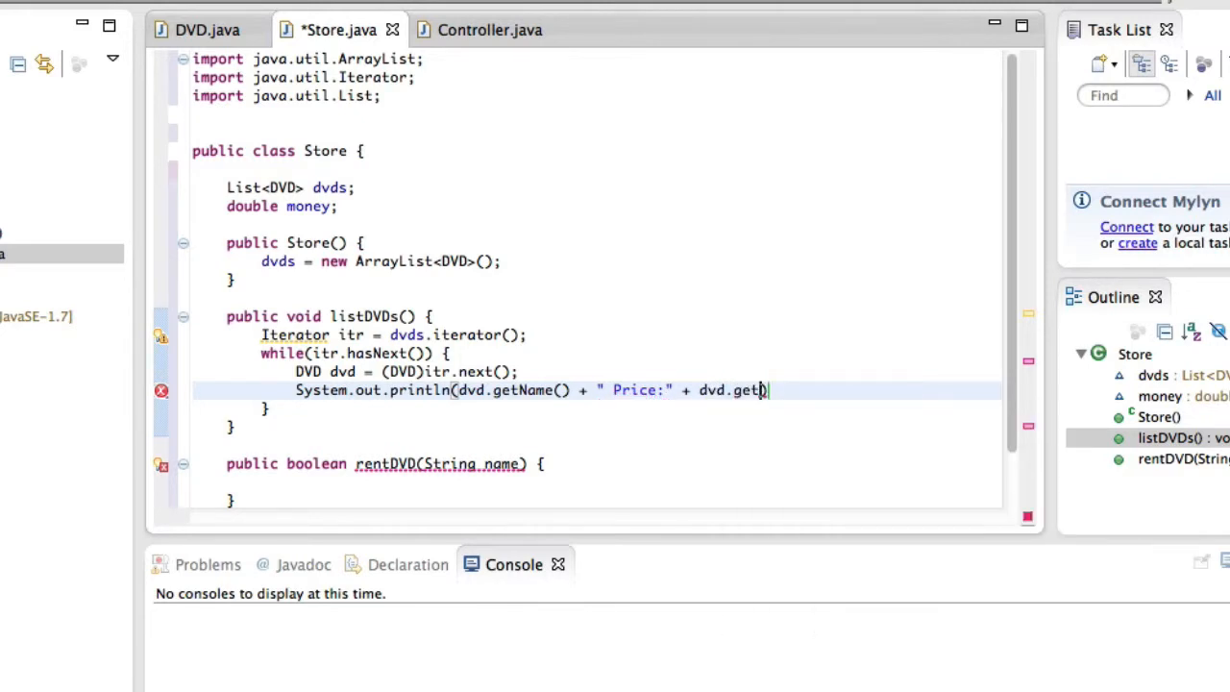
text(Cost())
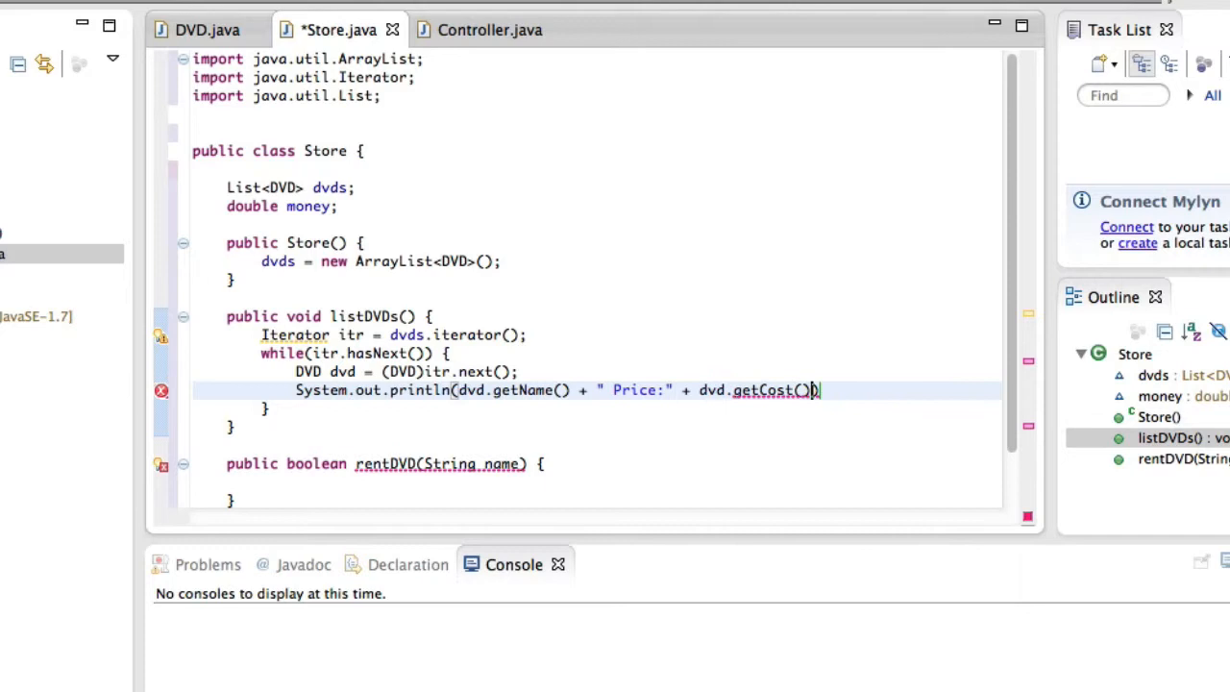
text(+ ))
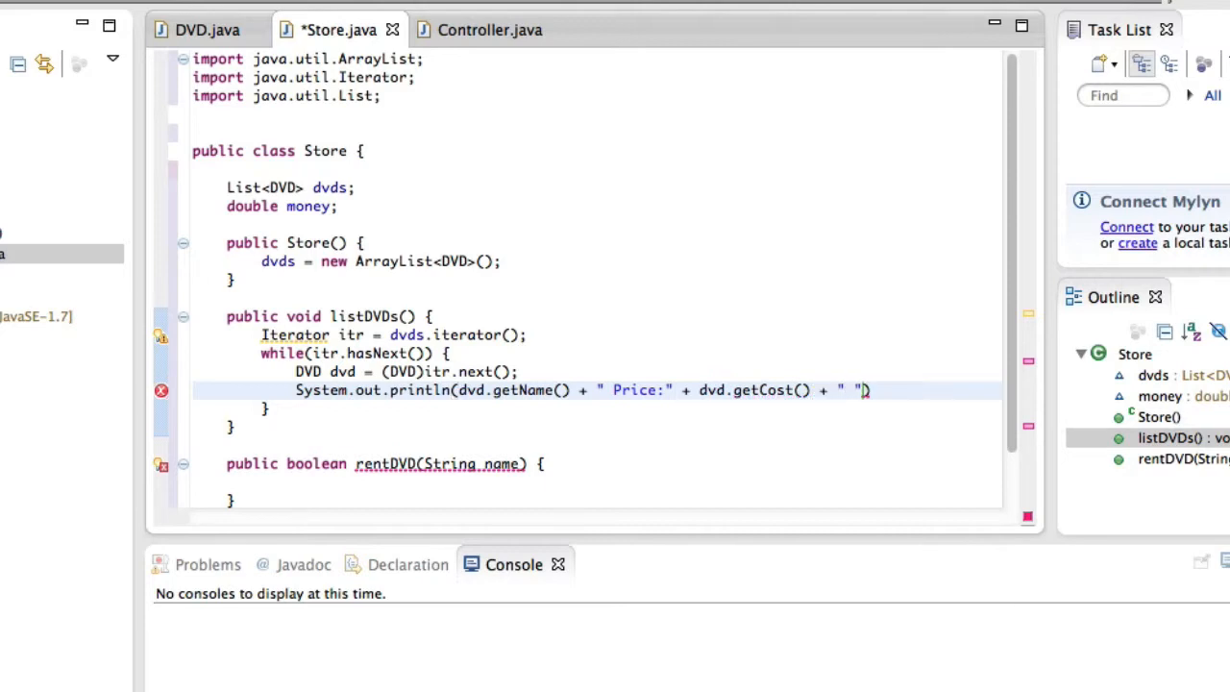
text(is available:)
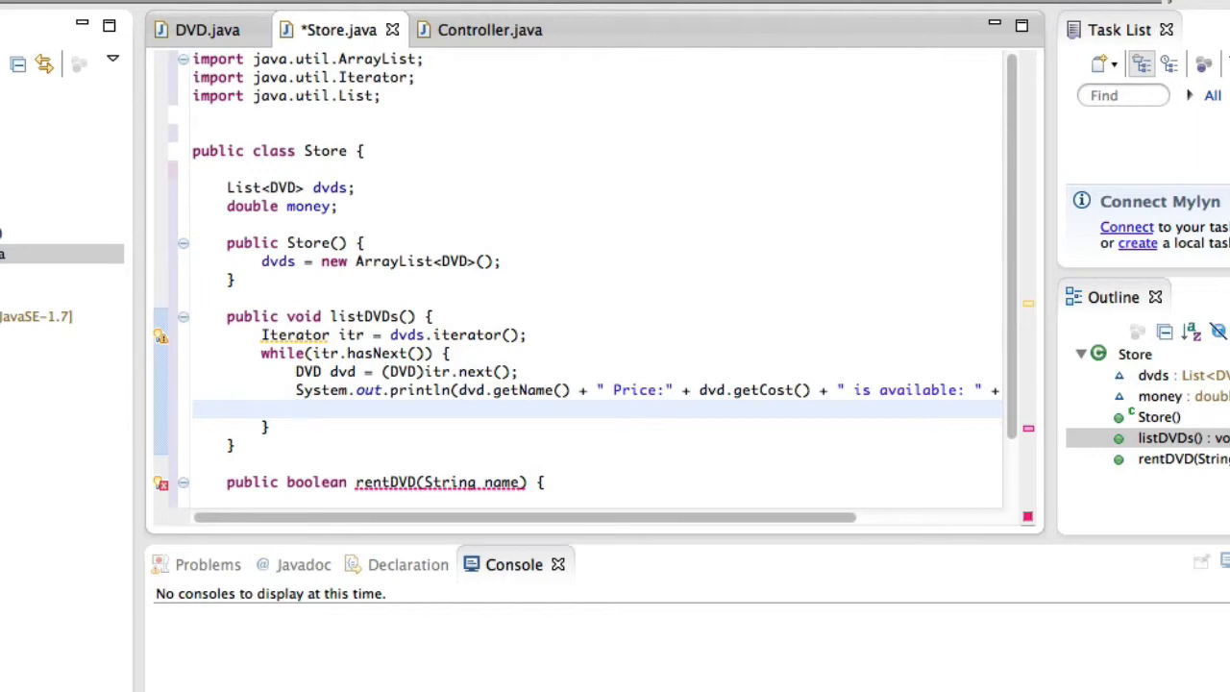
scroll(right, 3)
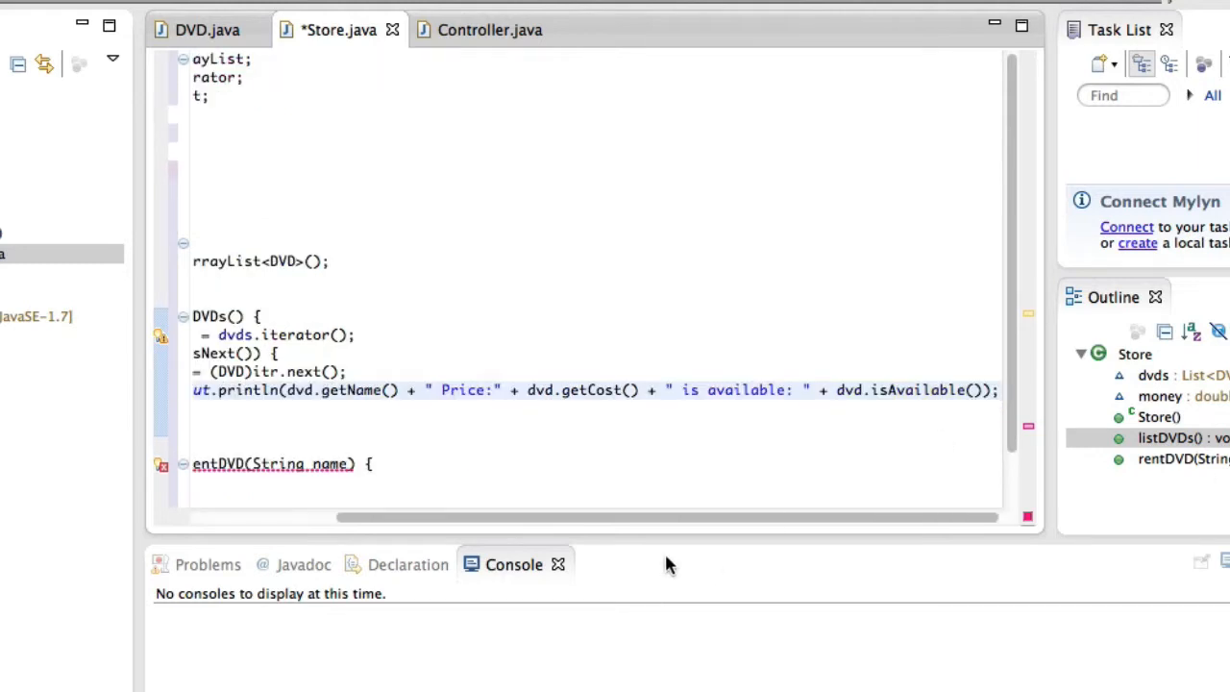
scroll(left, 3)
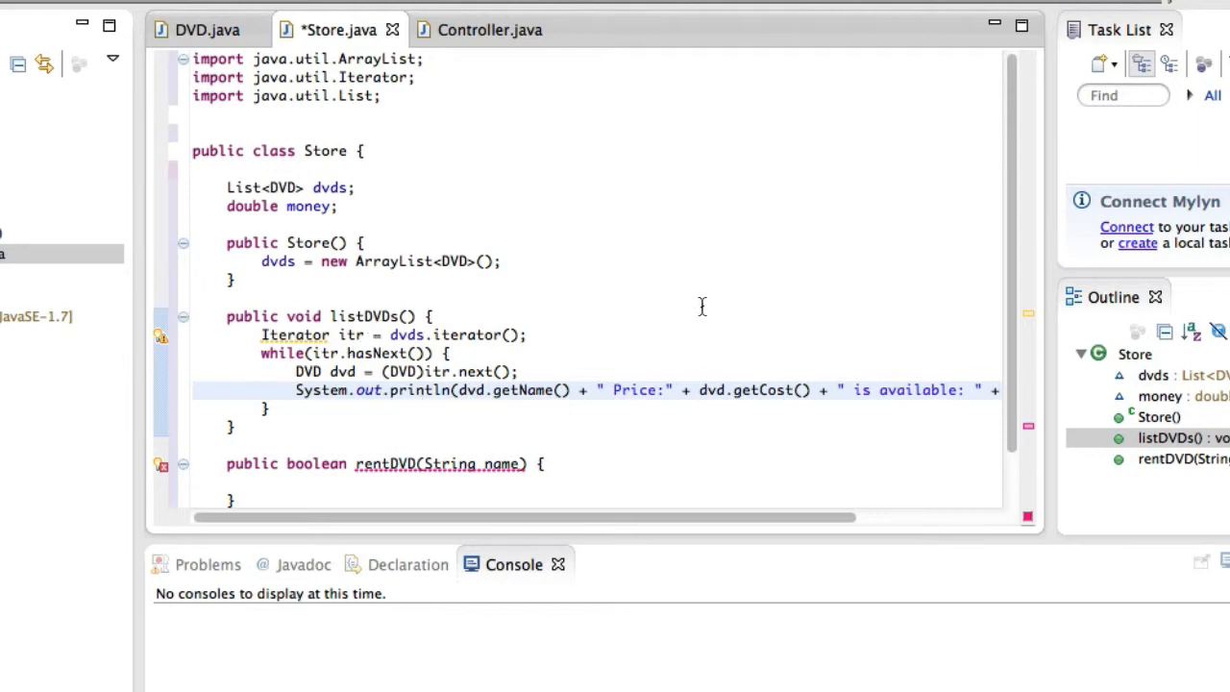
mouse_move(673, 376)
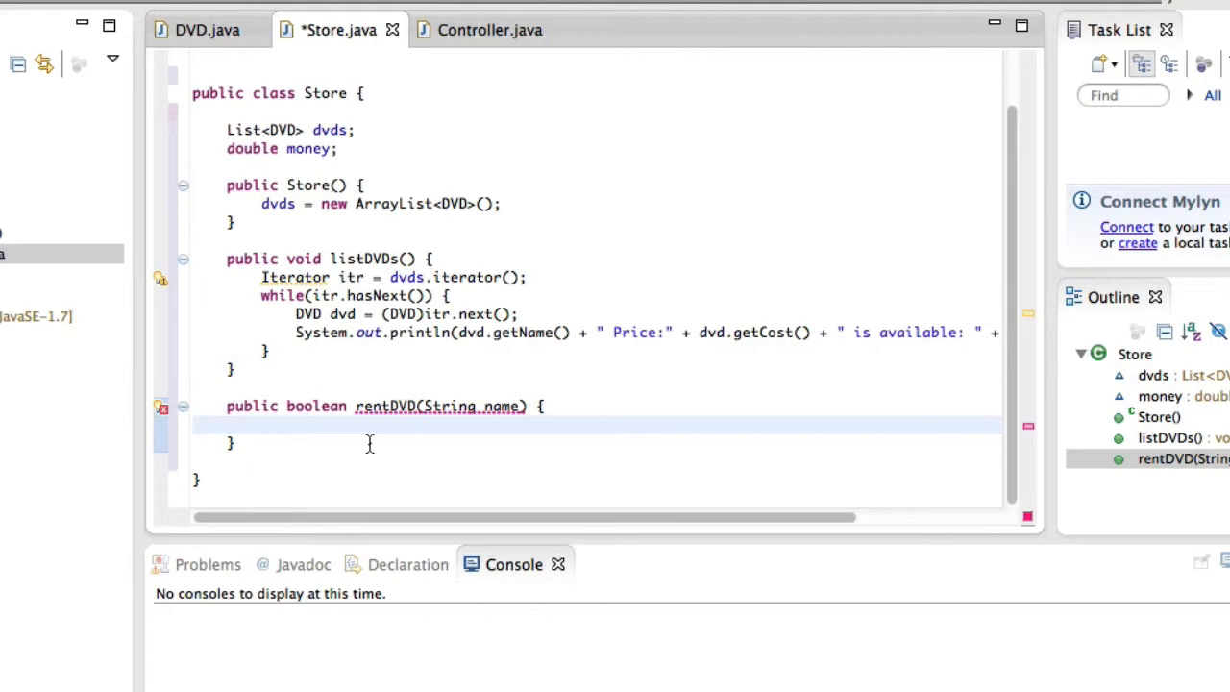
click(261, 425)
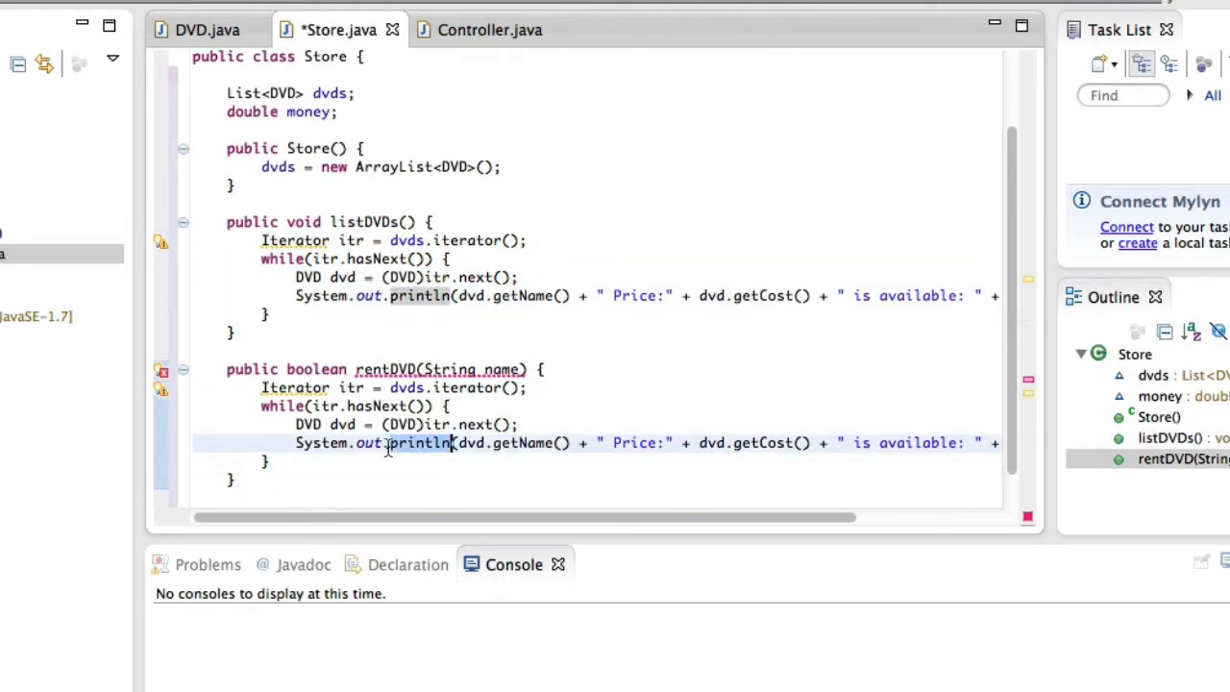
- Replace the copied println in rentDVD's loop with an if(dvd.getName().equals(name)) check
key(Delete)
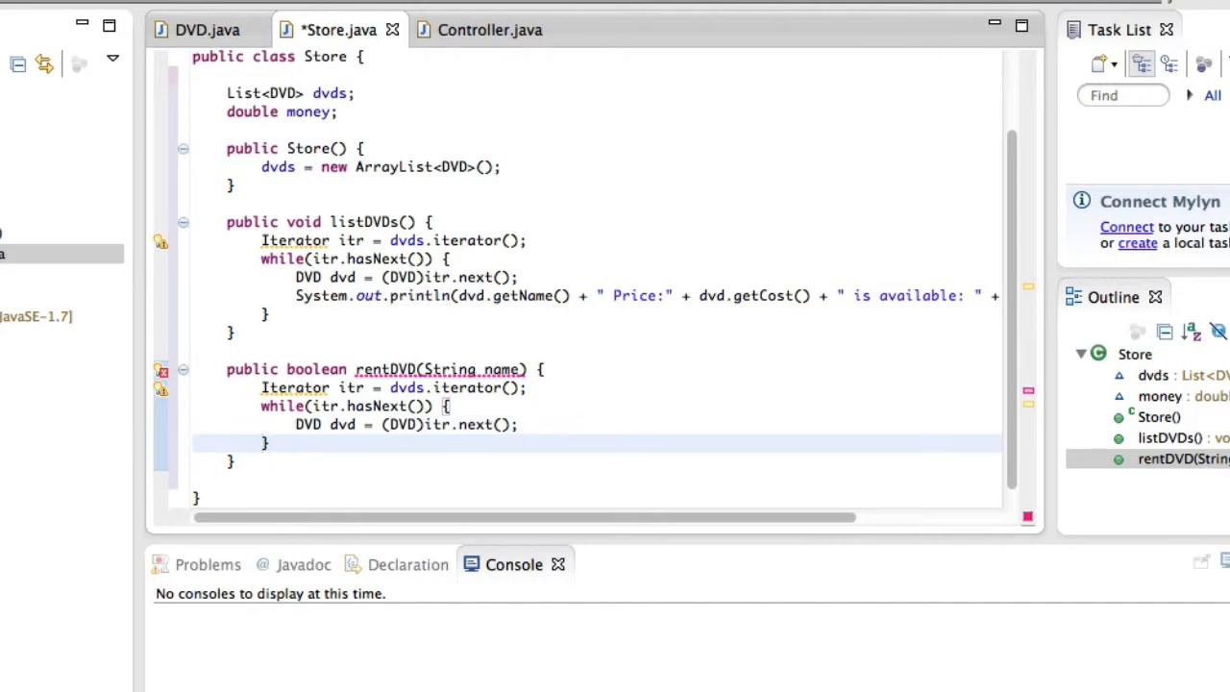
click(298, 442)
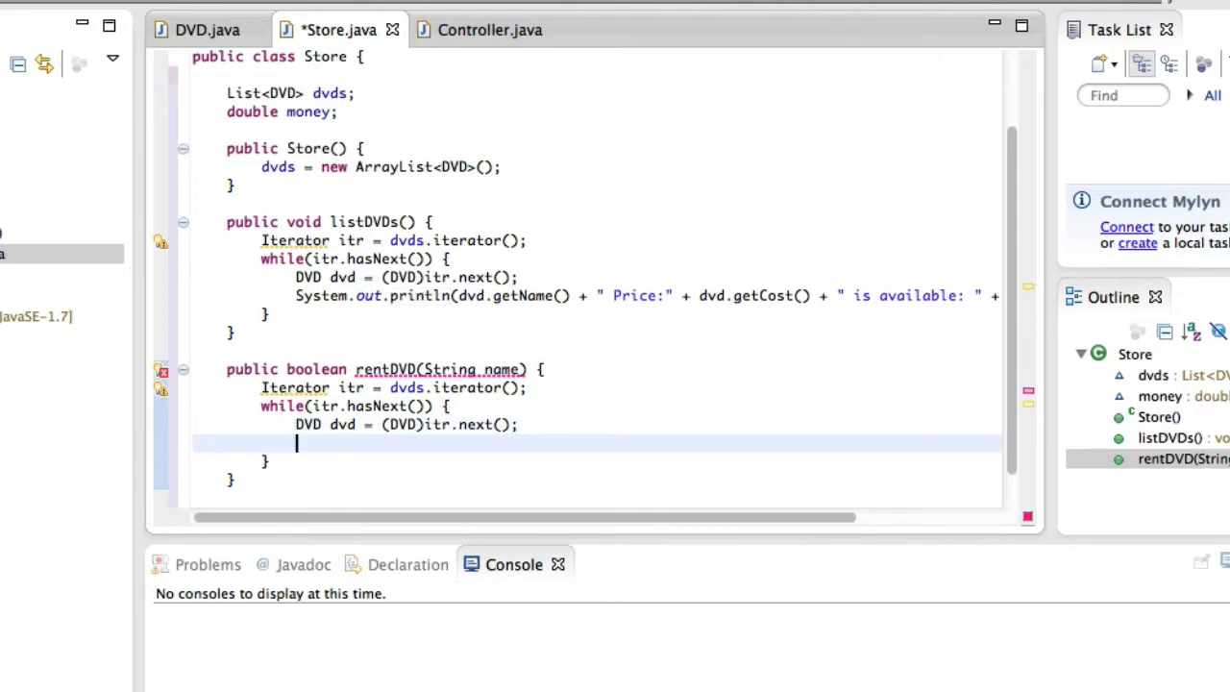
text(if)
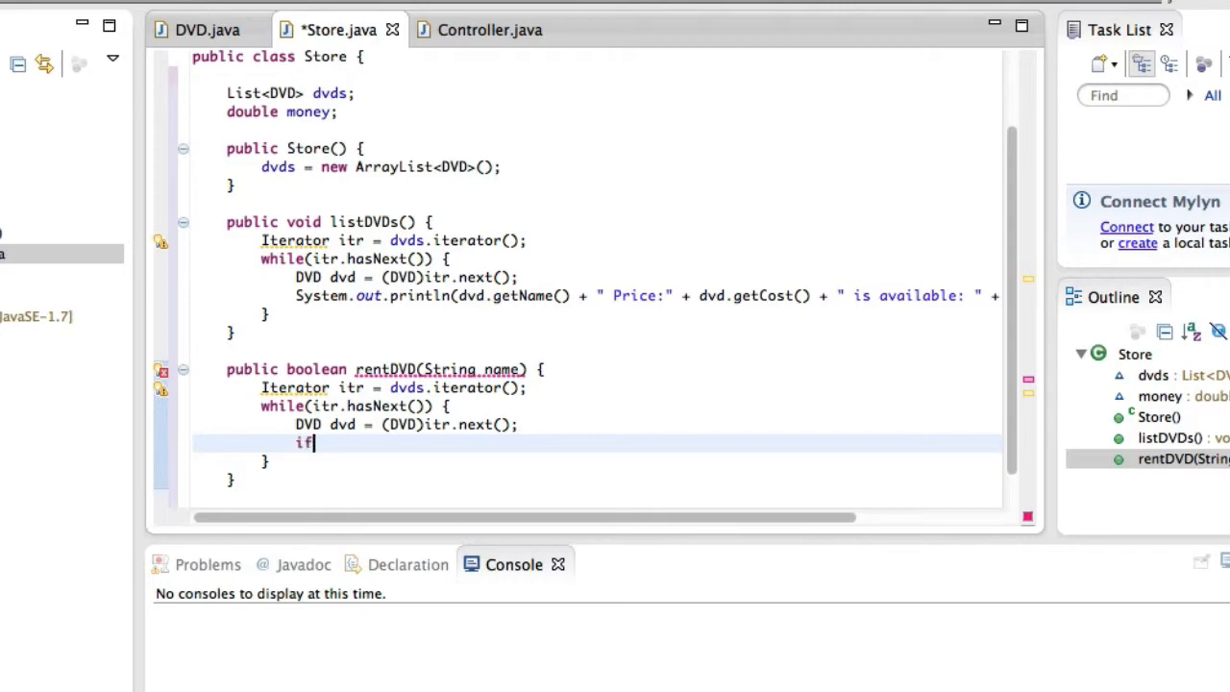
text((dvd.getName().)
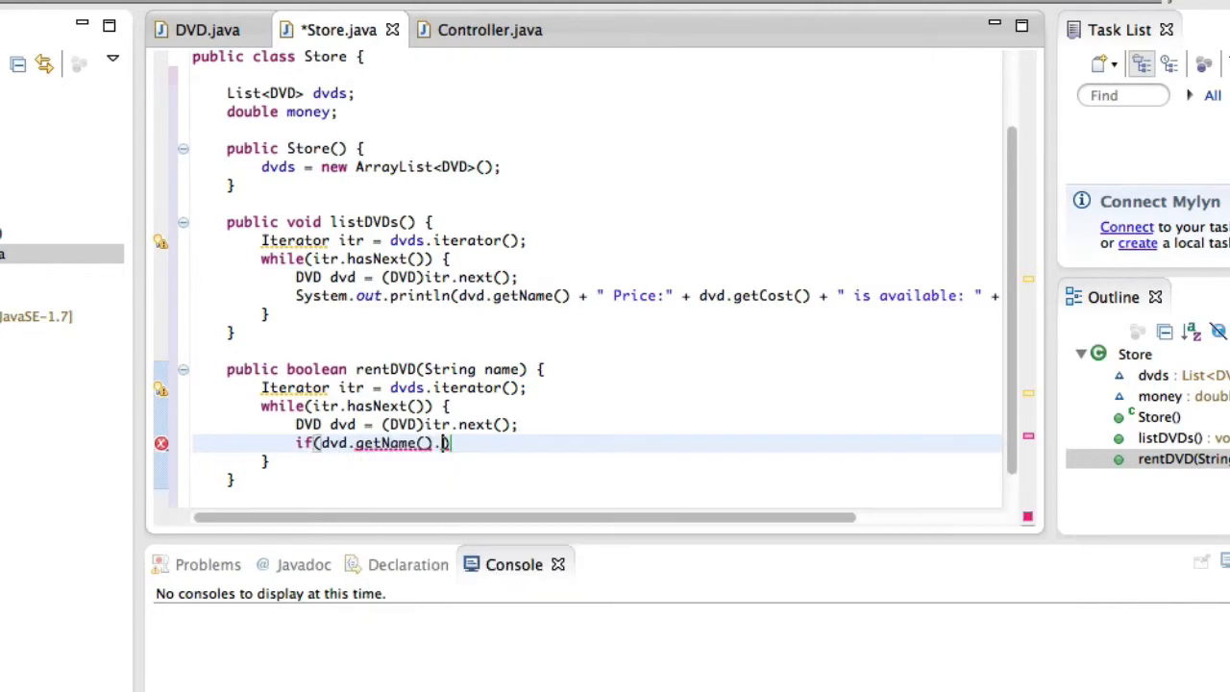
text(equals(name));)
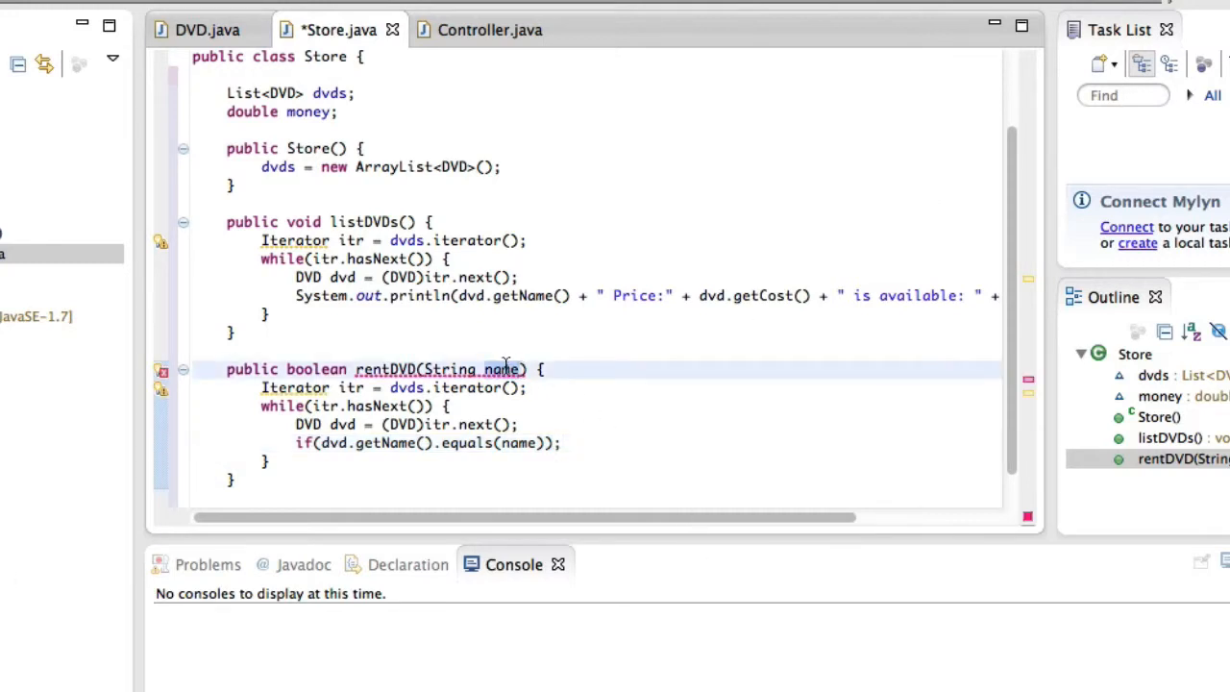
- Add if(dvd.isAvailable()) with a // Rent branch and a // We can't else branch
click(565, 442)
text( {)
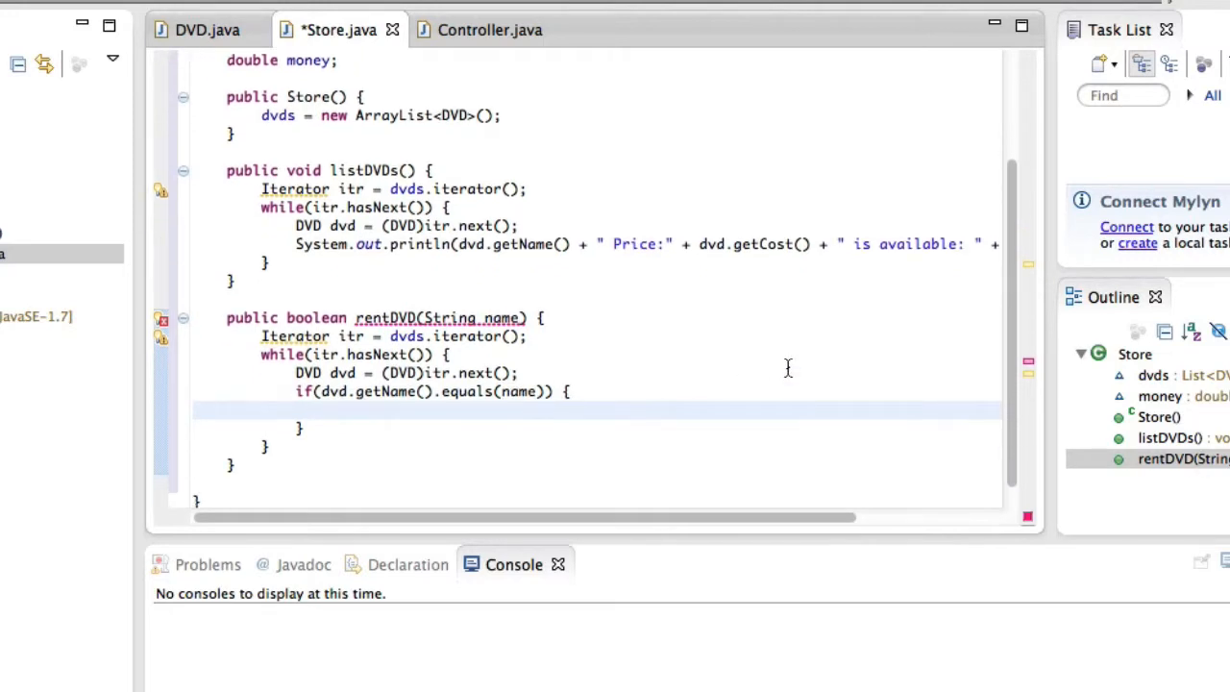
text(if(dvd.))
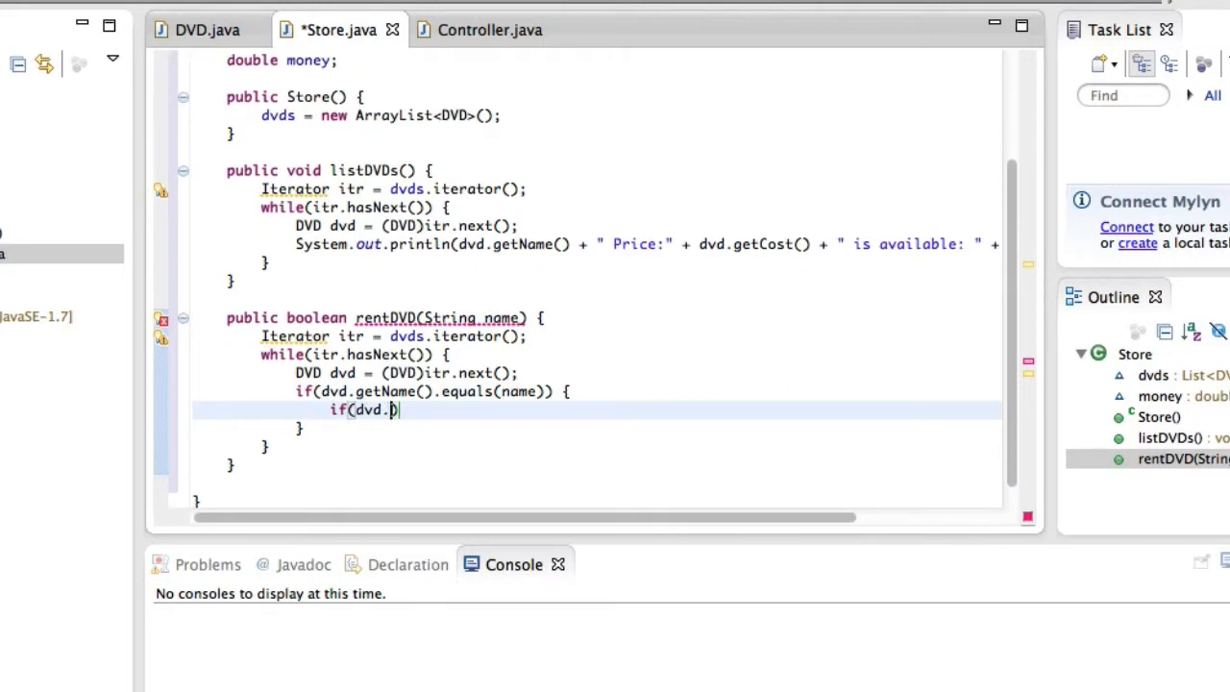
text(isAvailable()))
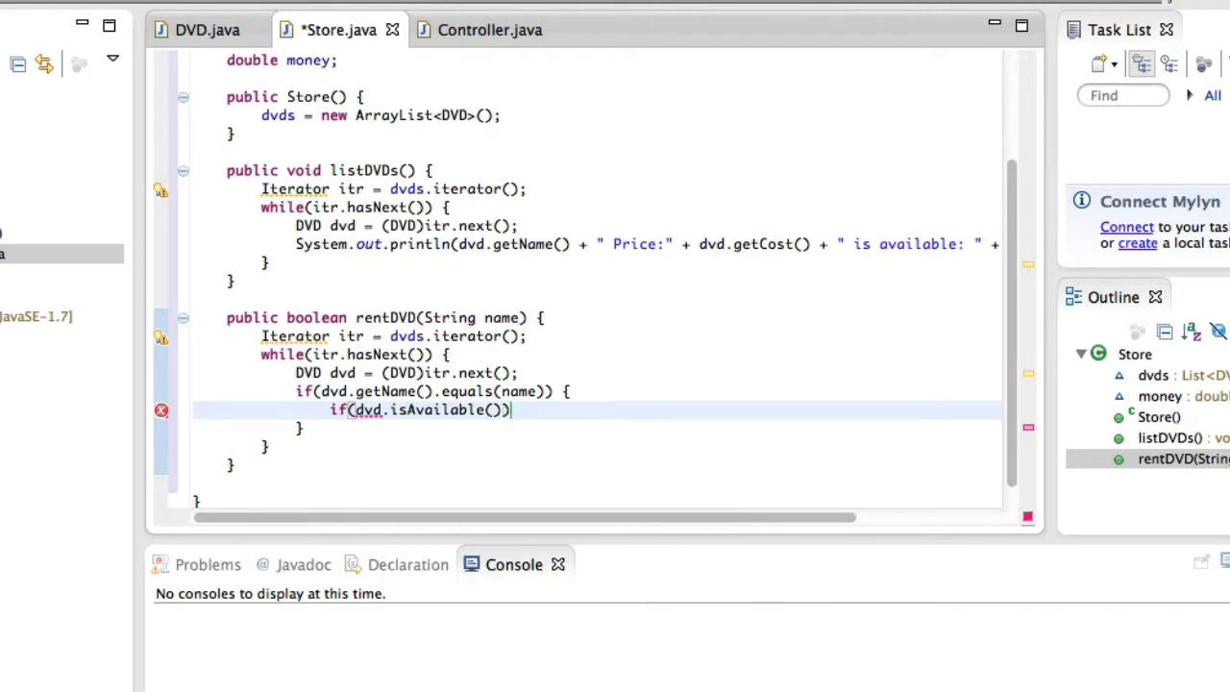
text({)
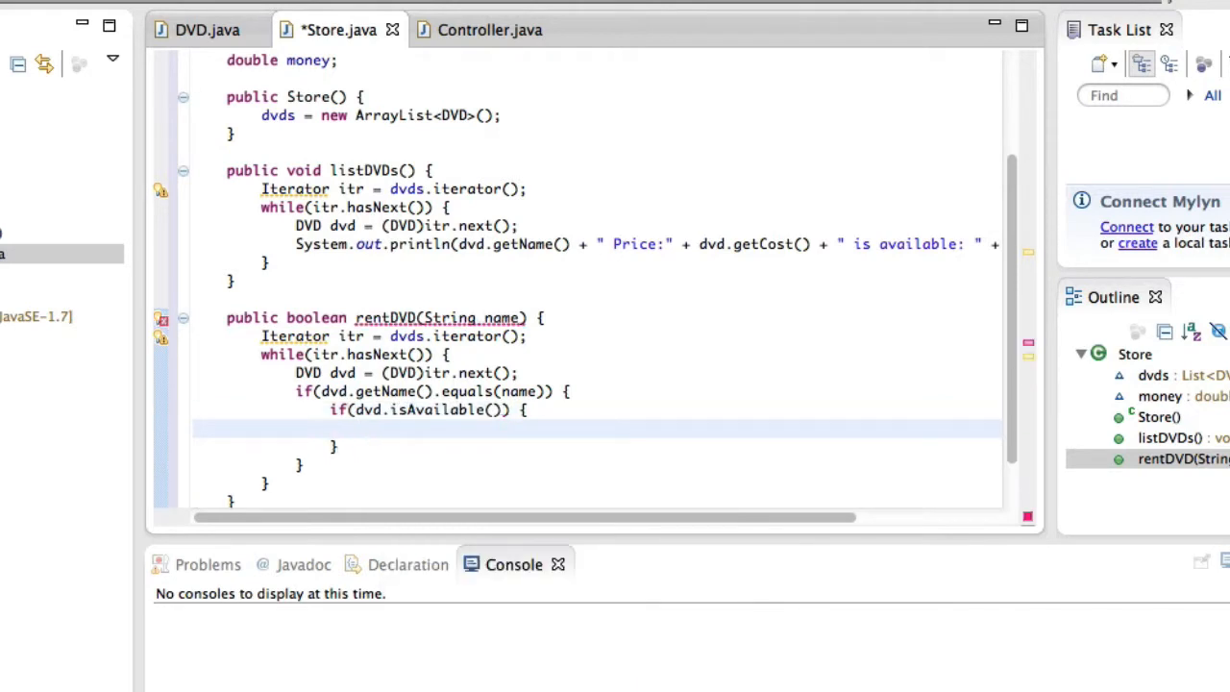
text(// Rent)
click(597, 446)
text( else {)
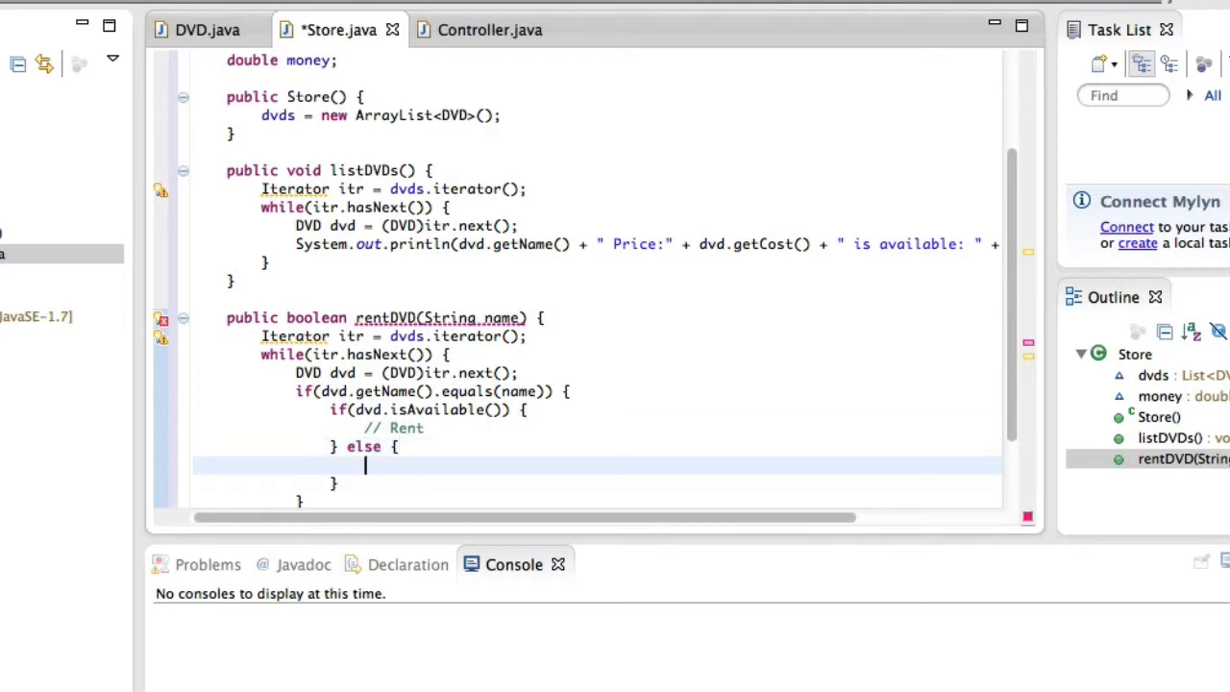
text(// We can't rent)
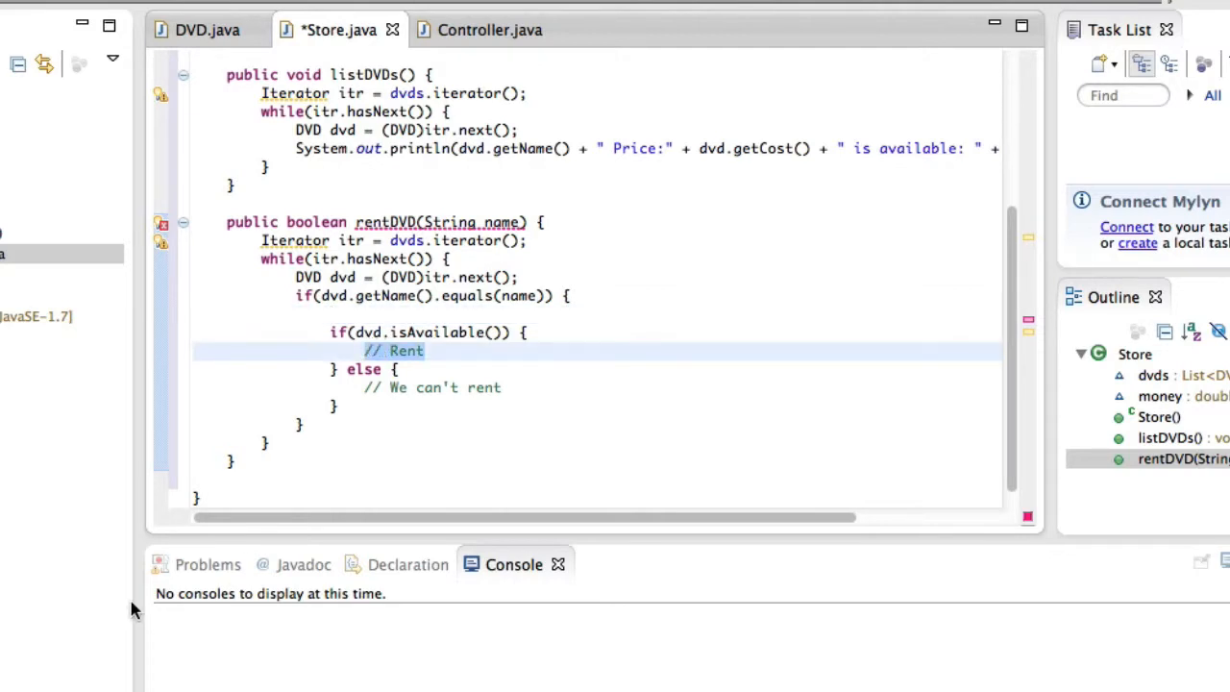
- In the Rent branch write this.money += dvd.getCost(); and dvd.rent();
click(364, 349)
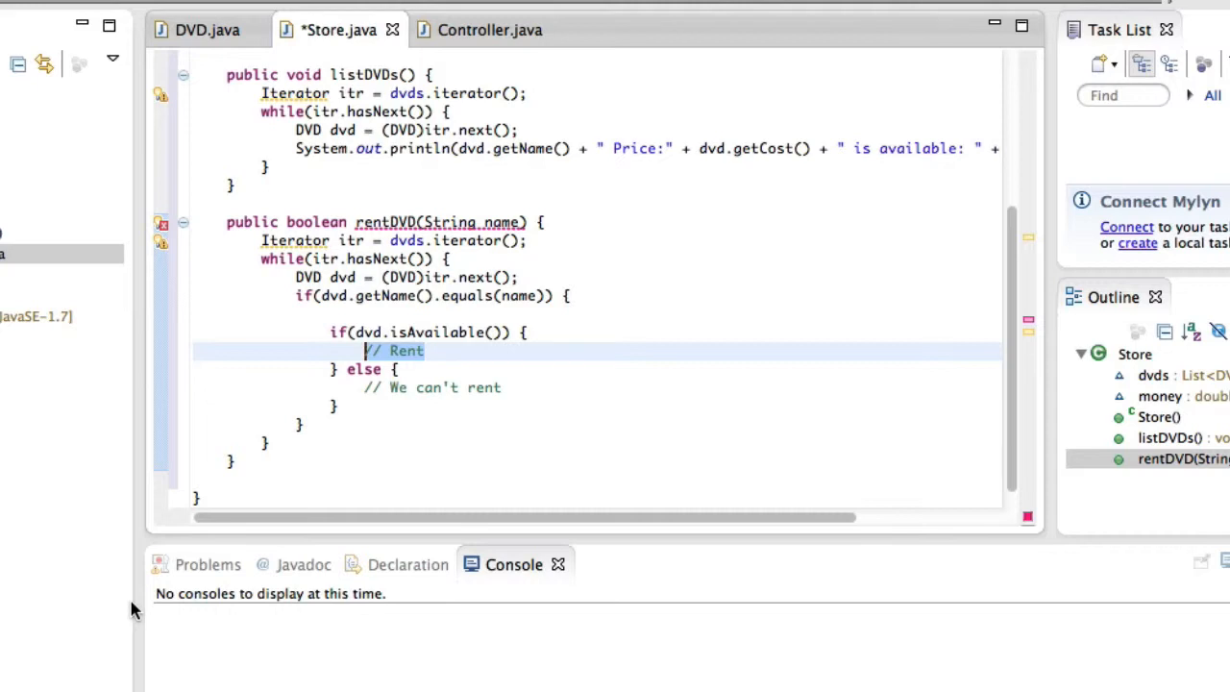
text(this.money +=)
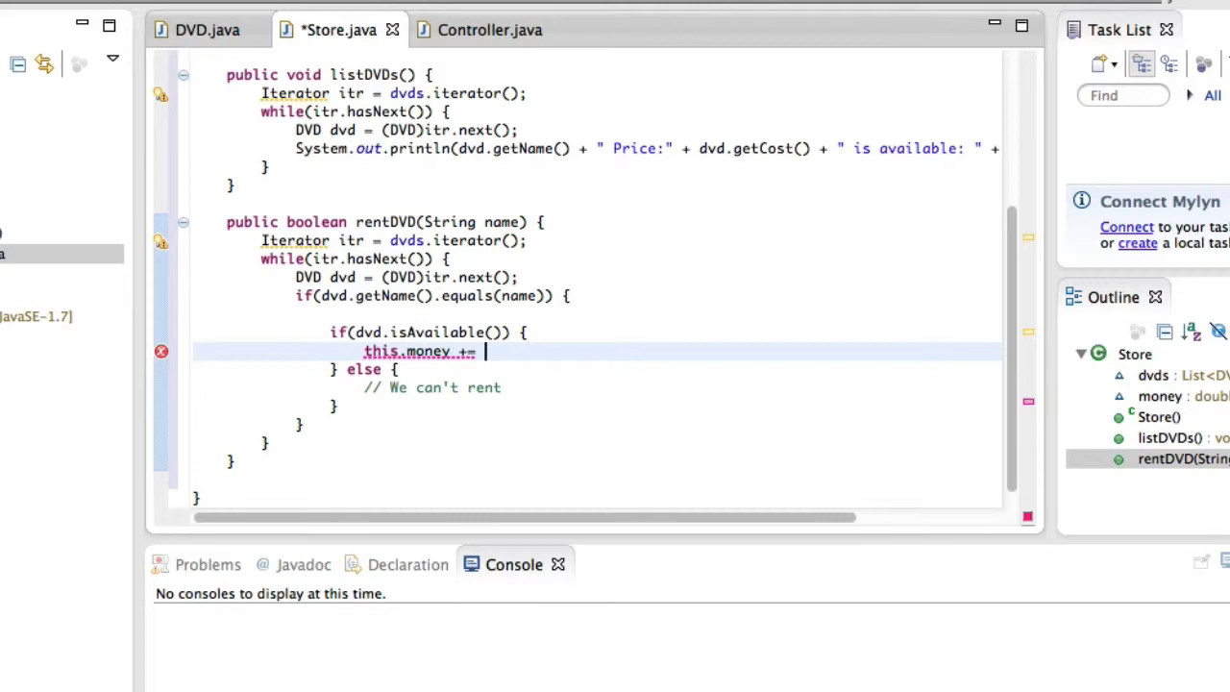
text(dvd.)
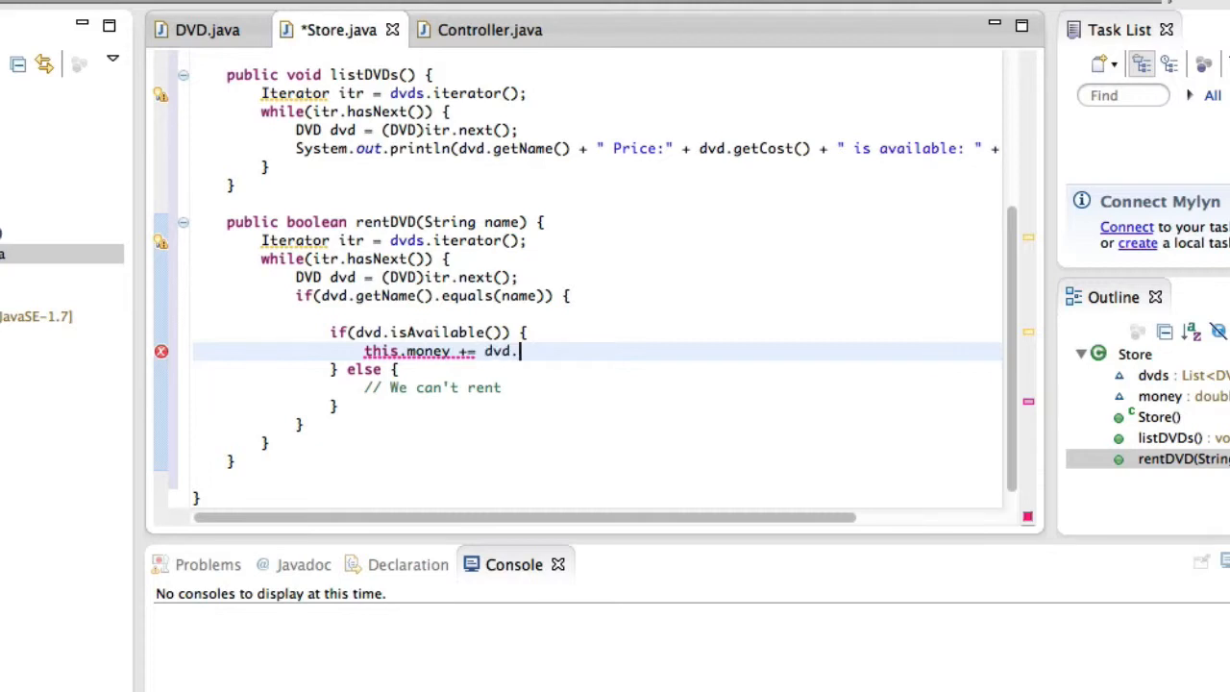
text(getCost)
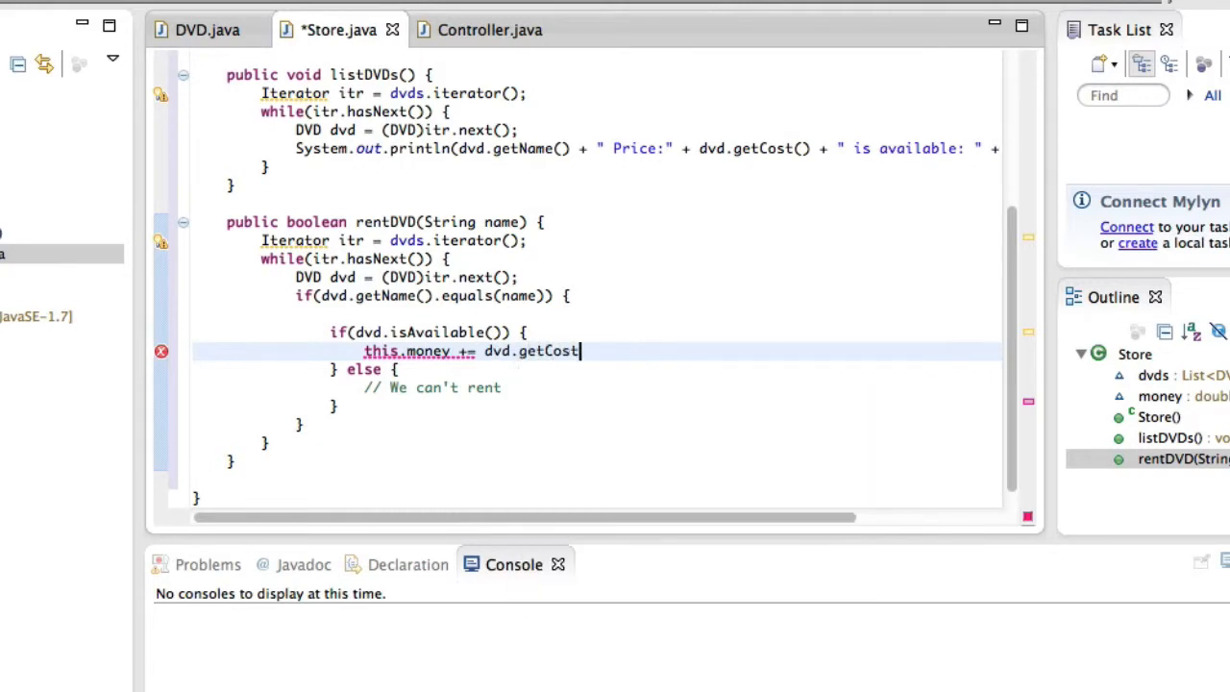
text(();)
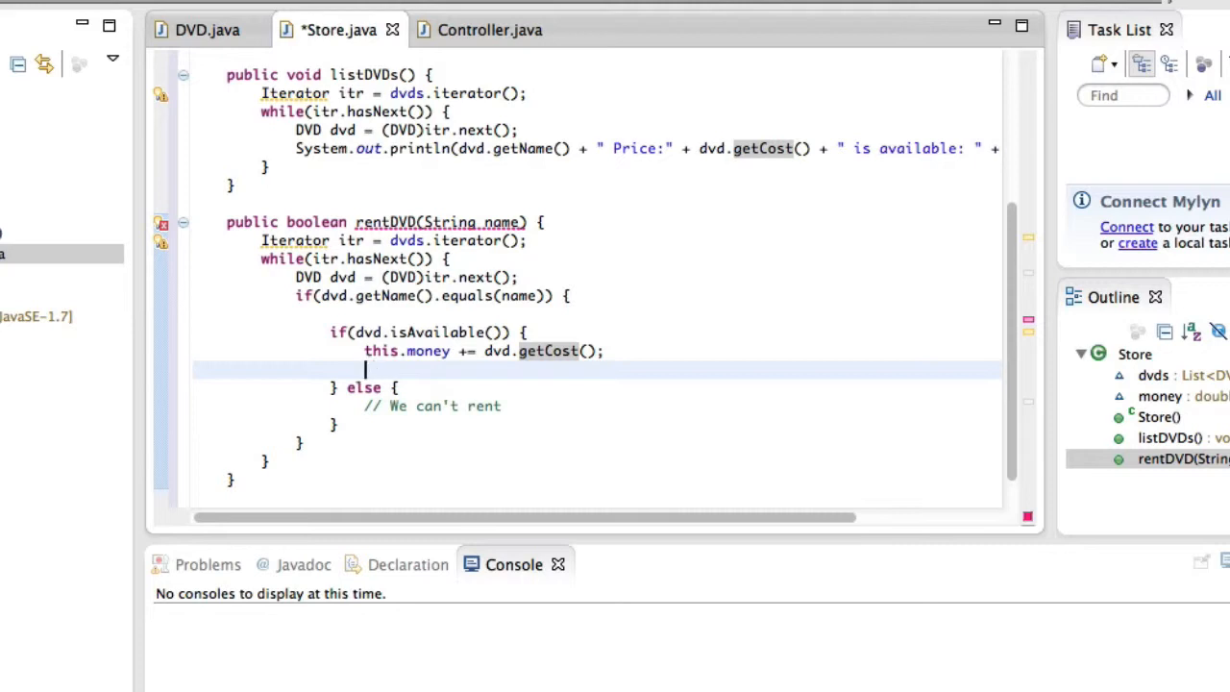
text(dvd.rent();)
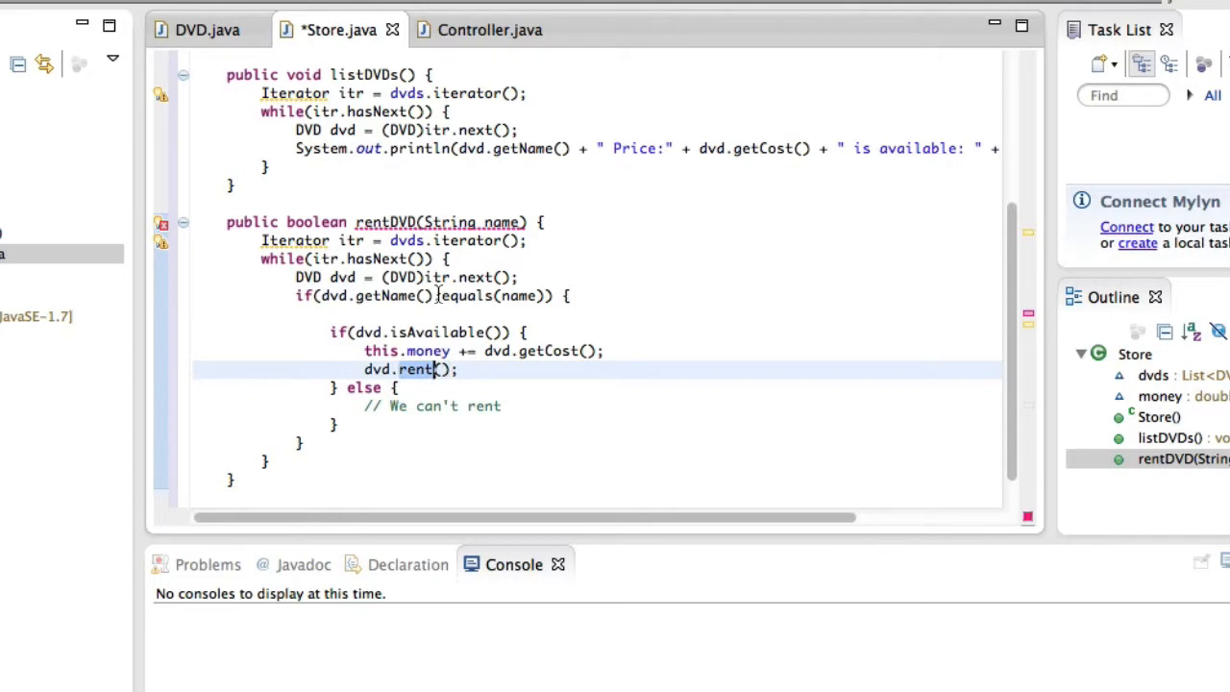
mouse_move(485, 392)
text(//)
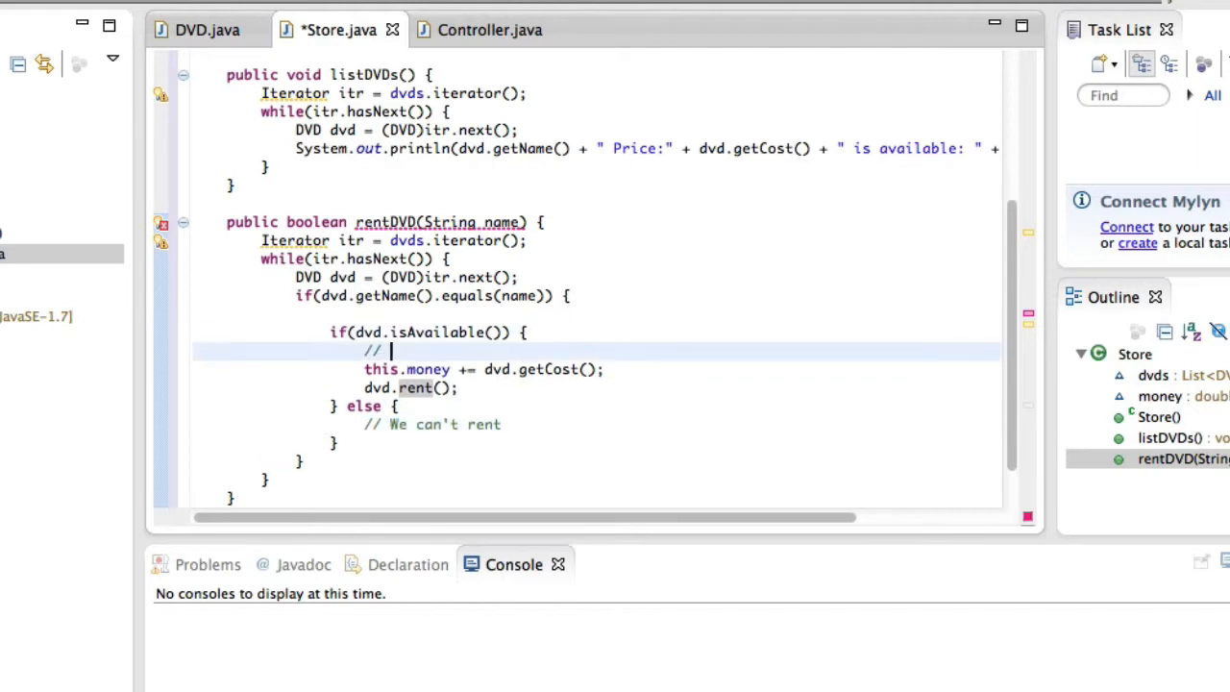
text(Rent)
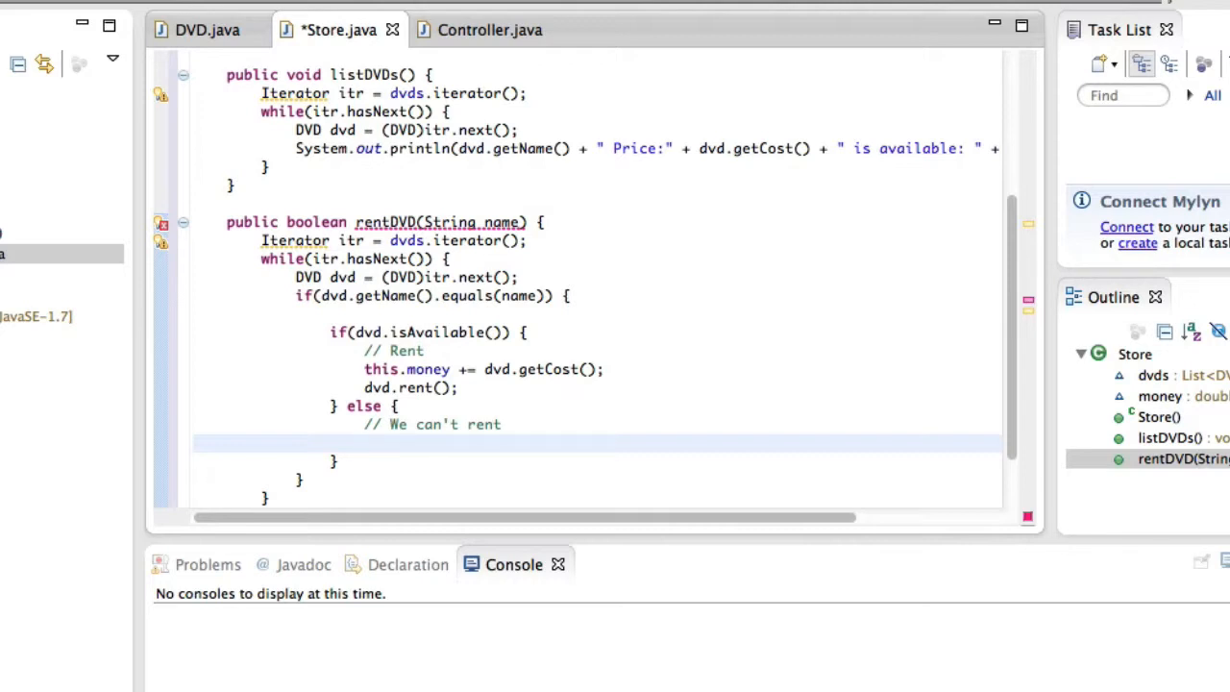
- In the else branch print "DVD is already taken. Sorry!" and return false
text(S)
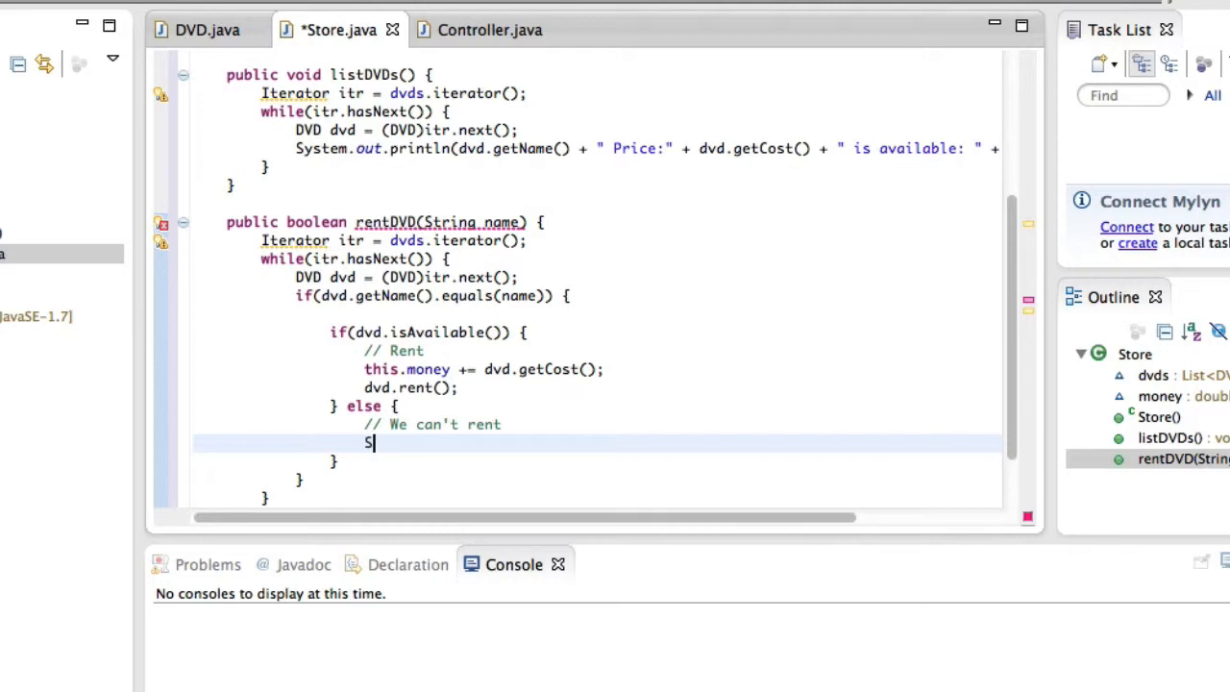
text(ystem.out)
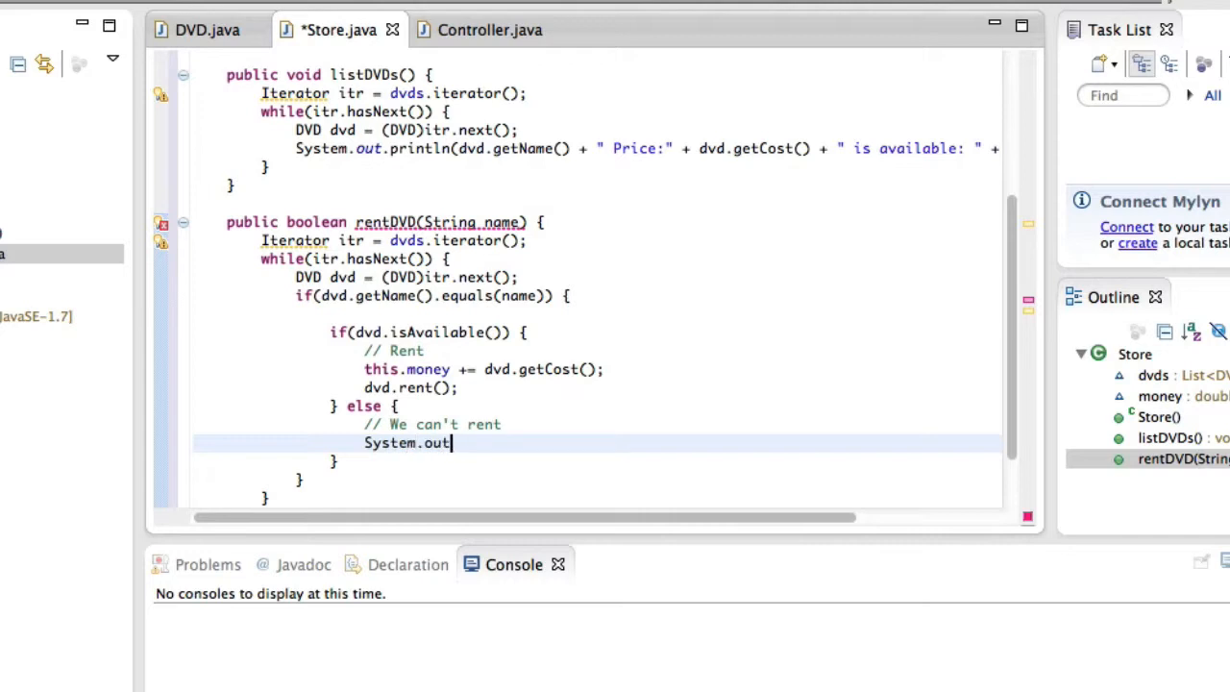
text(.println("DVD "))
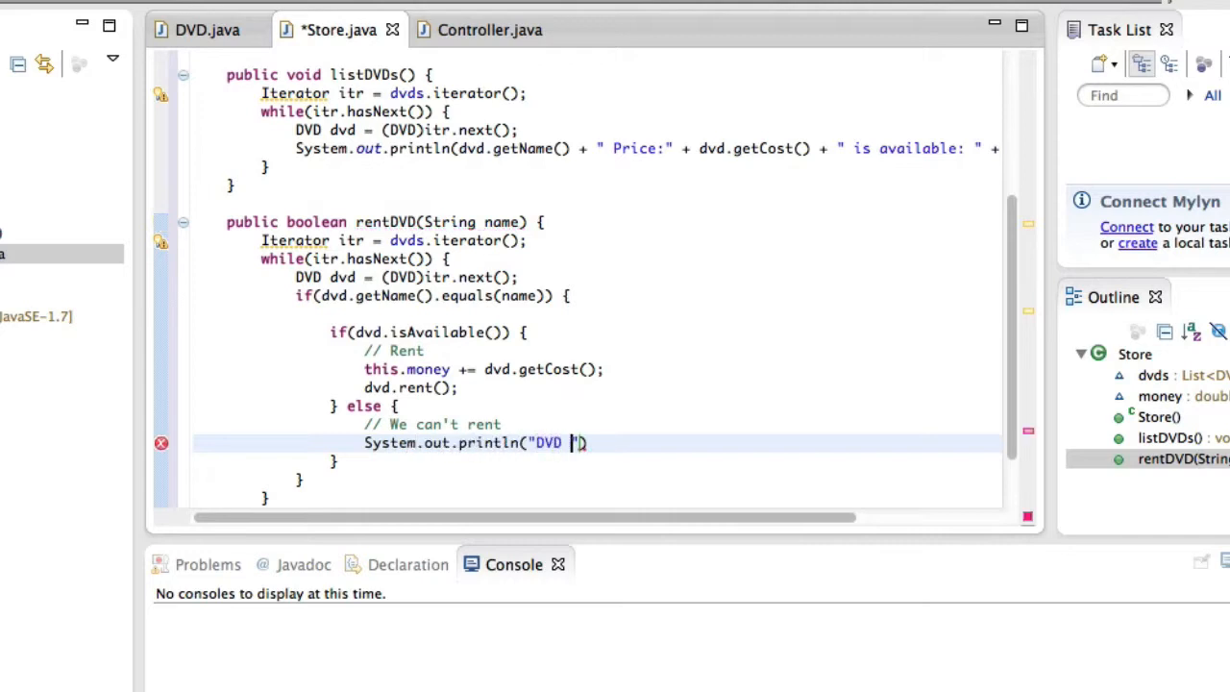
text(is already taken. S)
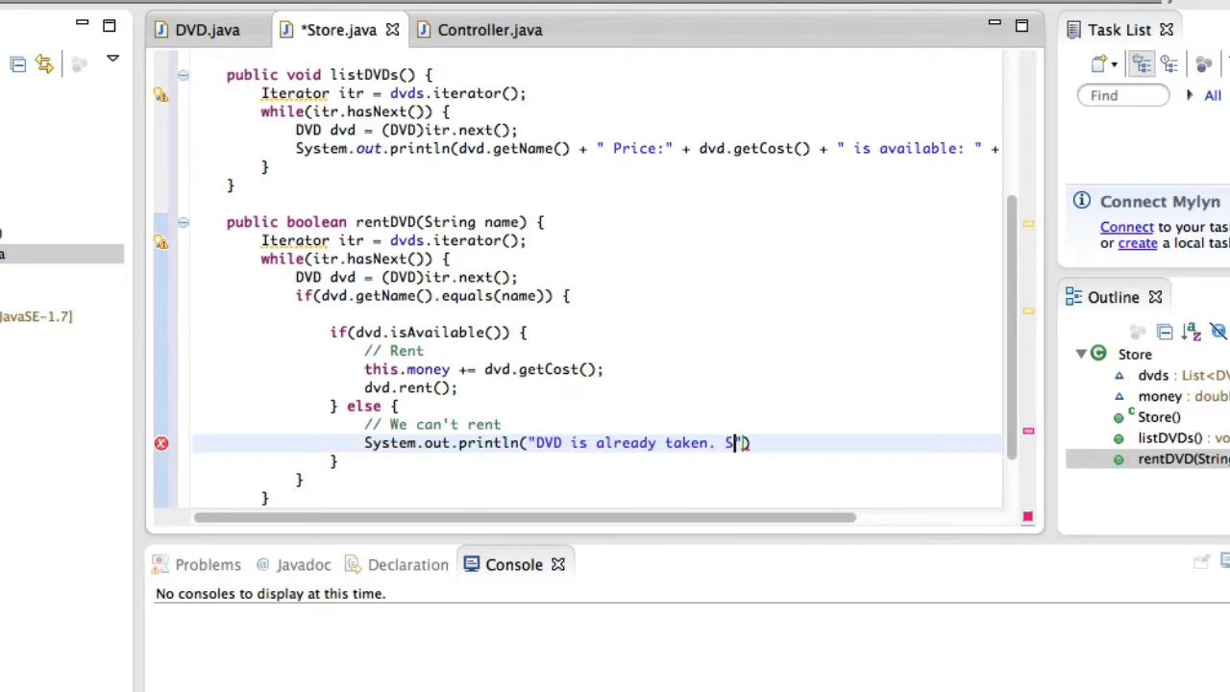
text(orry!");)
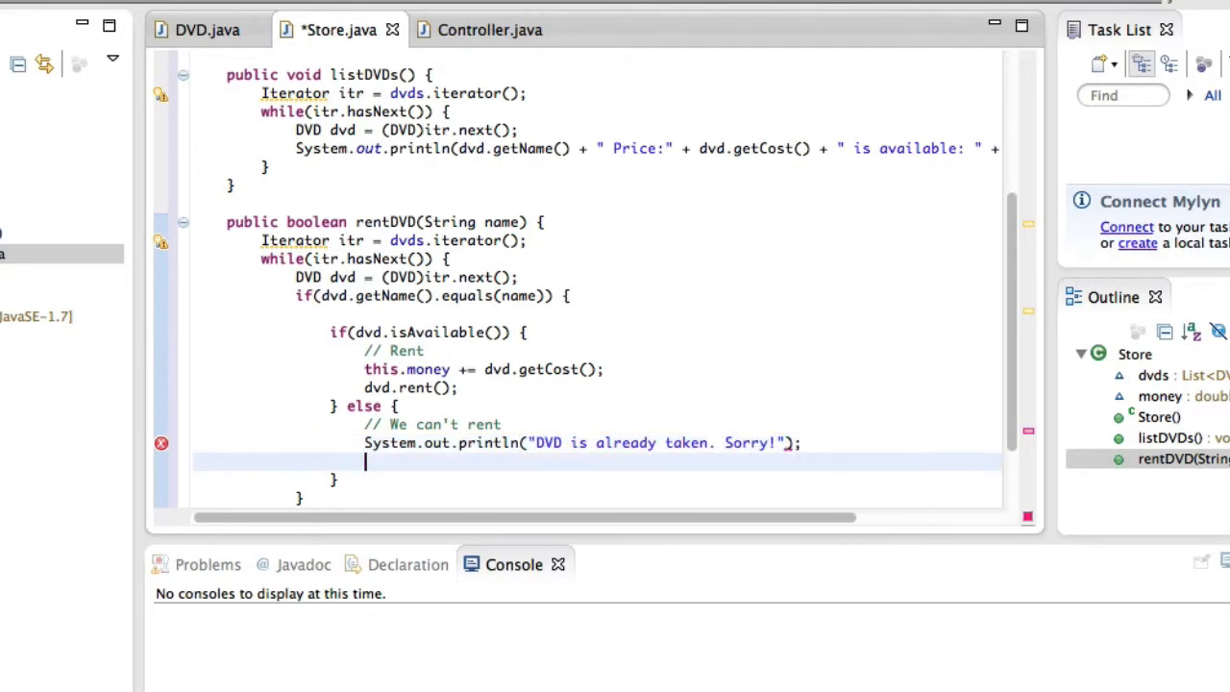
text(return false;)
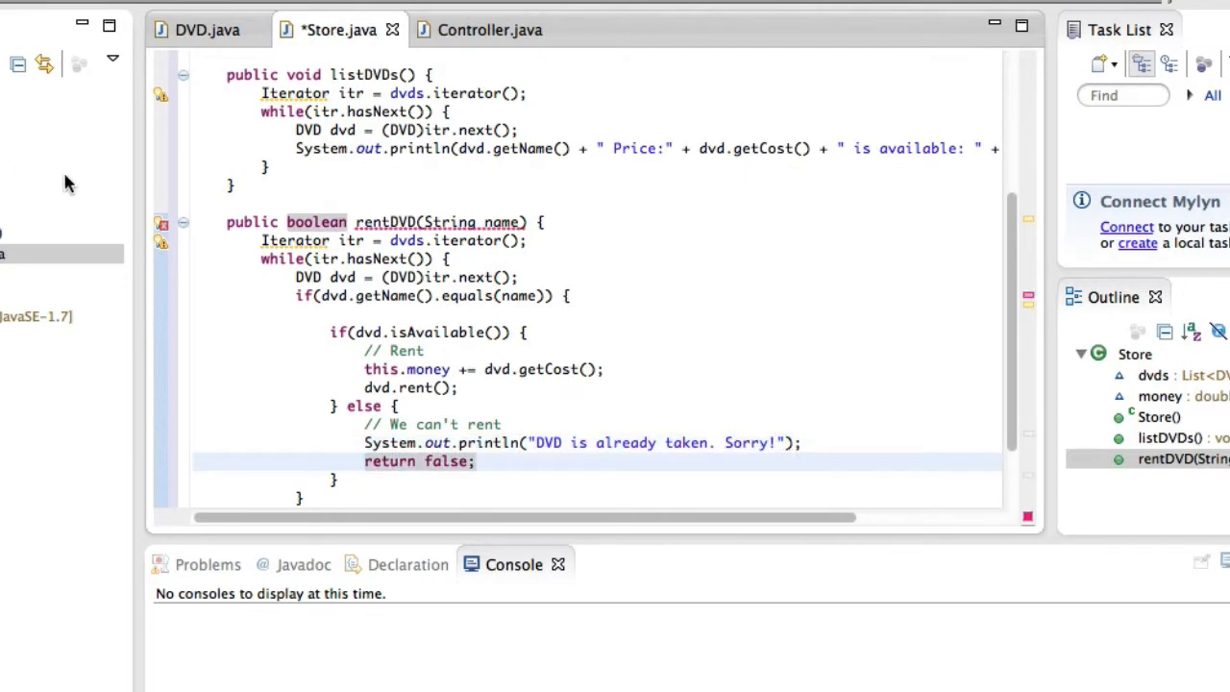
- Return true after renting, add the method's final return, and save Store.java
scroll(down, 3)
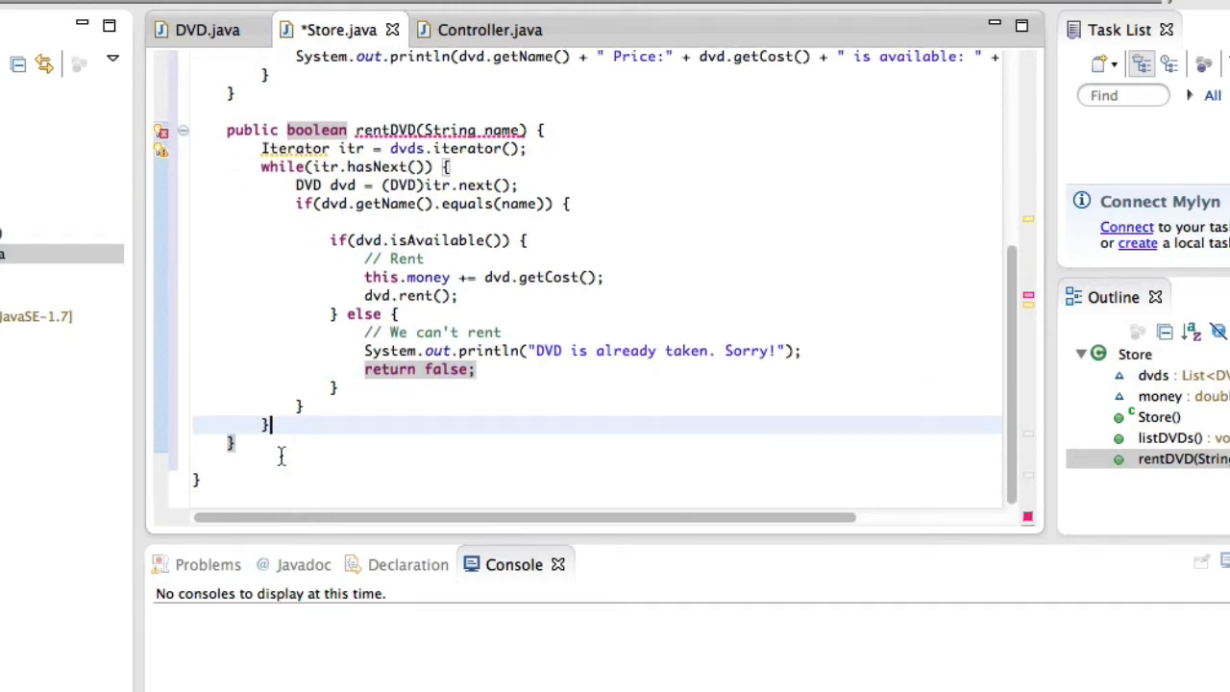
text(return true)
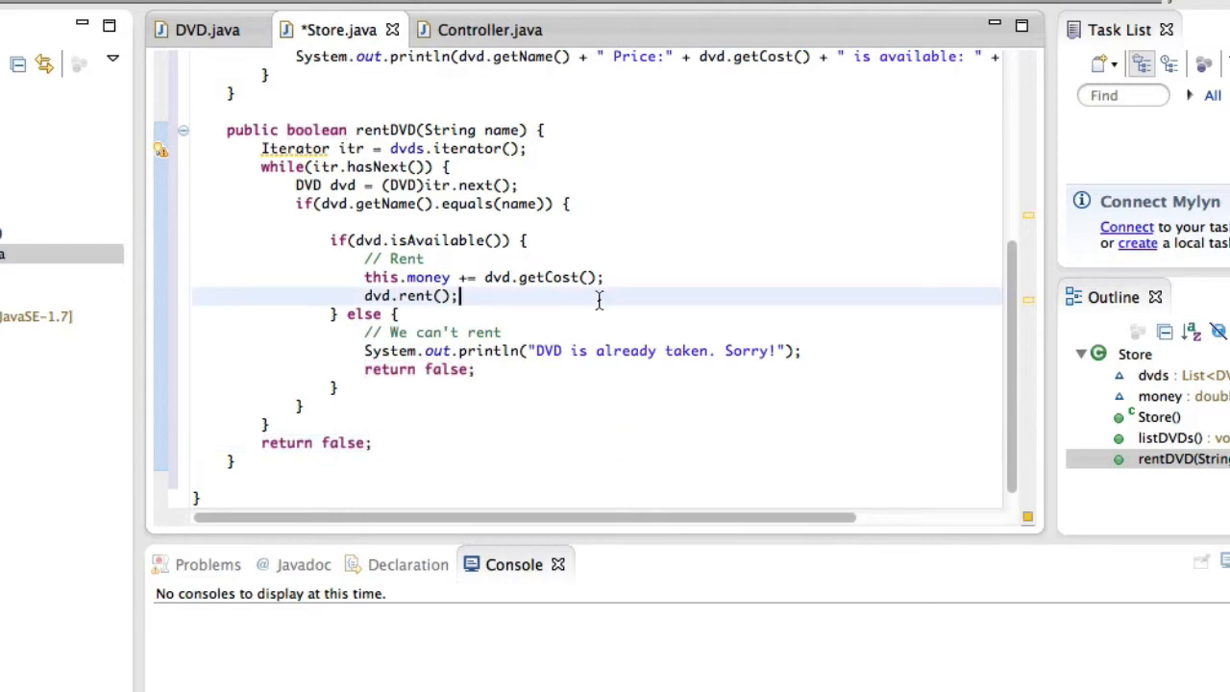
text(return true;)
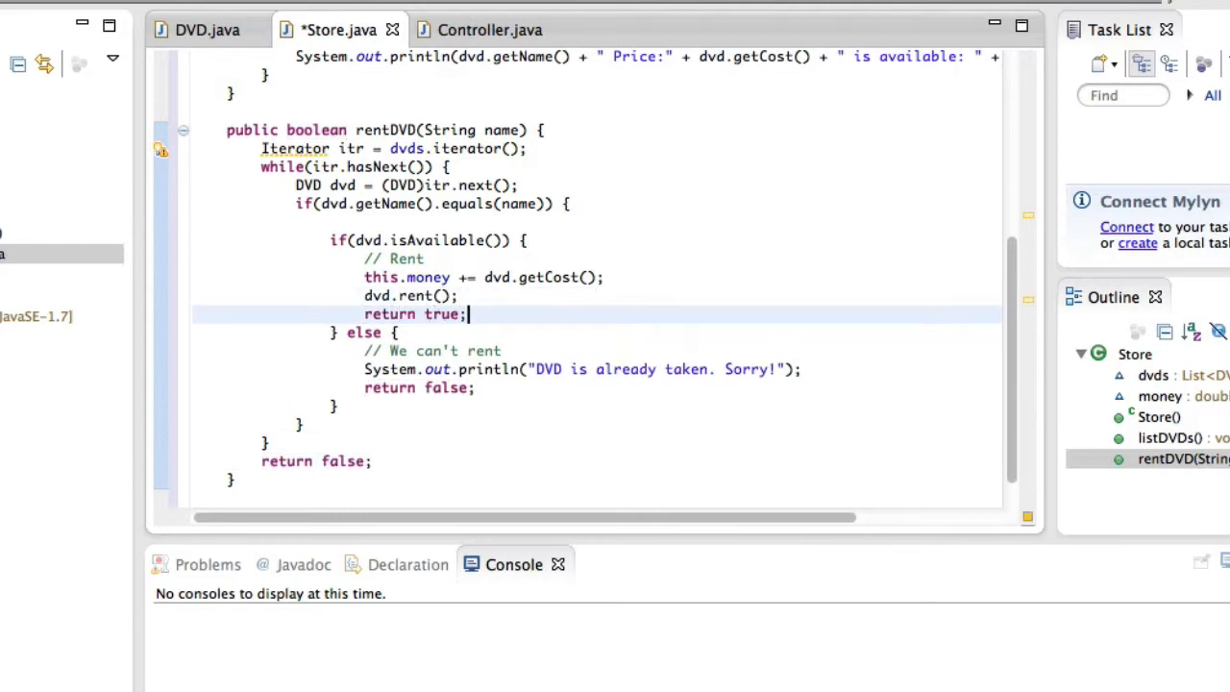
key(ctrl+s)
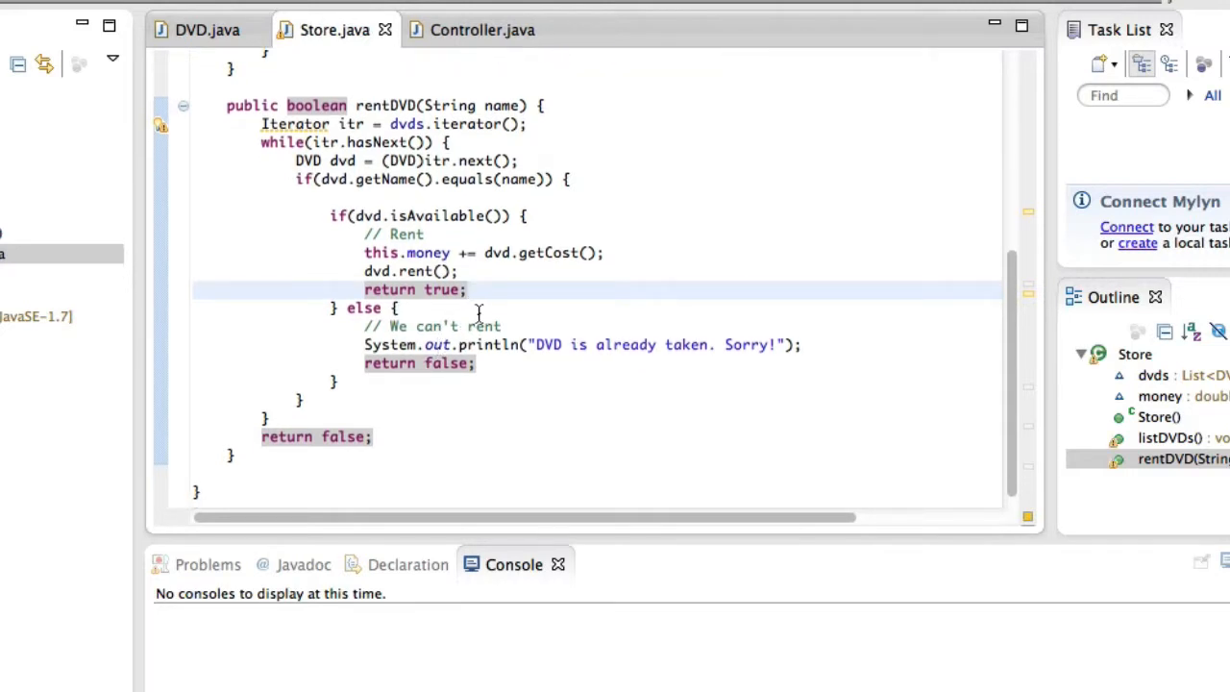
mouse_move(451, 296)
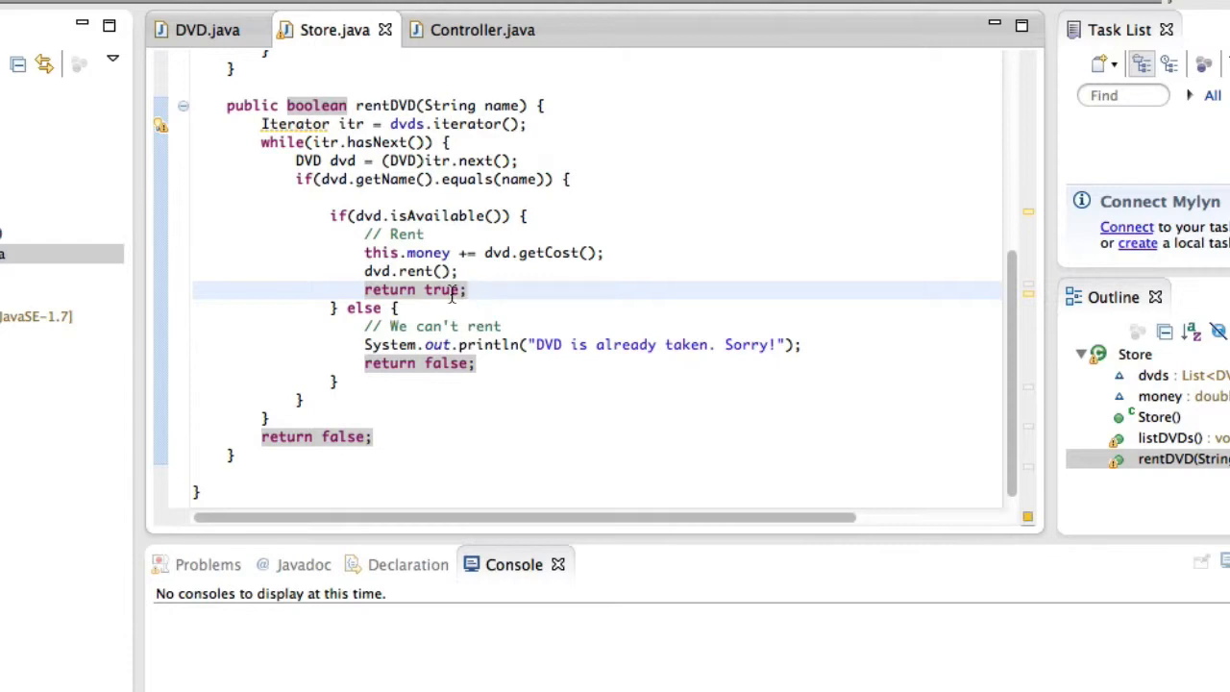
click(469, 288)
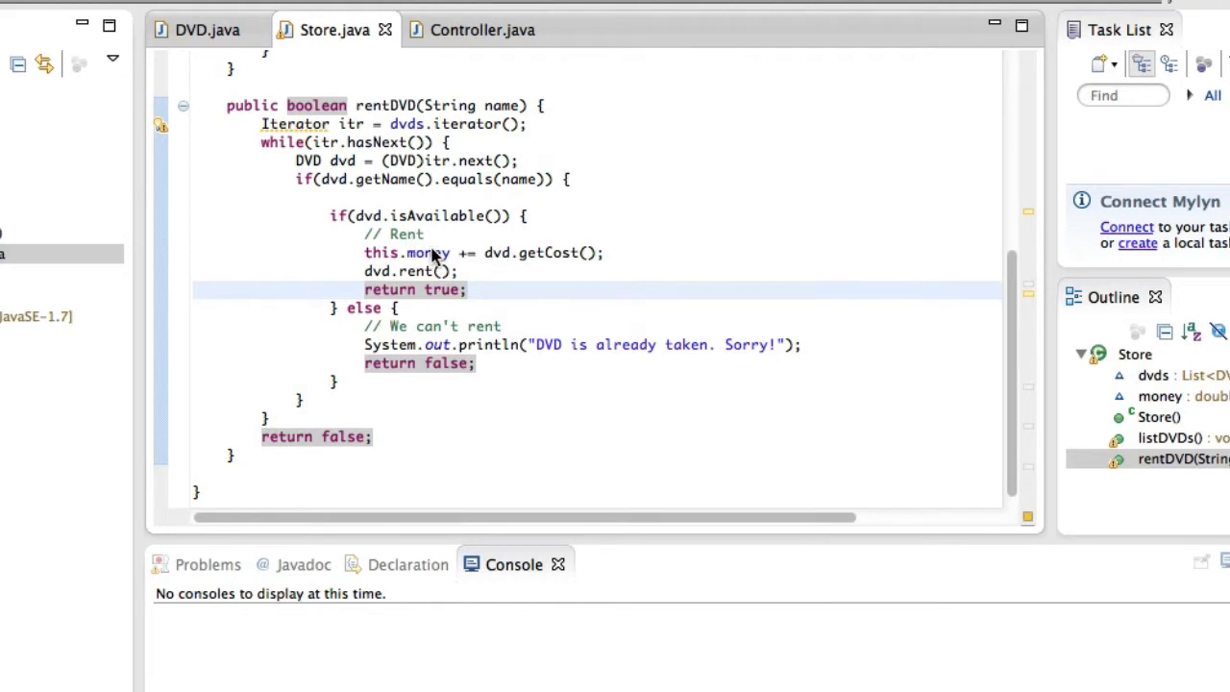
mouse_move(413, 269)
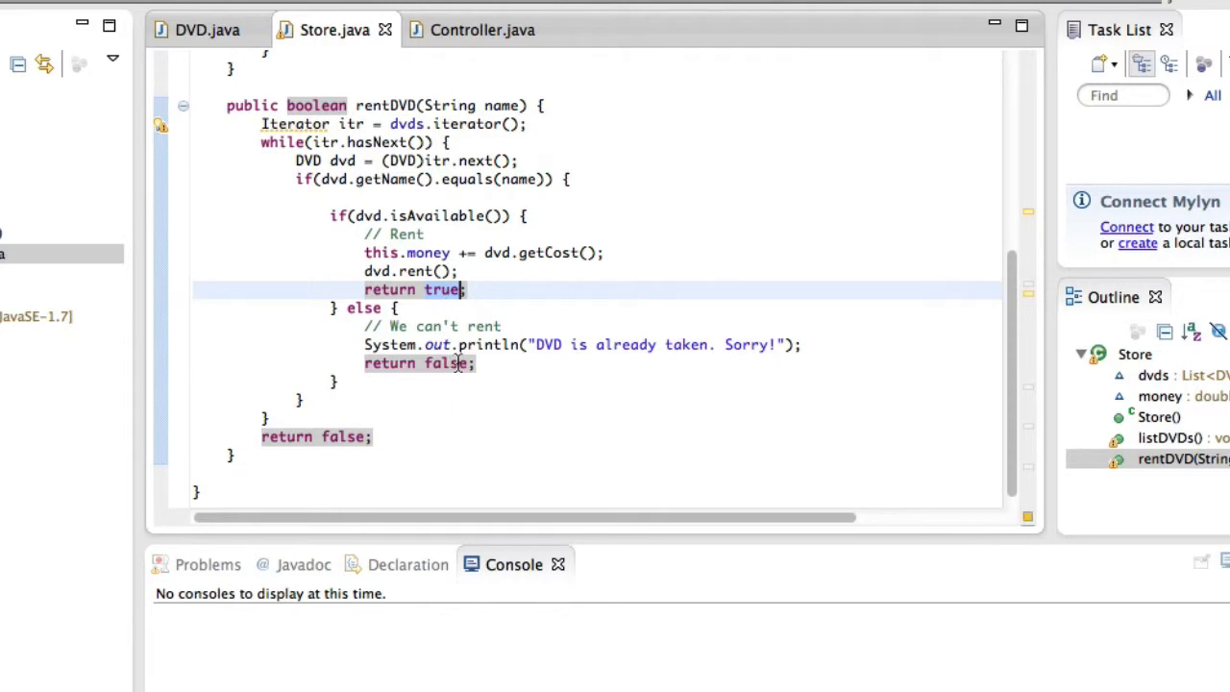
click(375, 179)
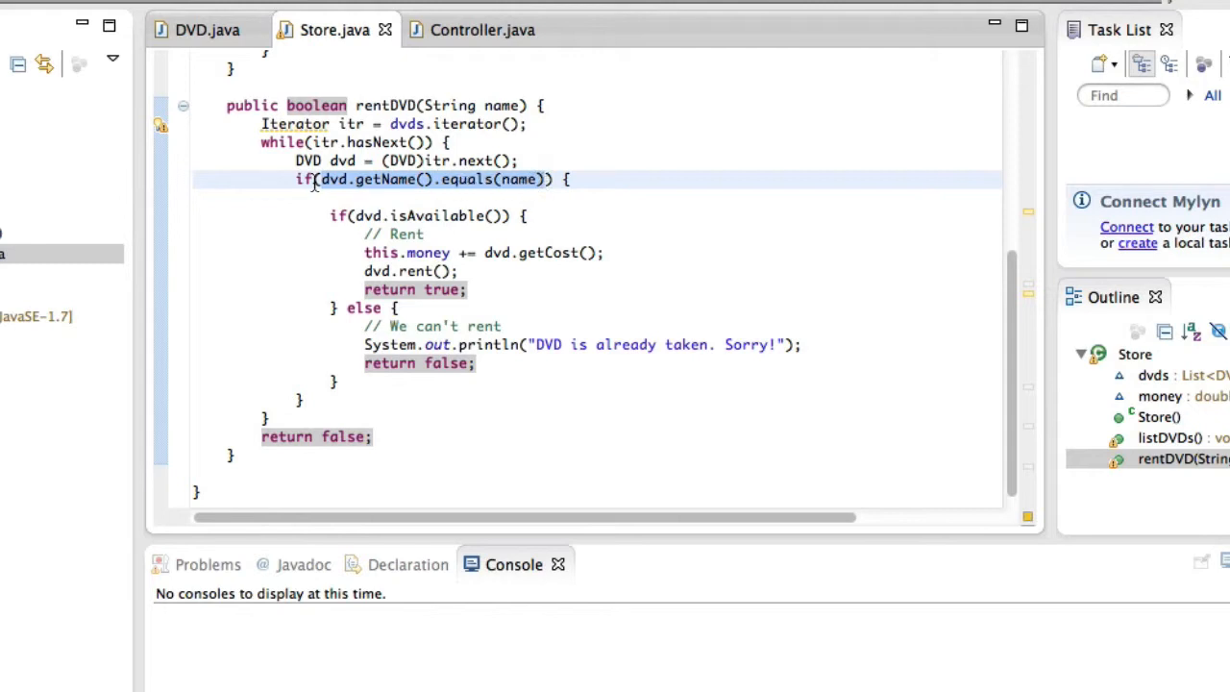
mouse_move(496, 103)
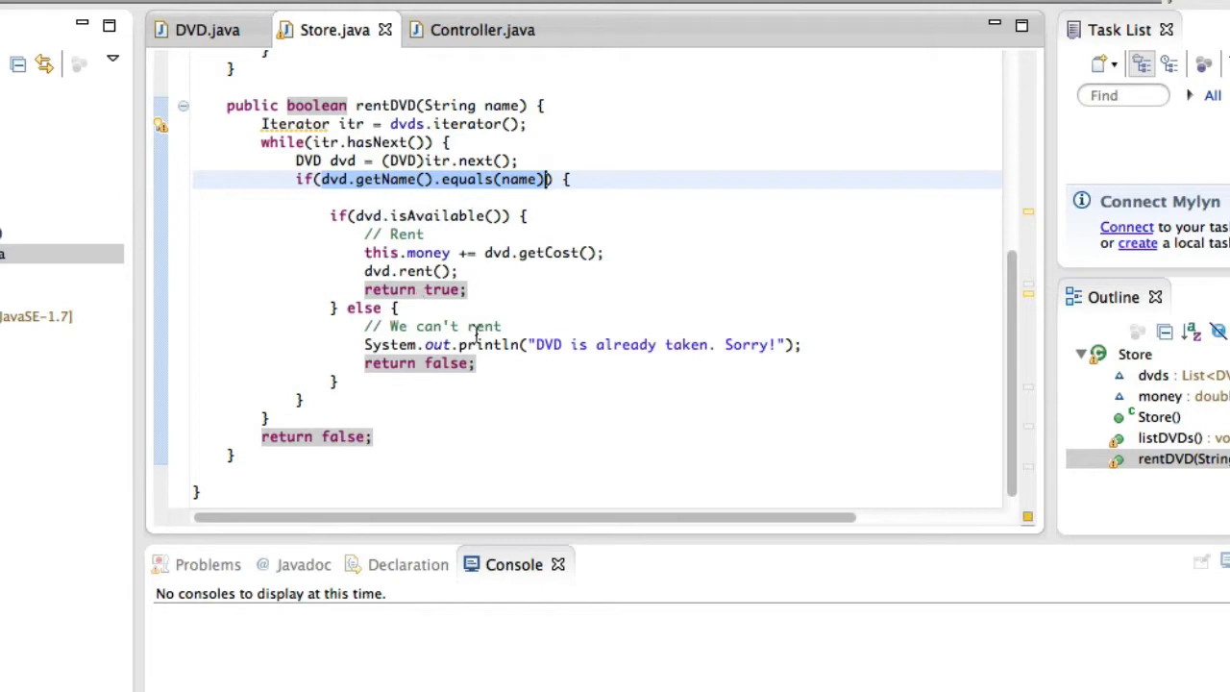
mouse_move(791, 348)
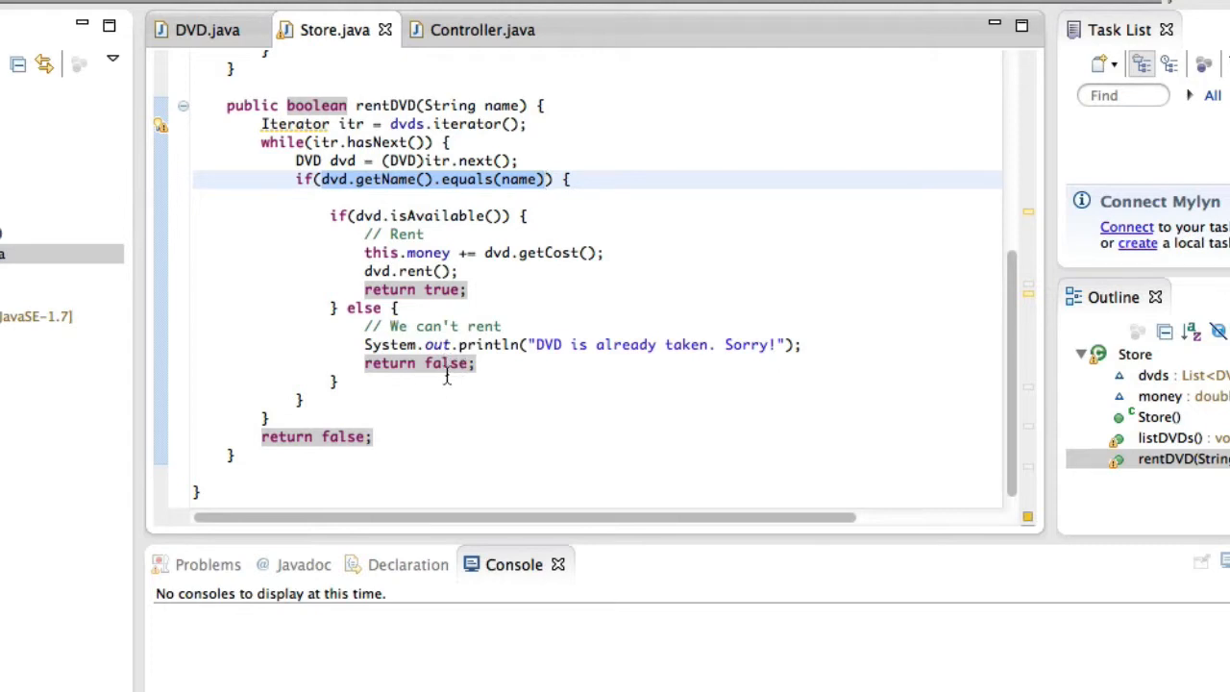
click(269, 419)
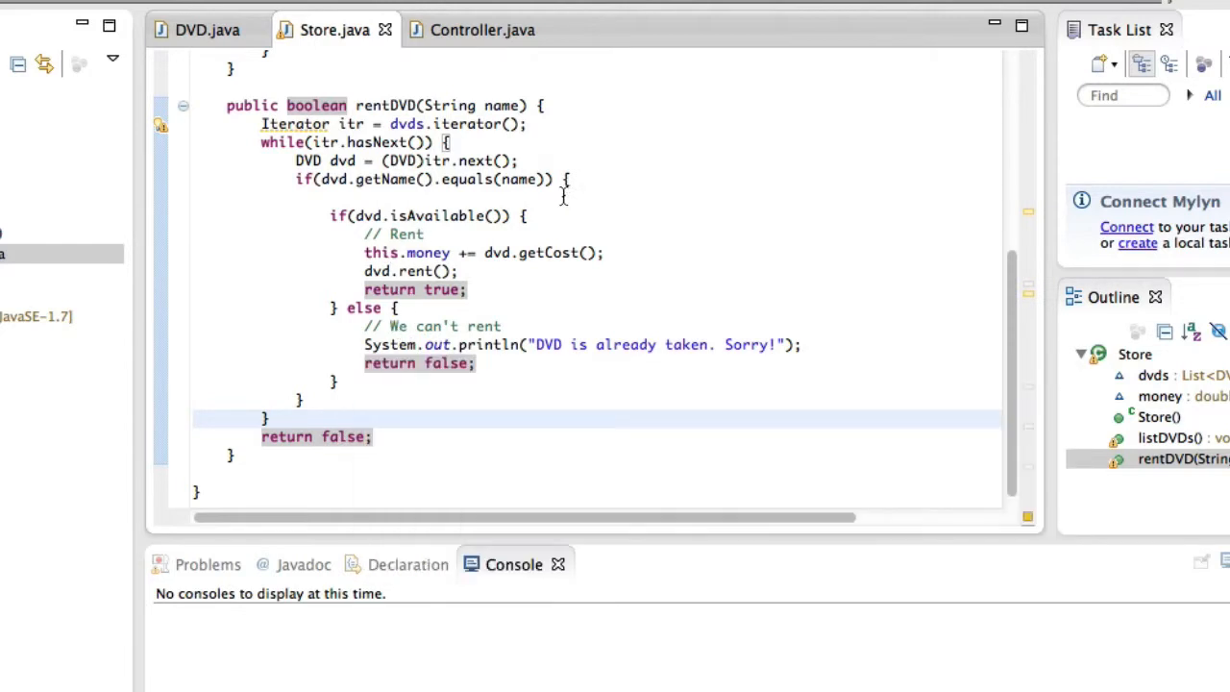
drag(569, 178, 355, 398)
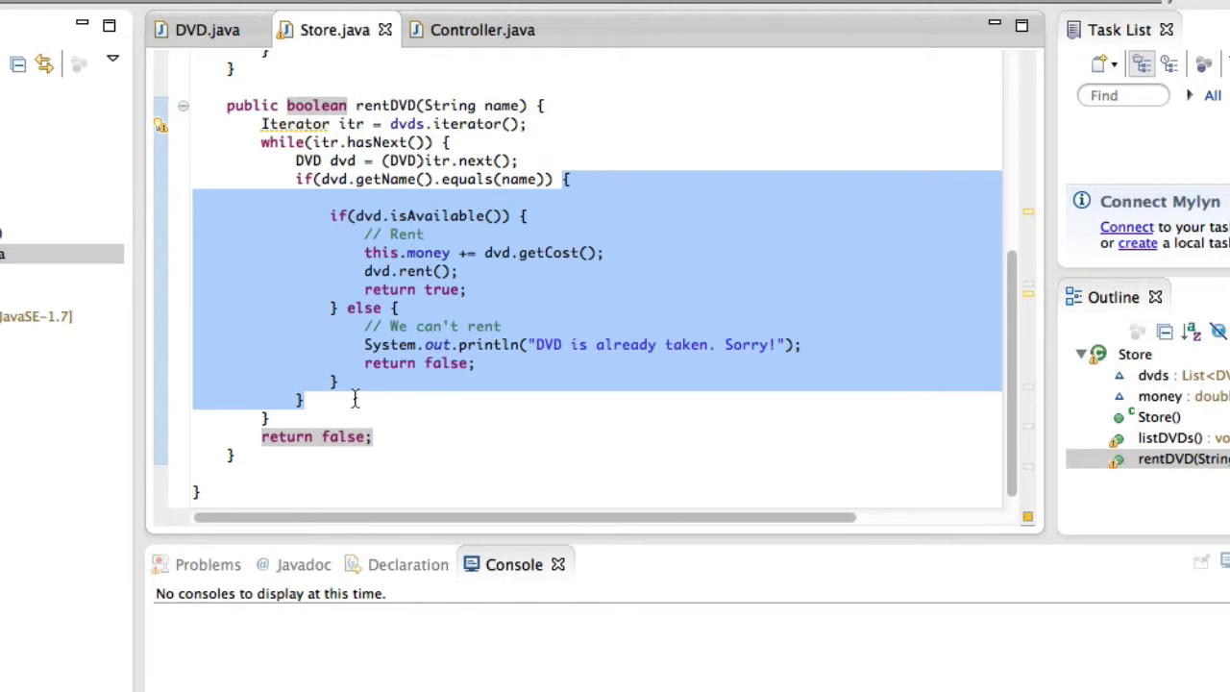
mouse_move(357, 215)
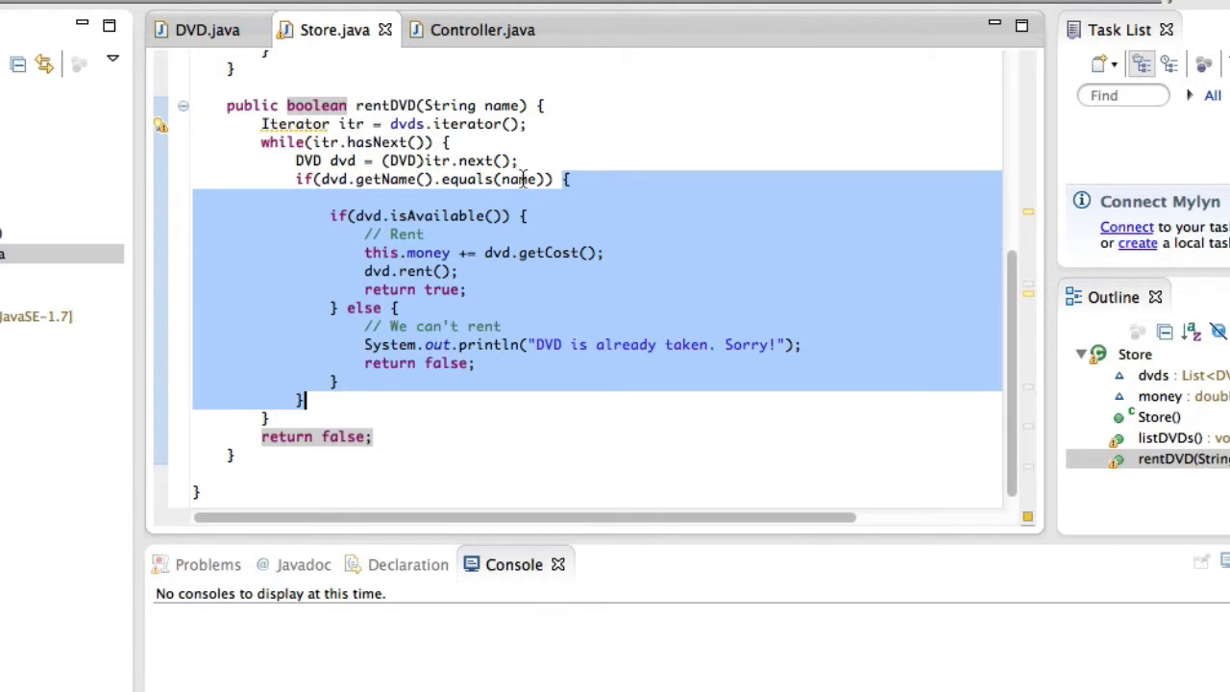
click(322, 419)
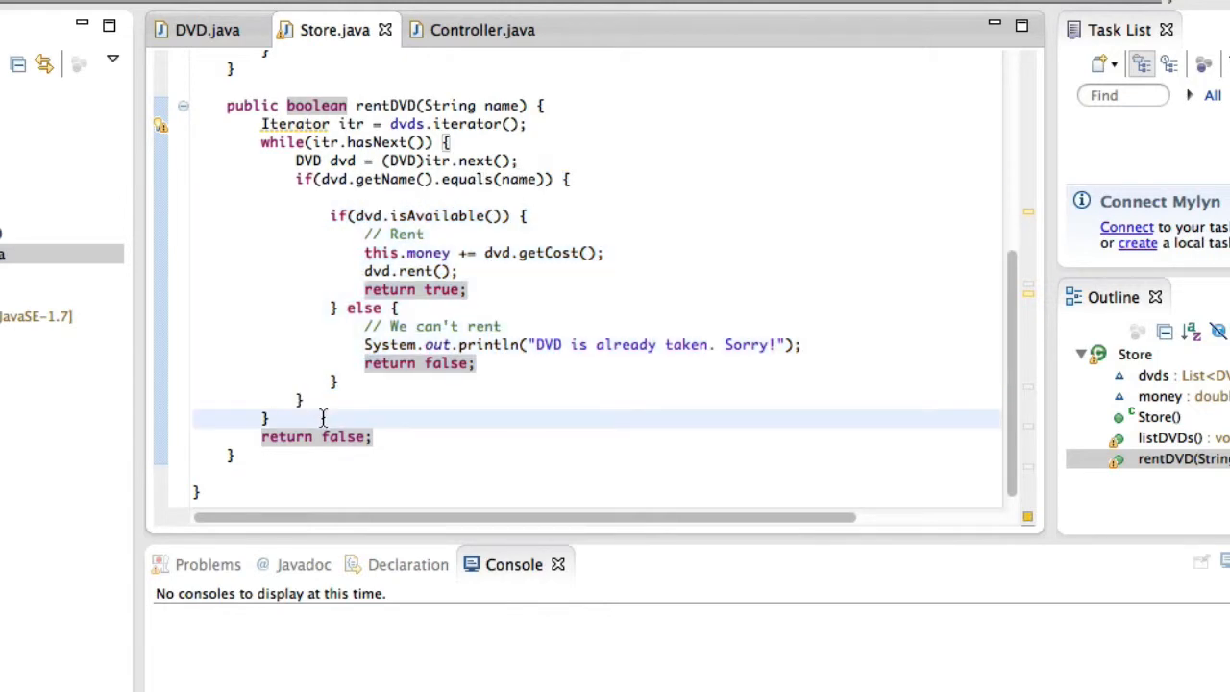
- Print "DVD not in our list. Sorry!" before the final return false and save Store.java
text(System.out.println(")
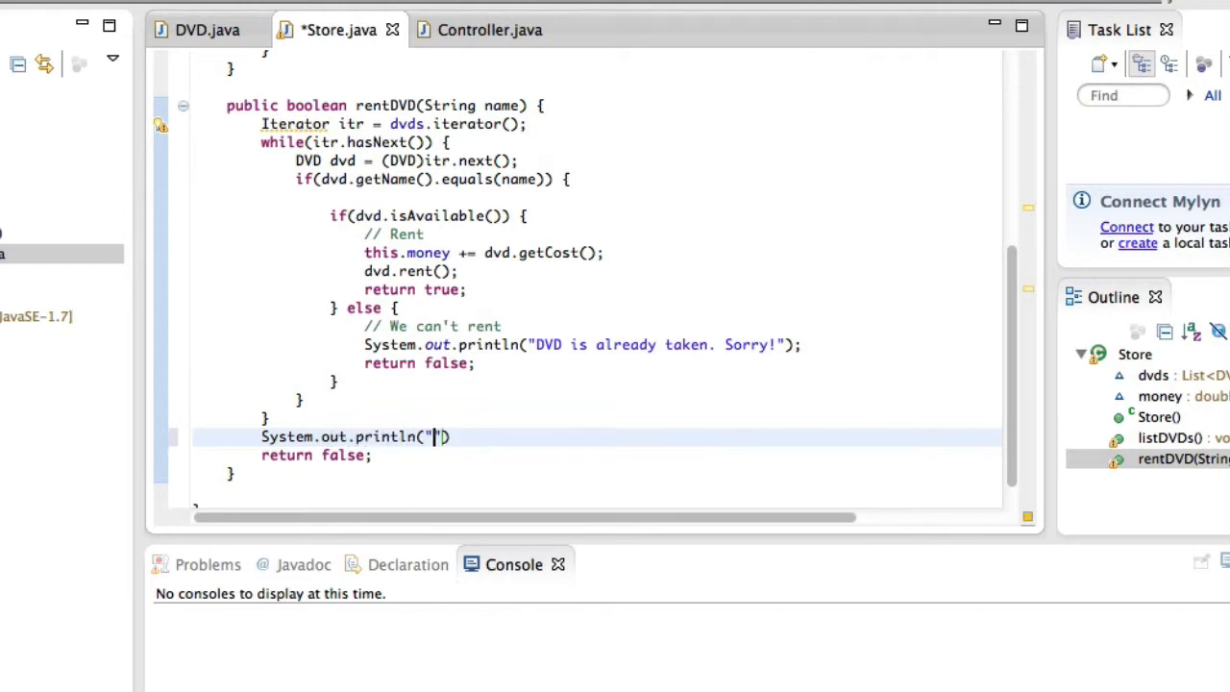
text(DVD not in our)
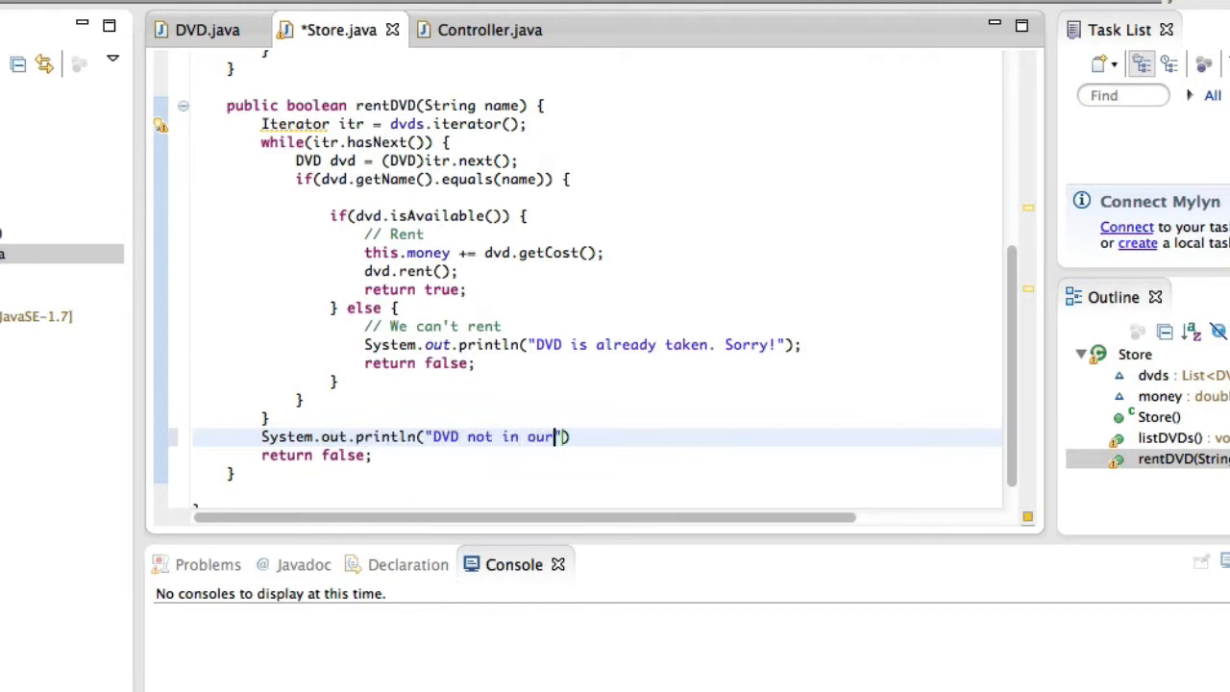
text(list. Sorry!)
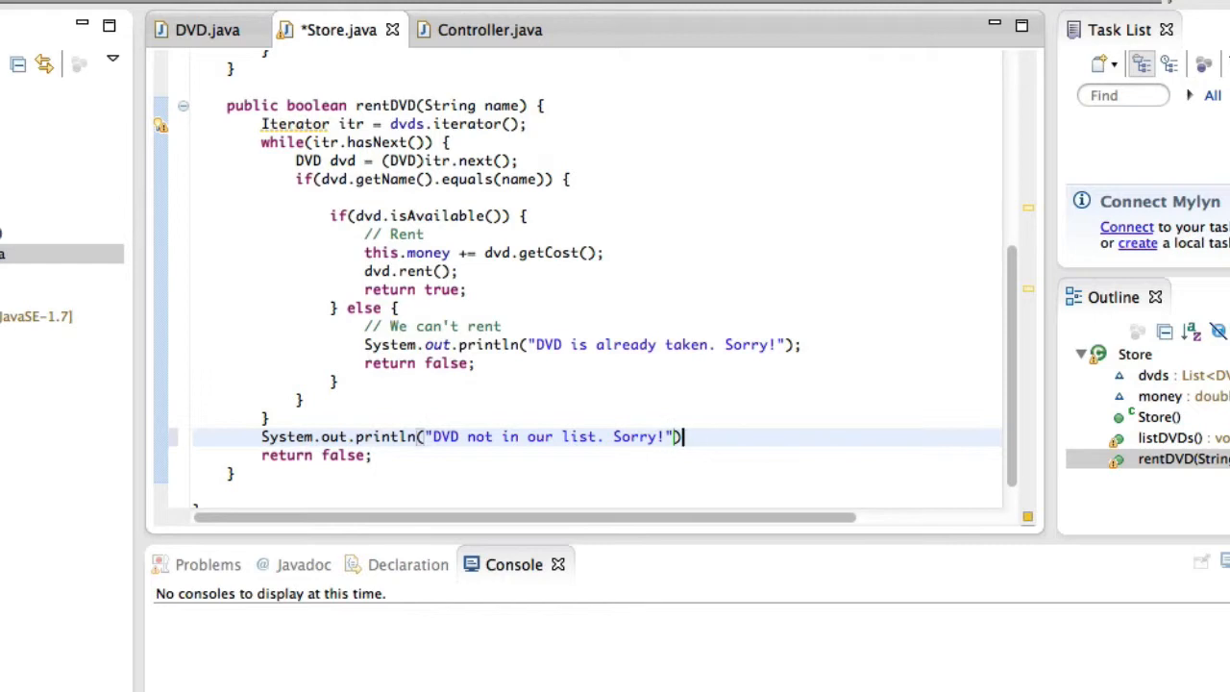
text(;)
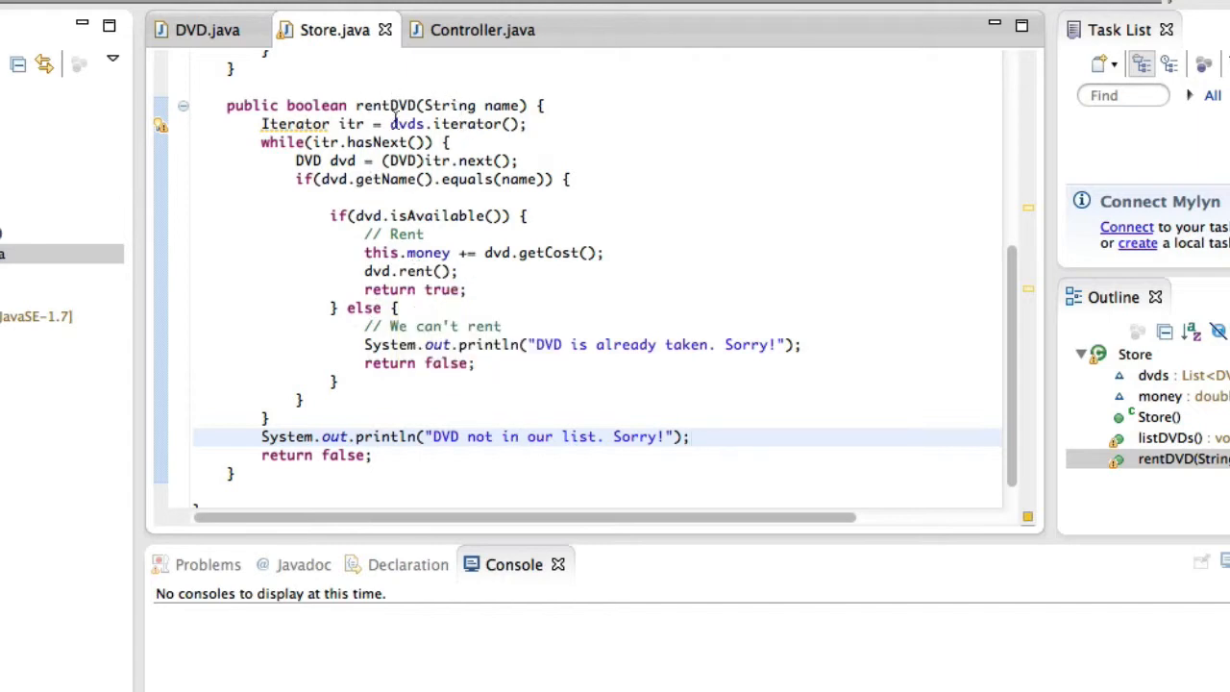
mouse_move(496, 116)
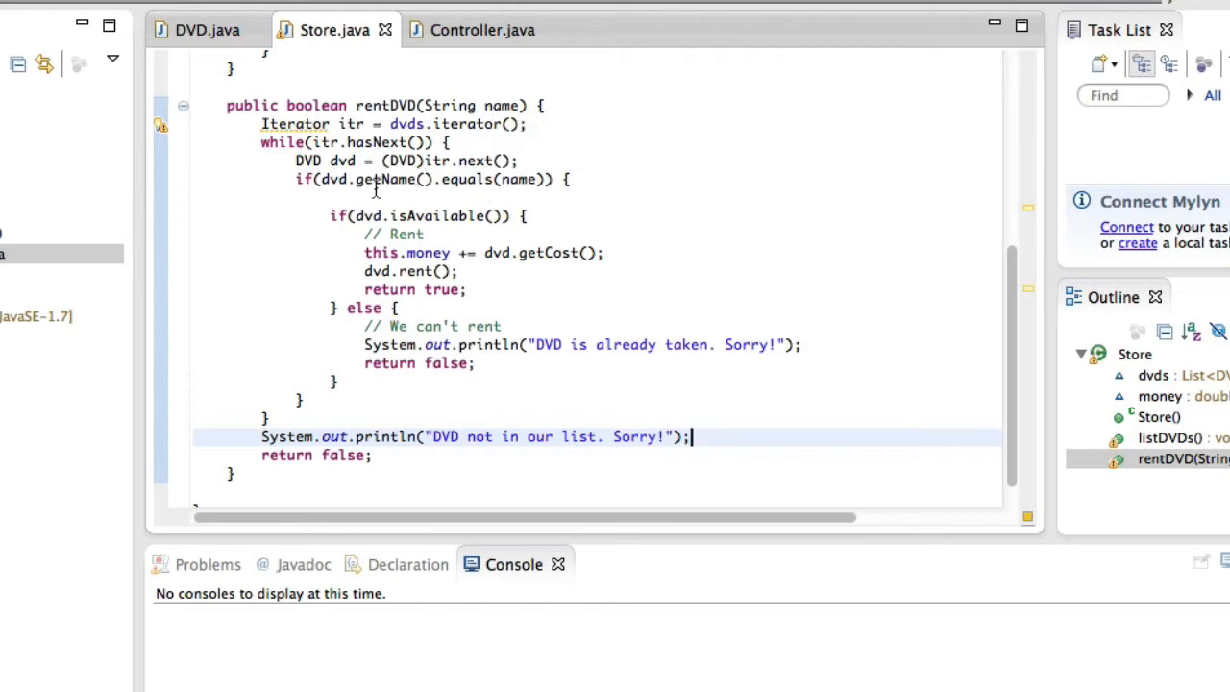
mouse_move(490, 215)
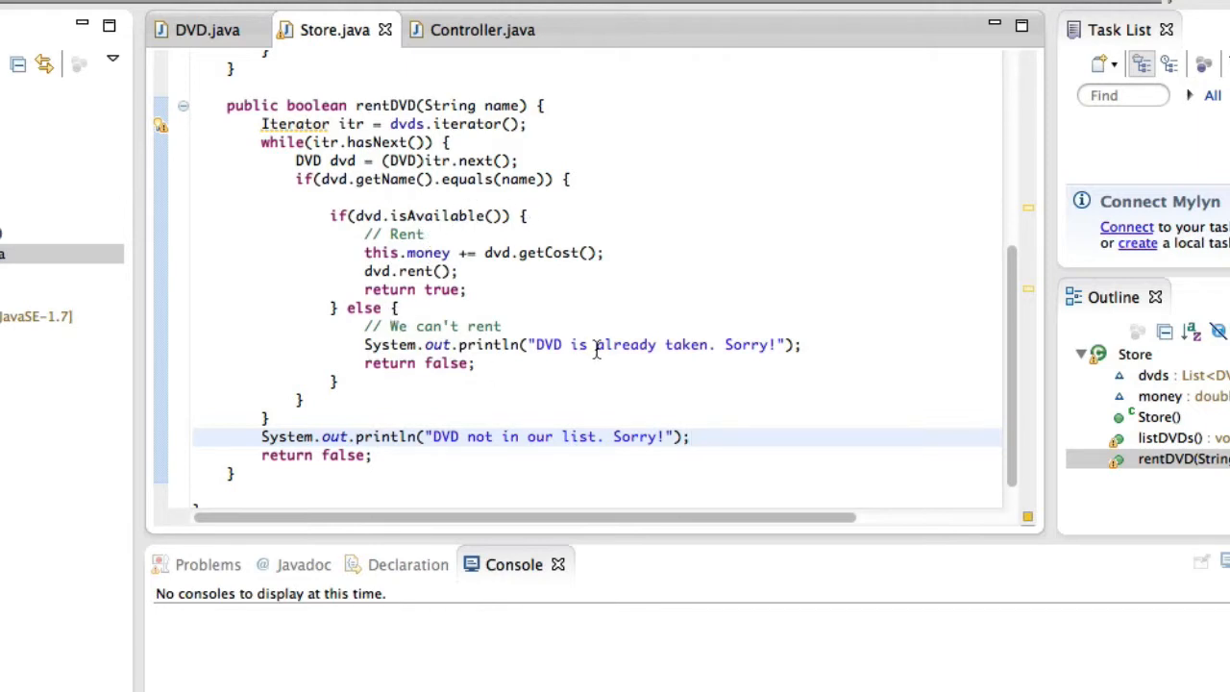
click(690, 437)
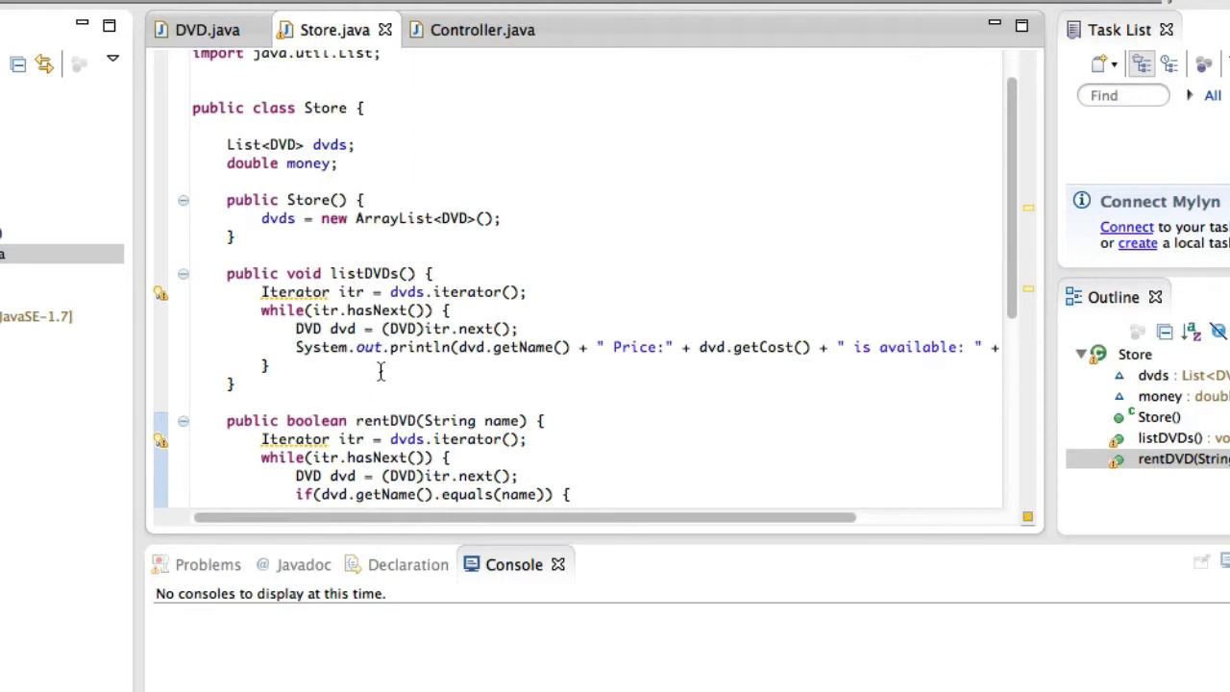
mouse_move(376, 372)
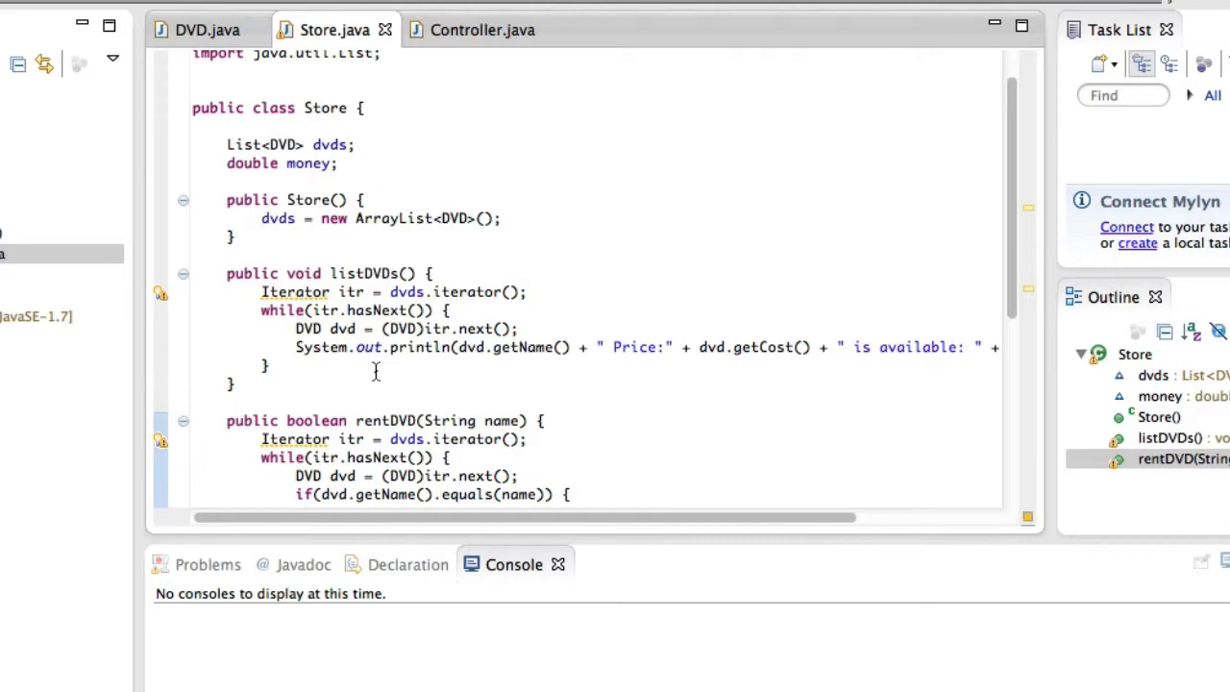
mouse_move(372, 373)
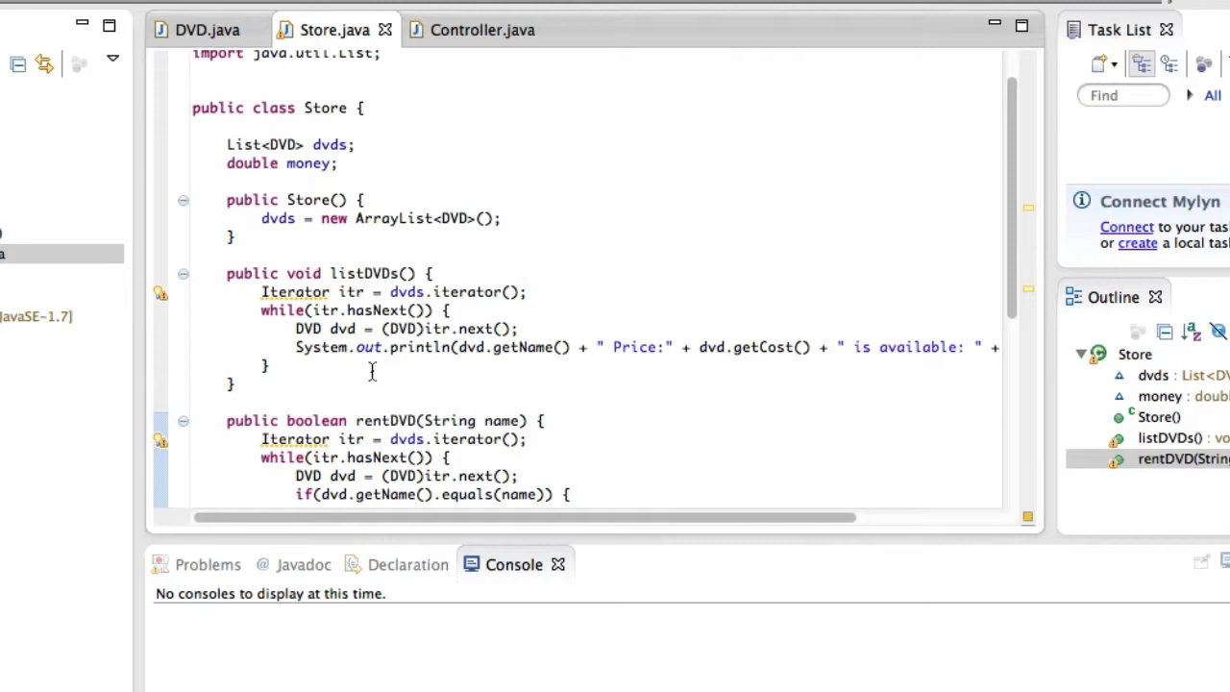
mouse_move(407, 158)
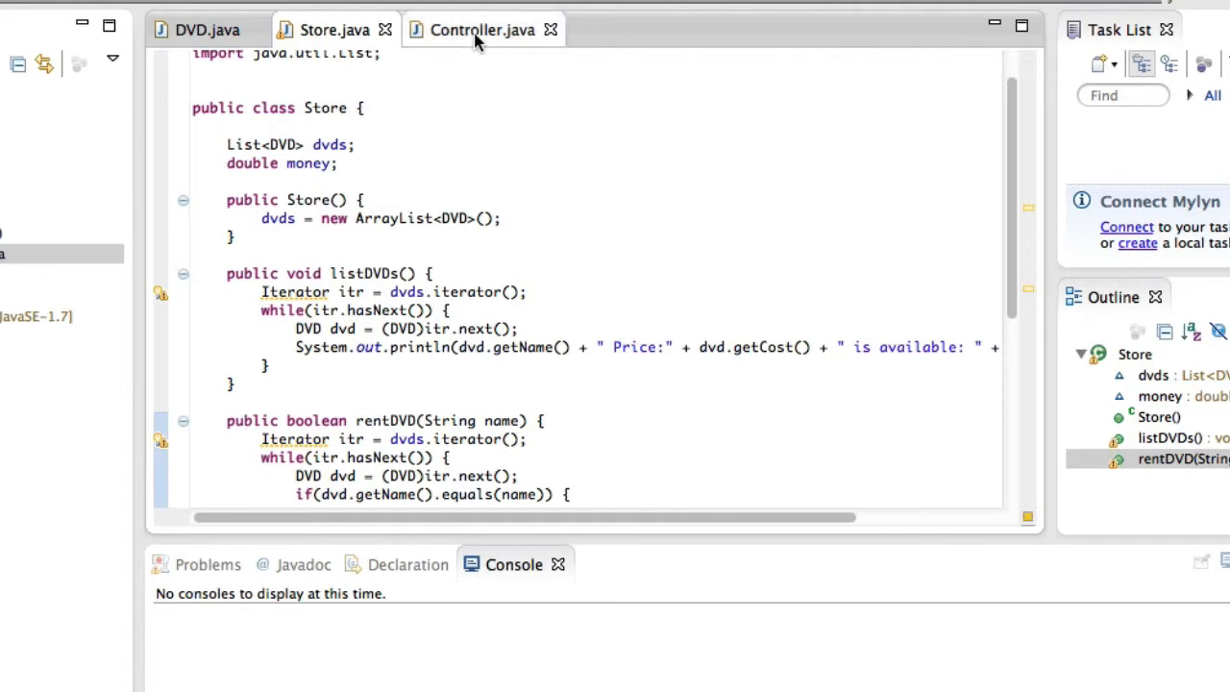
- Switch from the finished Store.java to Controller.java with its empty main stub
click(480, 31)
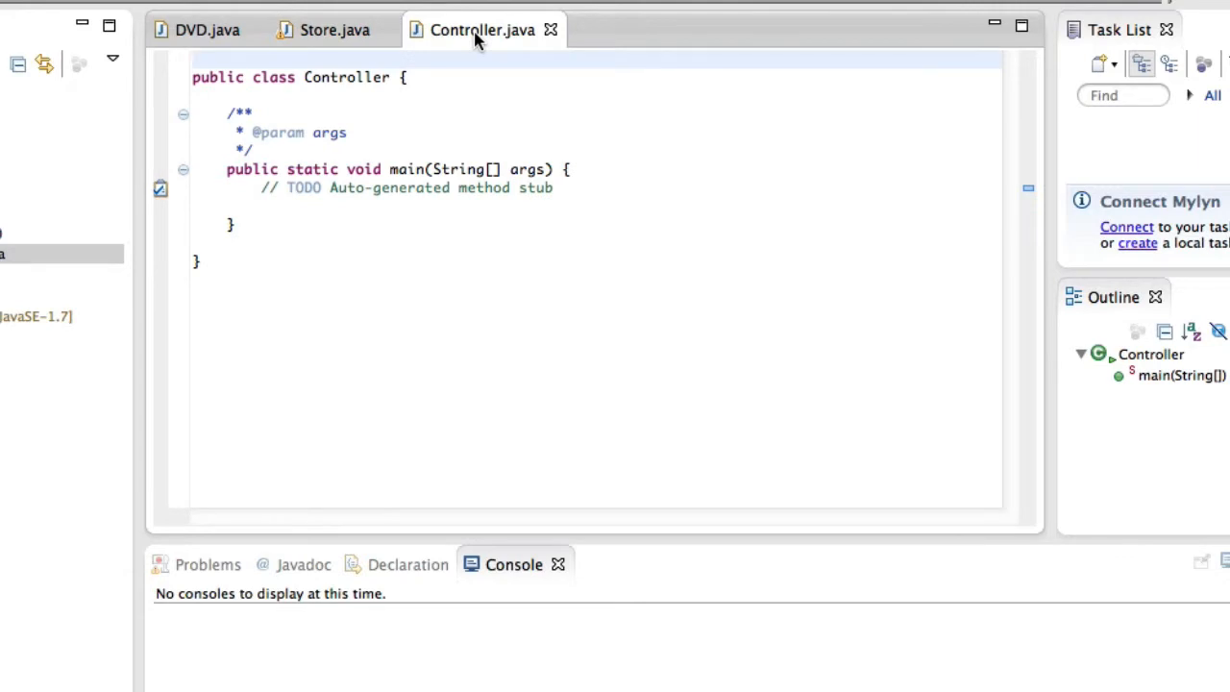